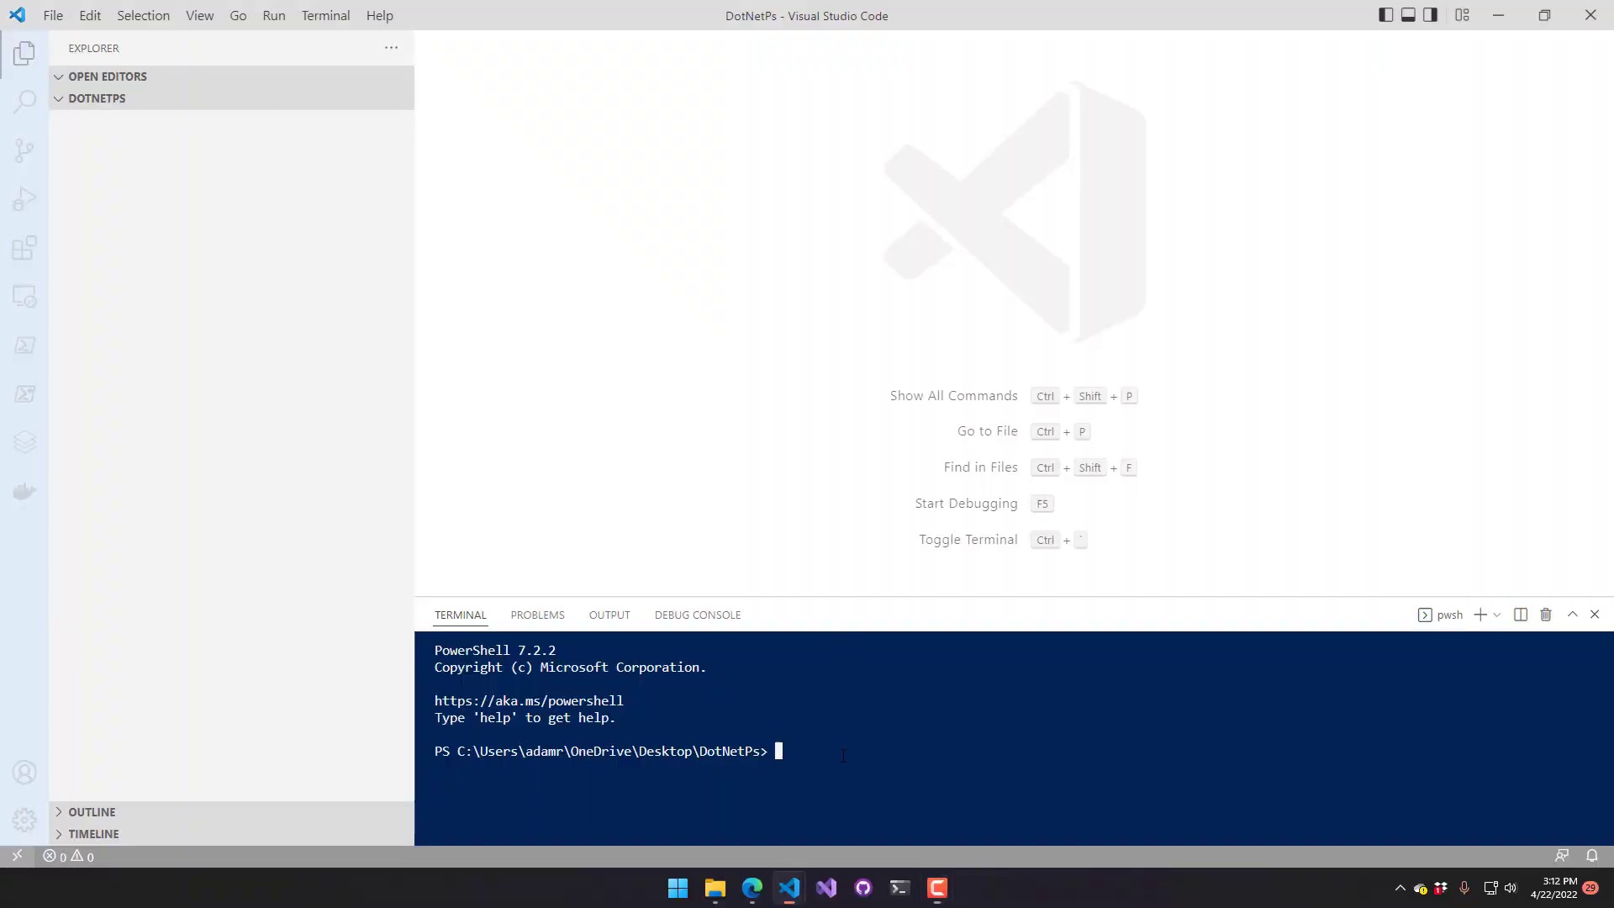
{"action": "mouse_move", "coordinate": [564, 462]}
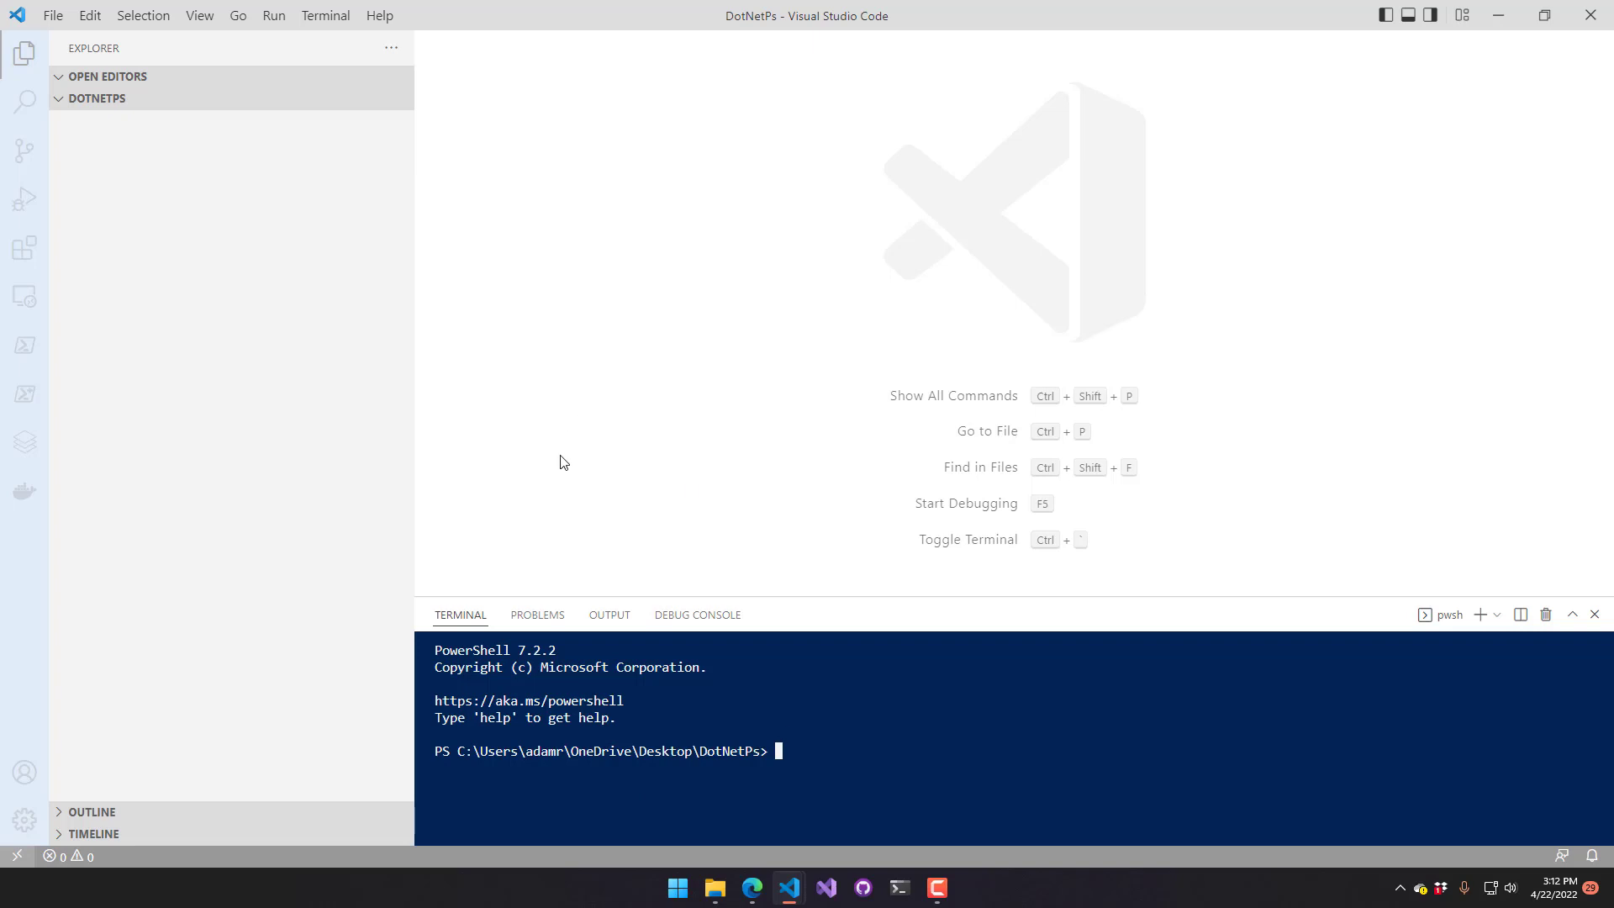
Run 'dotnet new console' in the terminal to create and restore the project
{"action": "type", "text": "dotnet new console"}
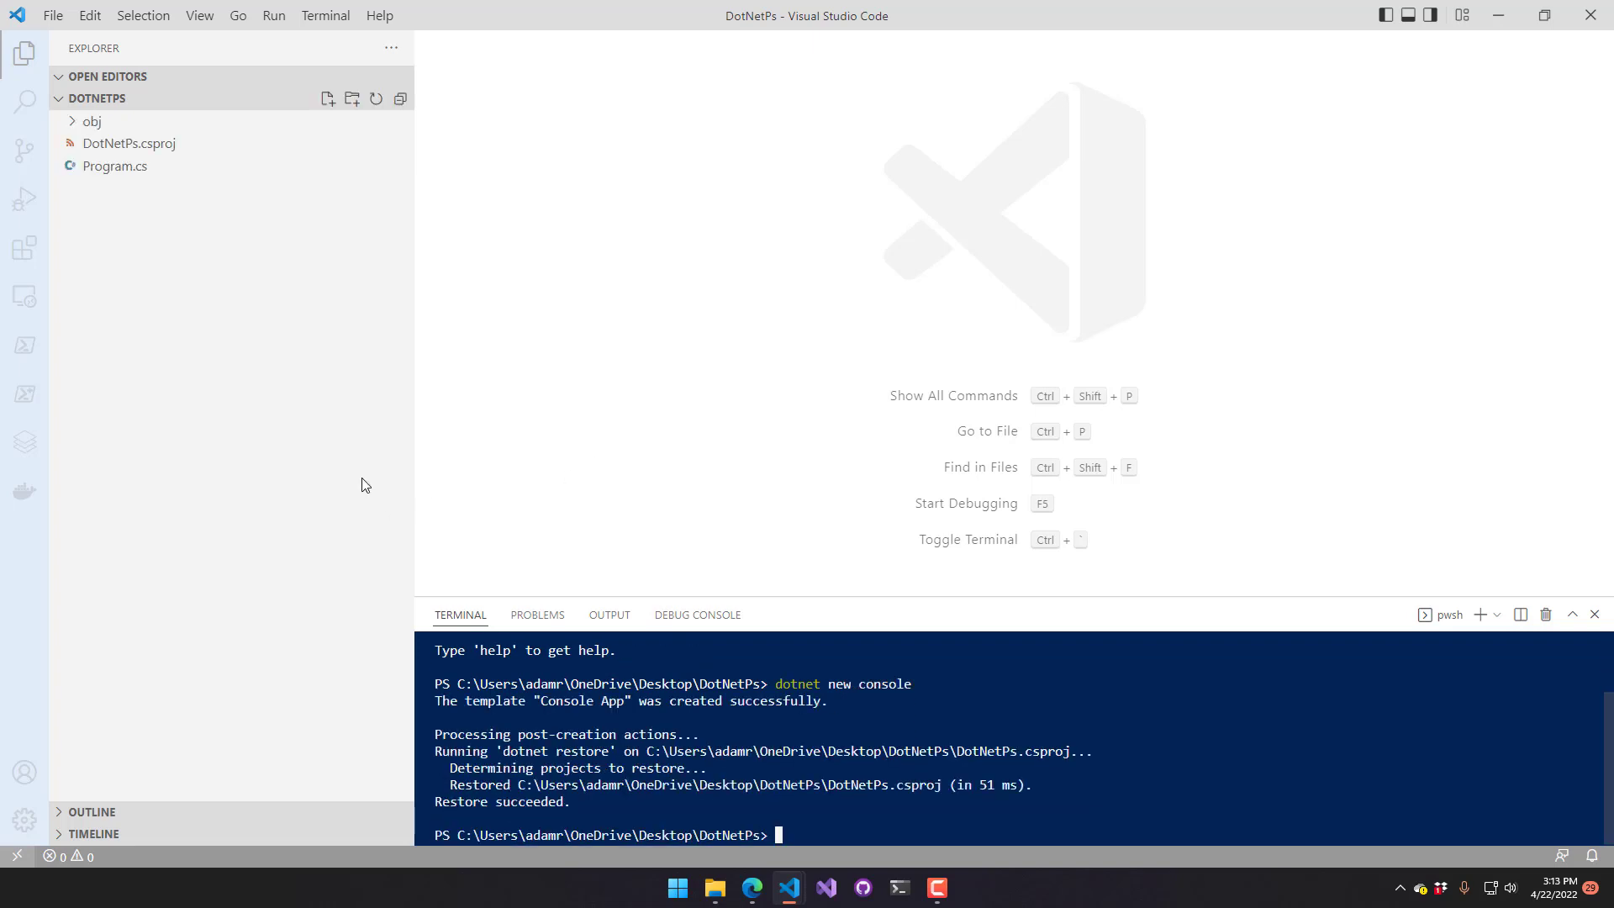
{"action": "mouse_move", "coordinate": [158, 180]}
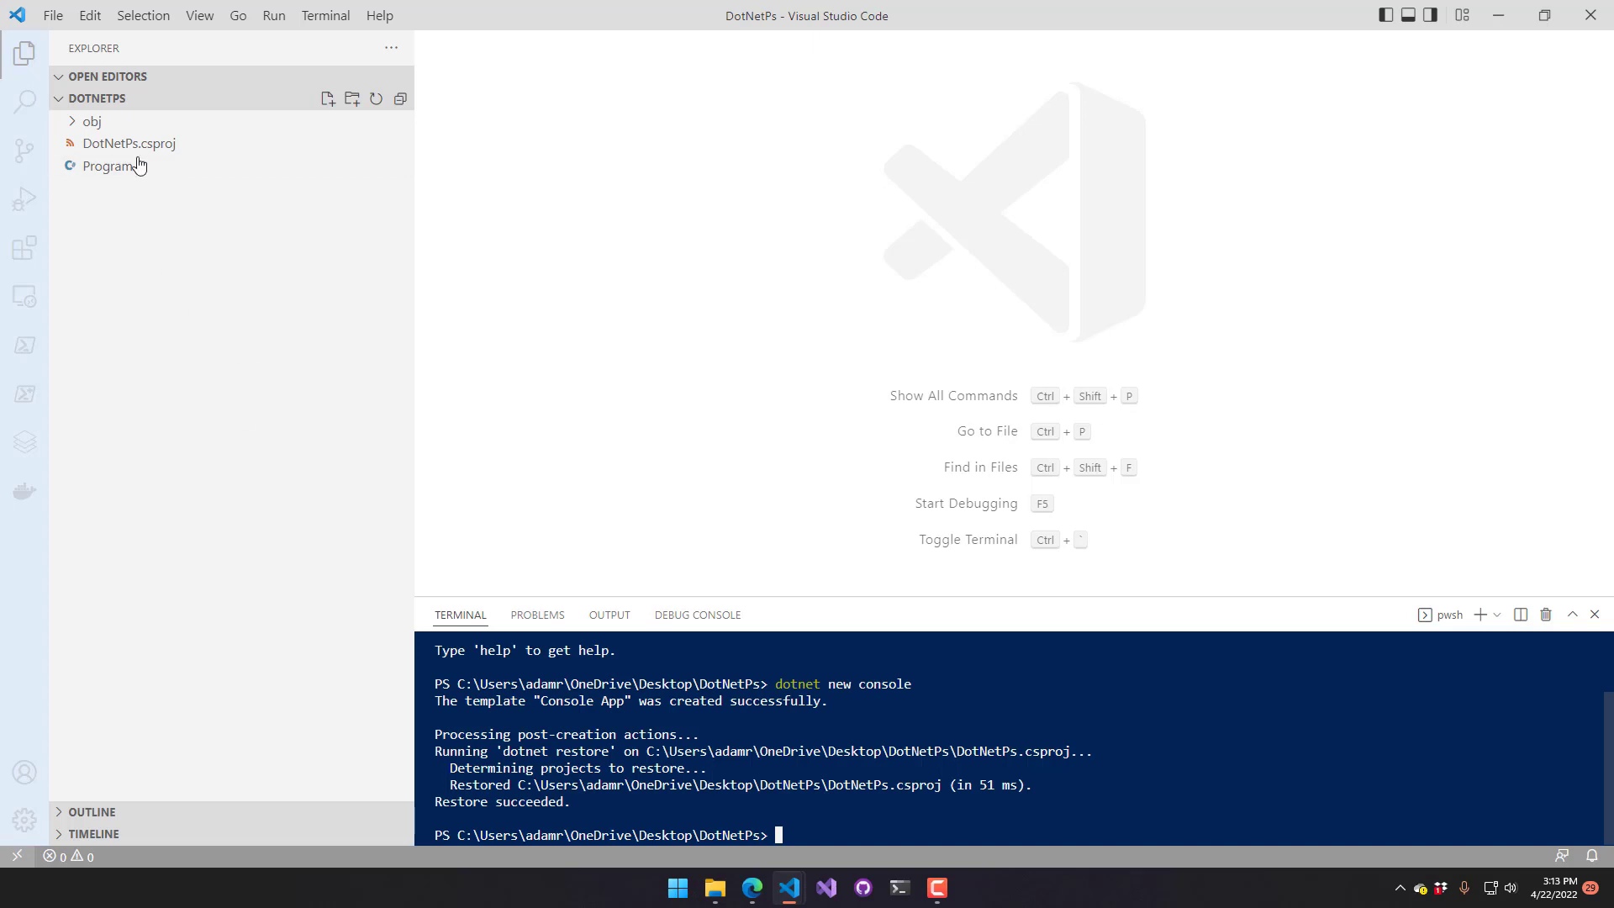
View DotNetPs.csproj, then open the Hello World Program.cs template
{"action": "left_click", "coordinate": [127, 143]}
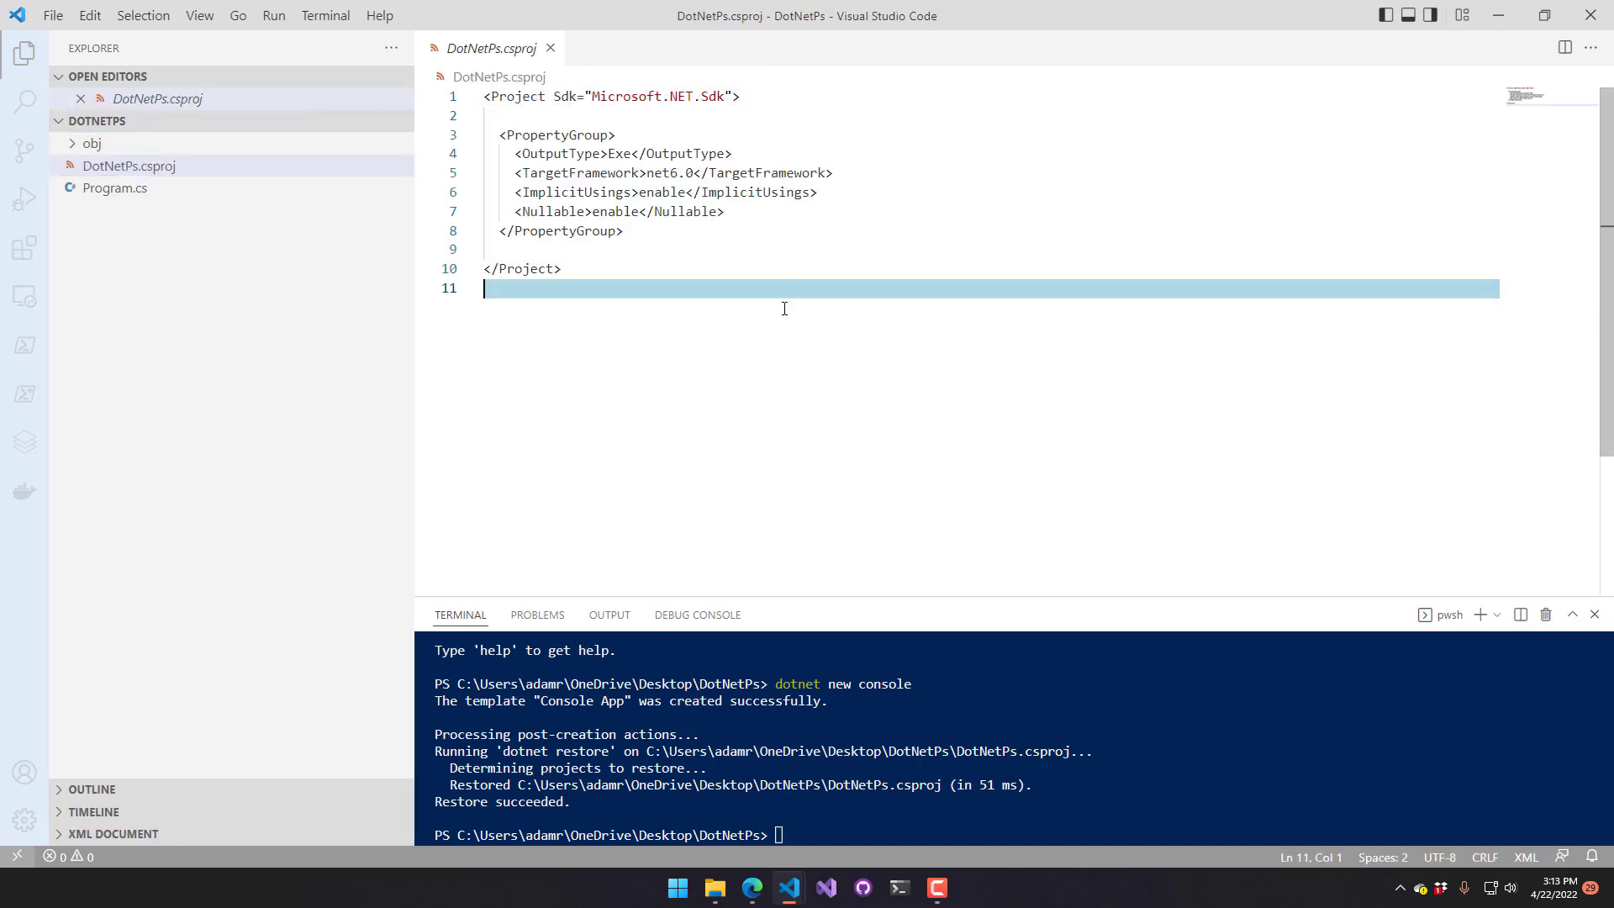
{"action": "mouse_move", "coordinate": [96, 258]}
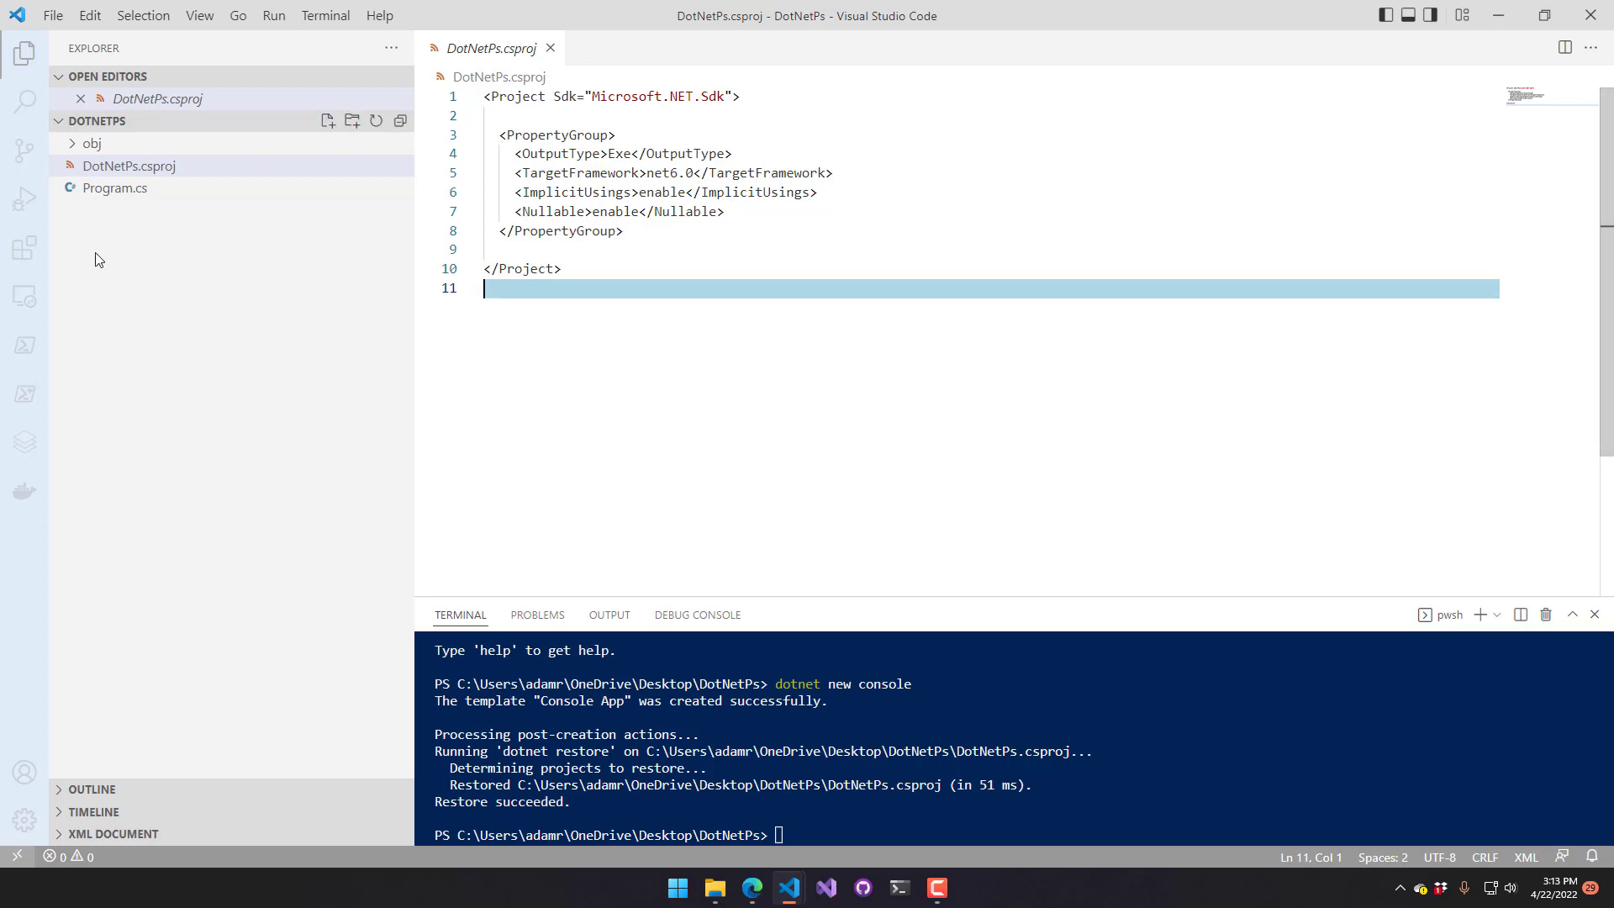
{"action": "left_click", "coordinate": [116, 187]}
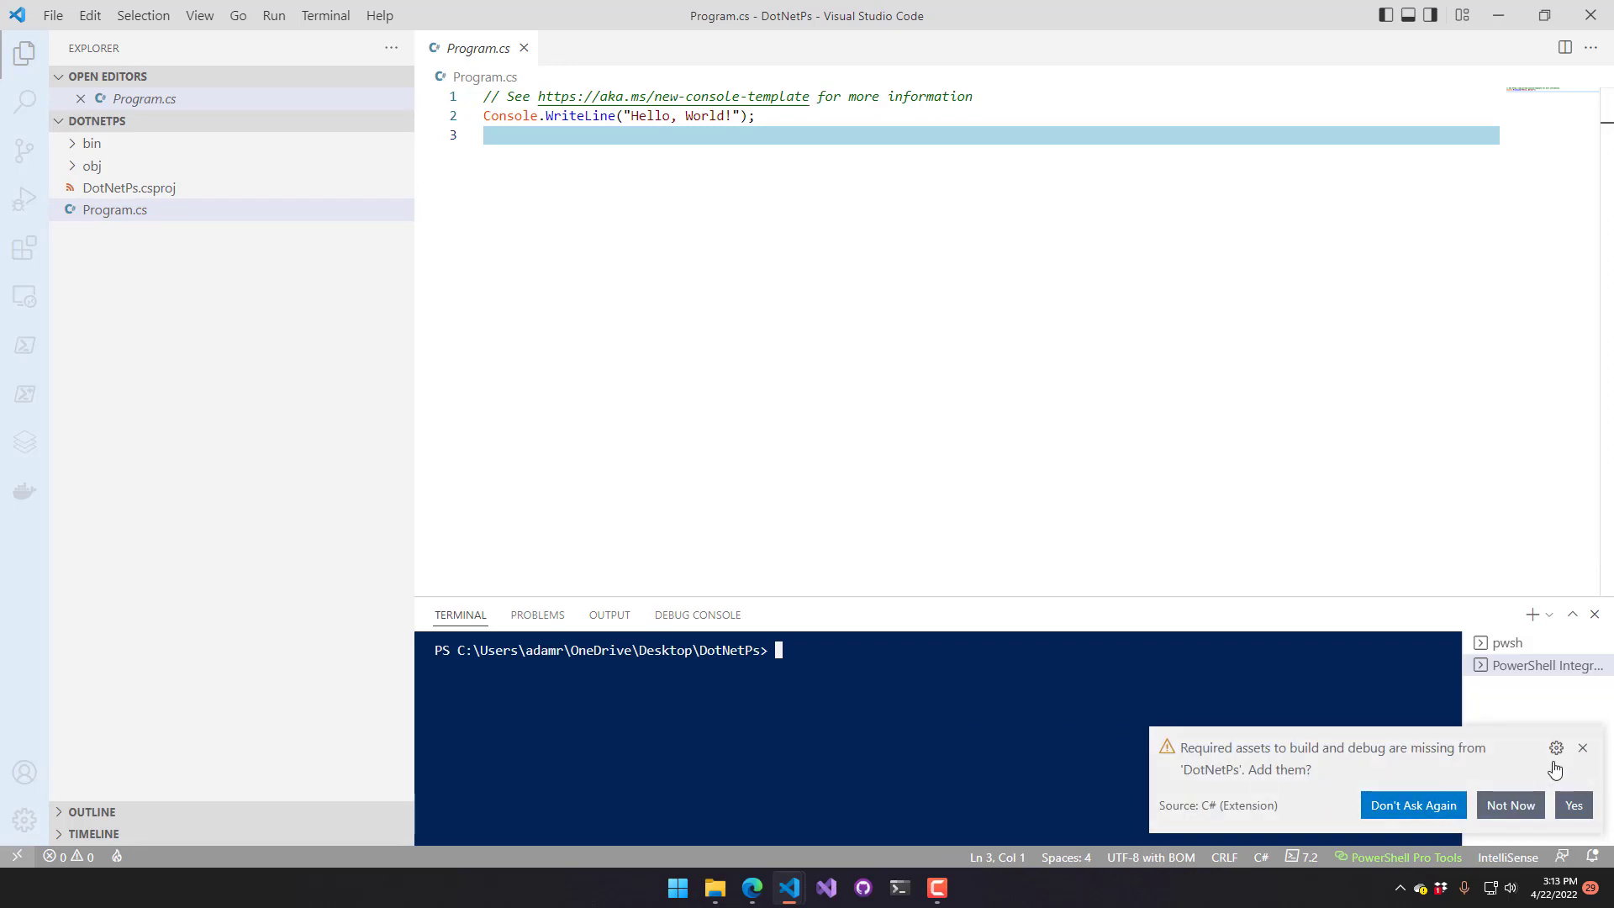
Dismiss the assets prompt, add Microsoft.PowerShell.SDK, and view its reference in DotNetPs.csproj
{"action": "left_click", "coordinate": [1582, 748]}
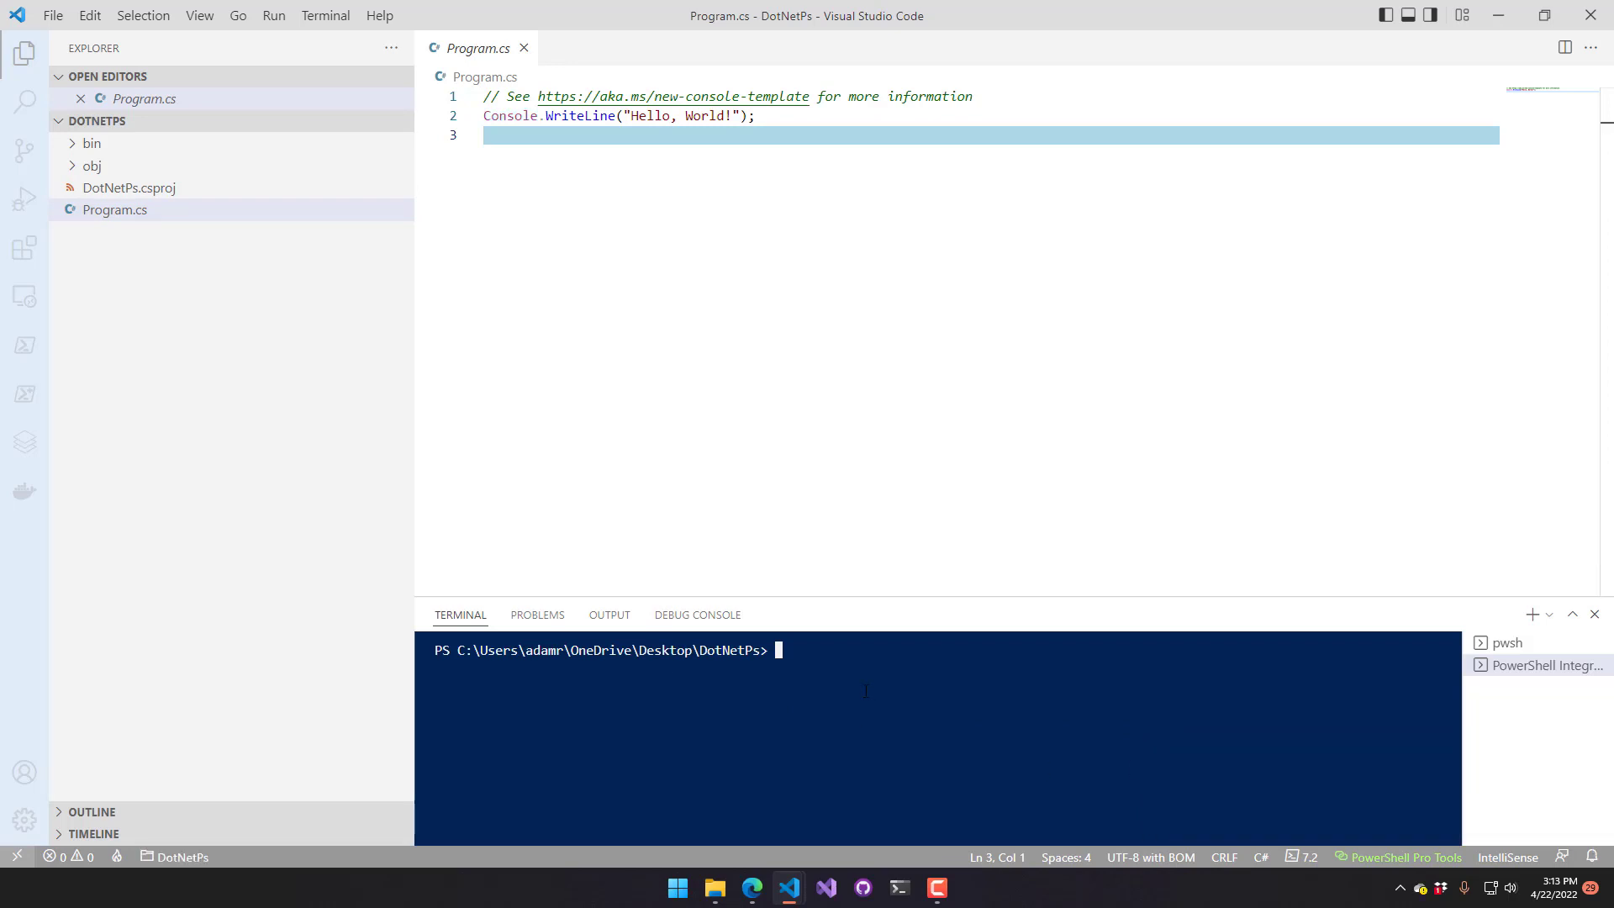
{"action": "type", "text": "dotnet new"}
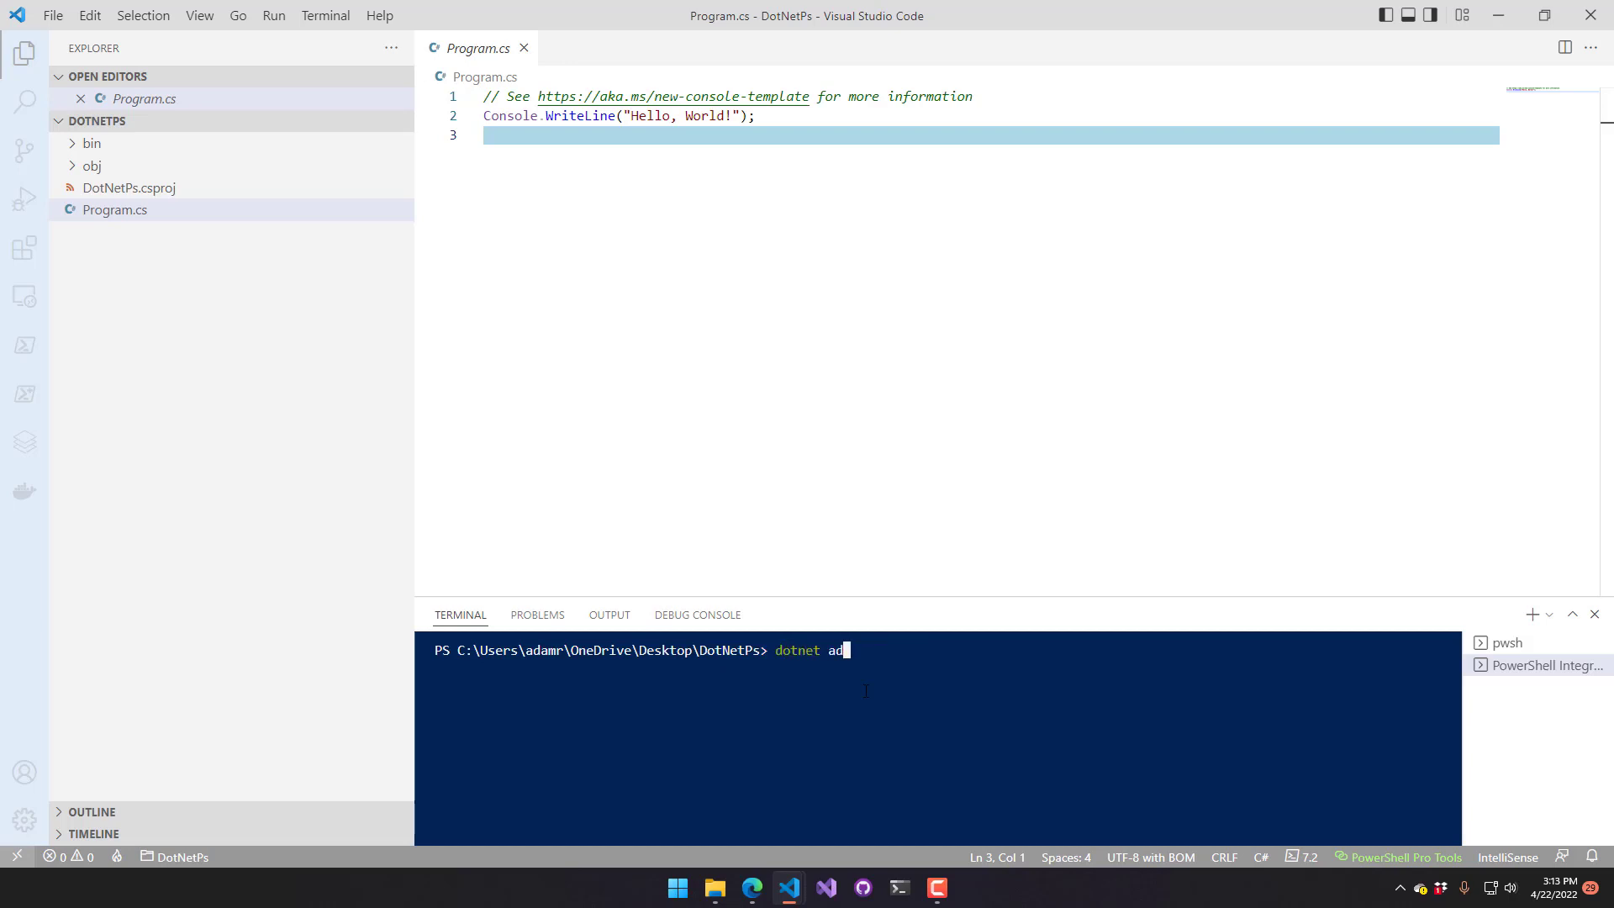
{"action": "type", "text": "d package Micr"}
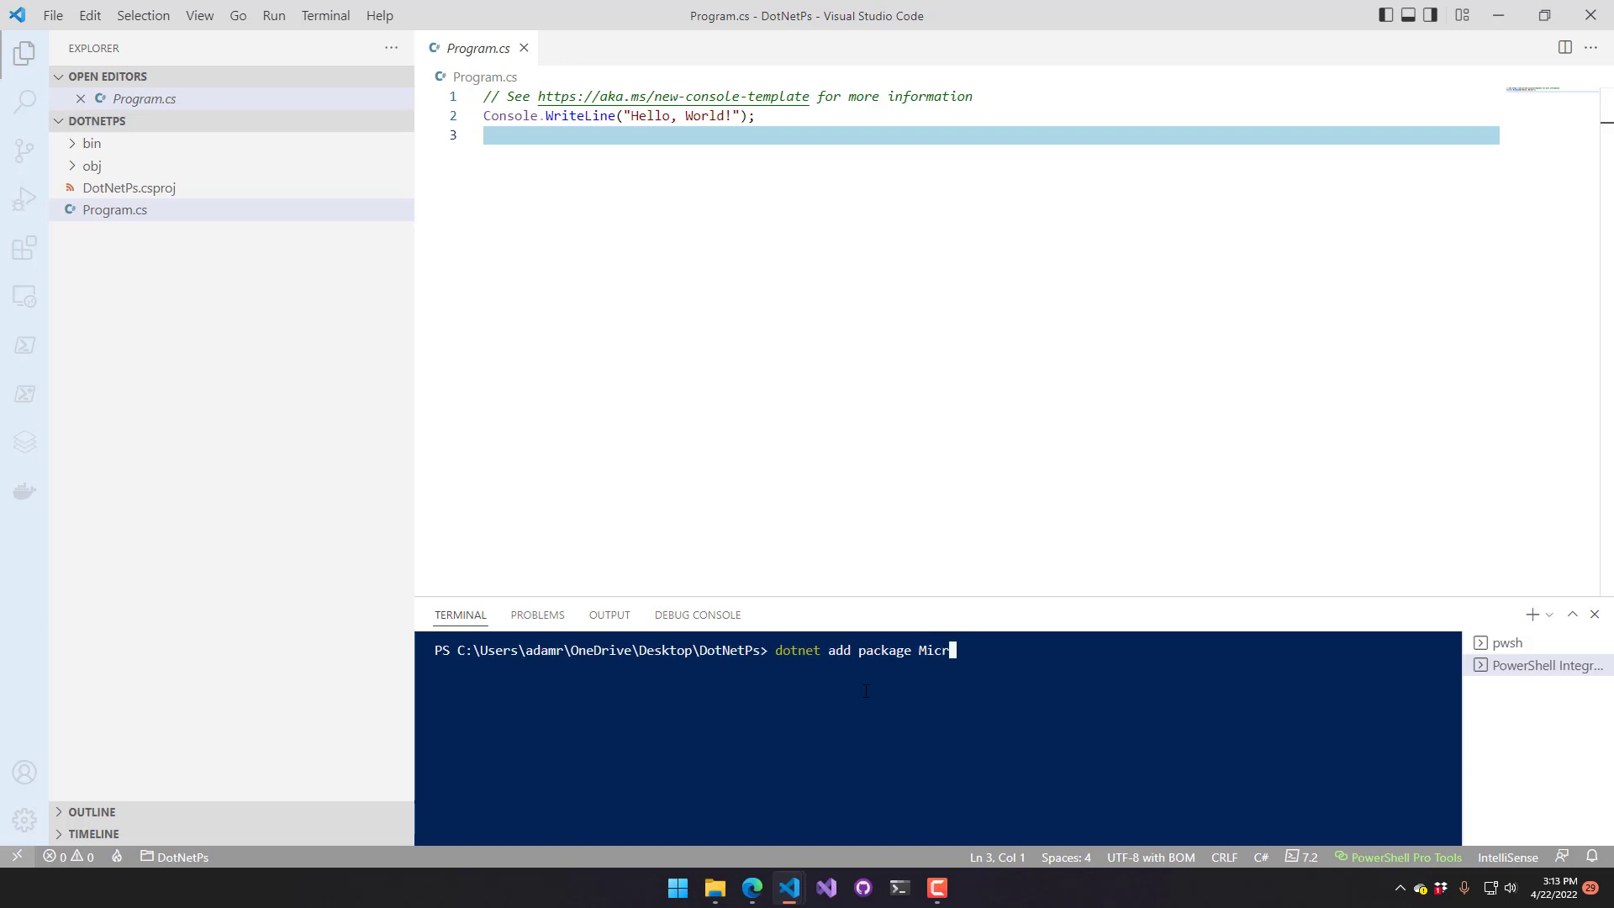
{"action": "type", "text": "osoft.PowerShell"}
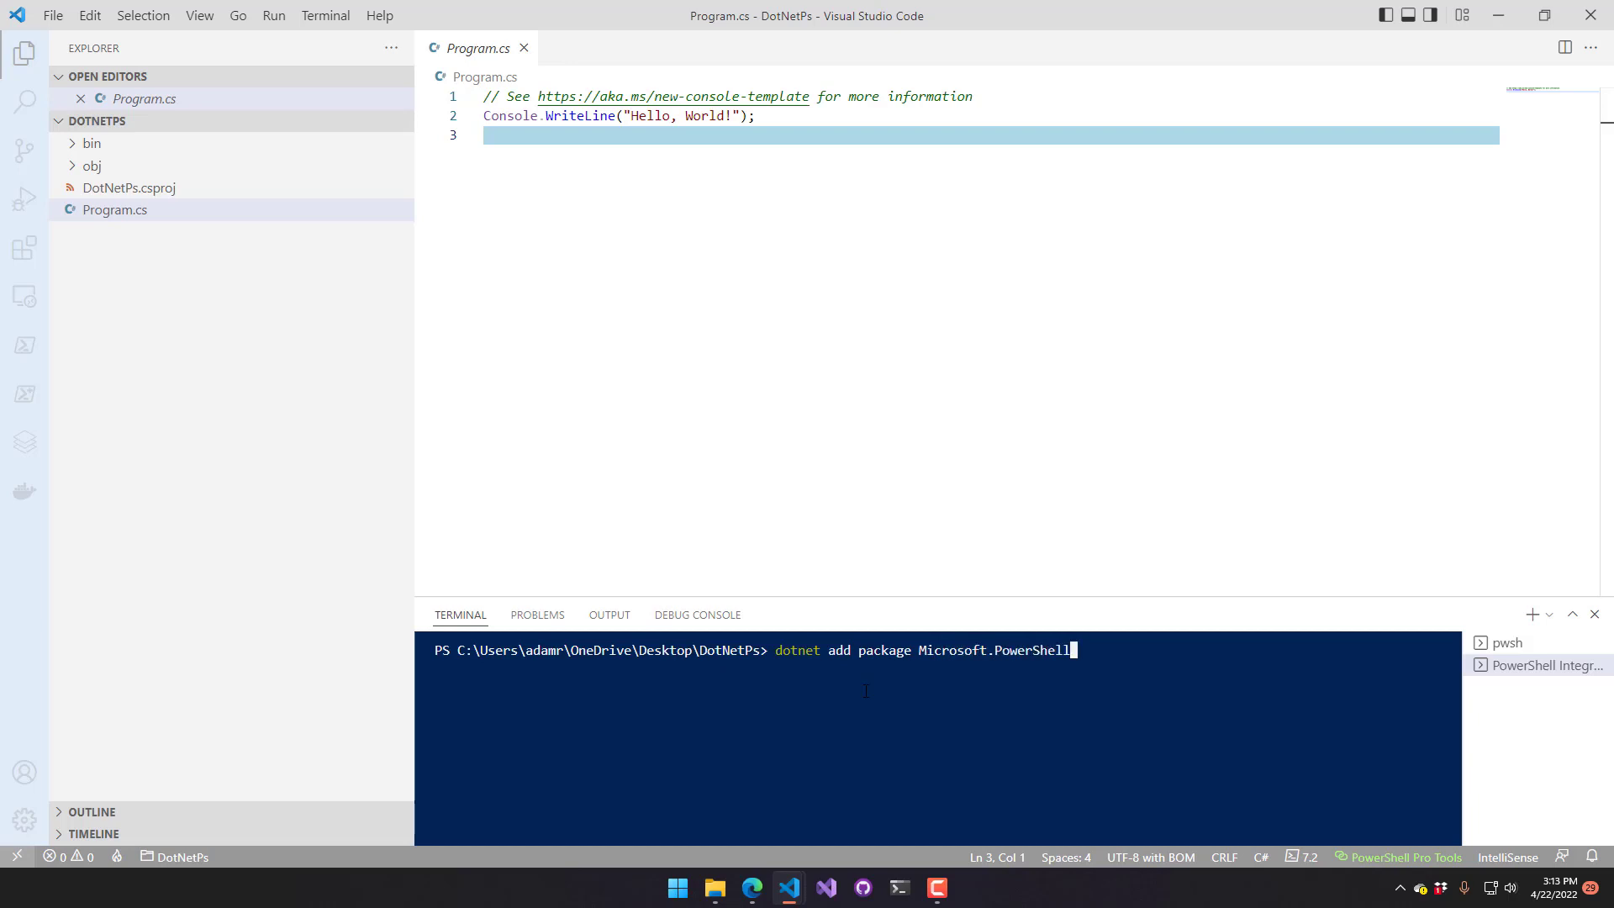
{"action": "key", "text": "Enter"}
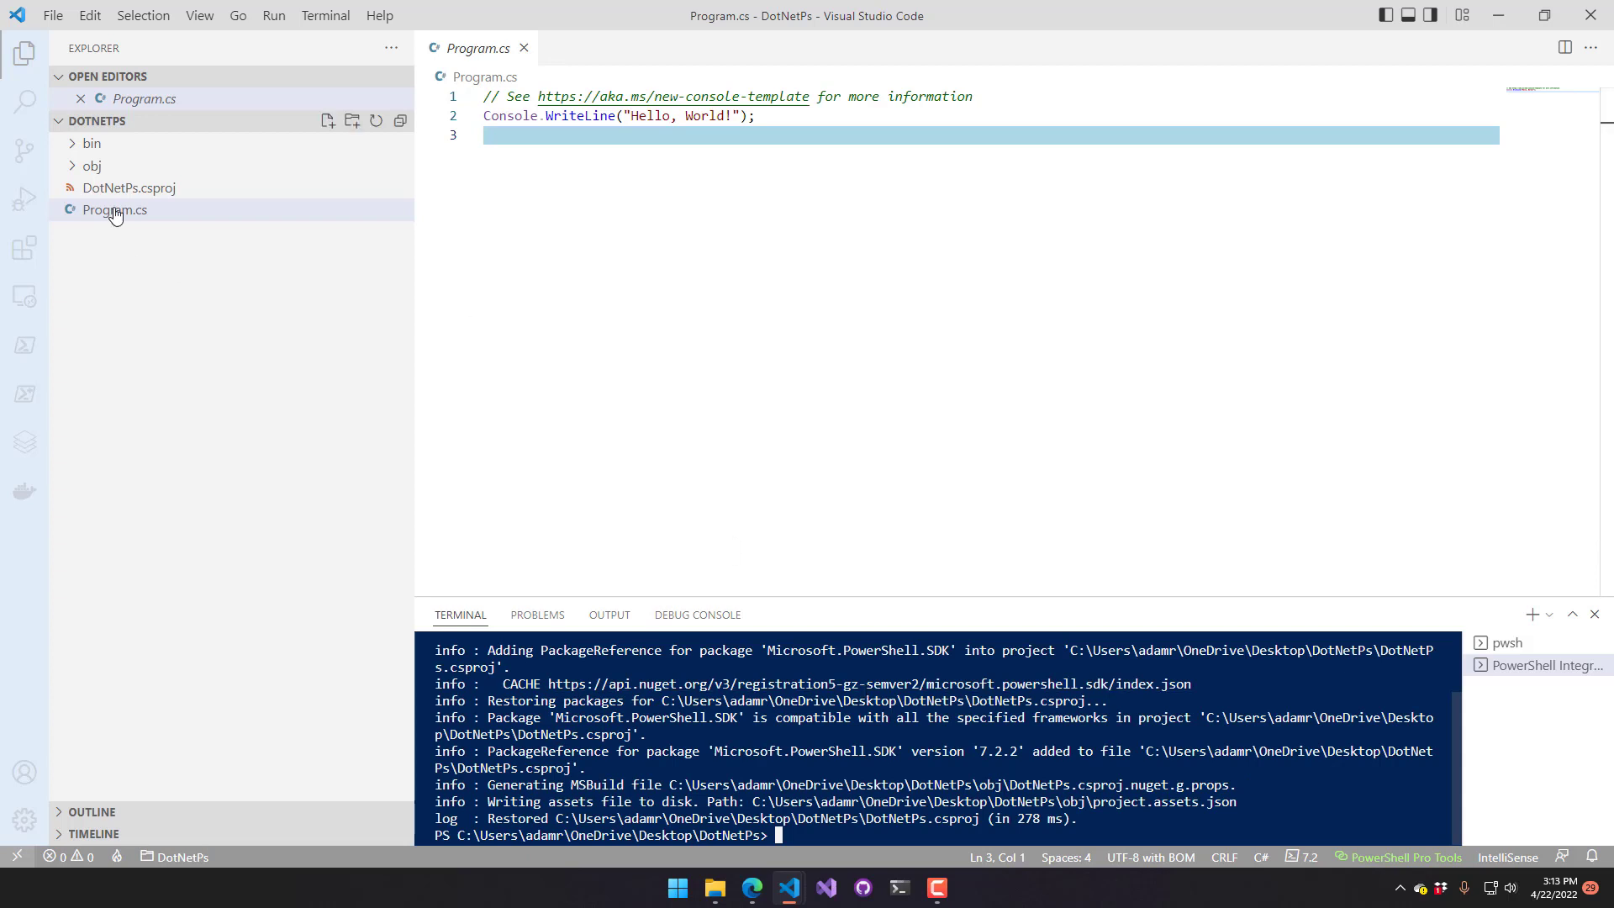
{"action": "left_click", "coordinate": [128, 187]}
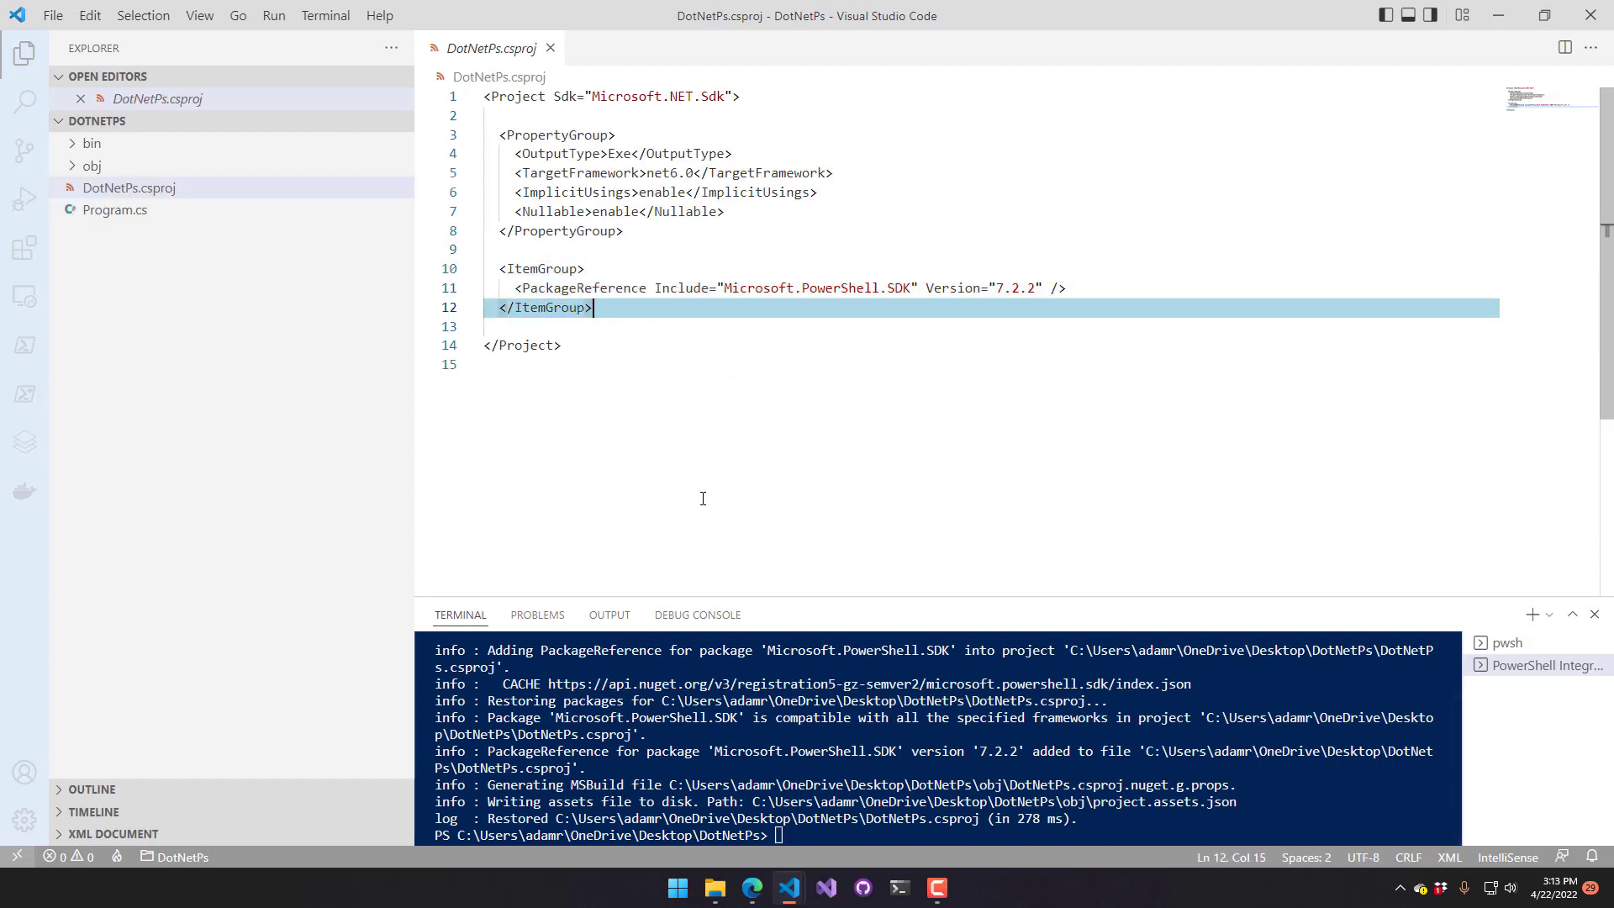
{"action": "mouse_move", "coordinate": [715, 480]}
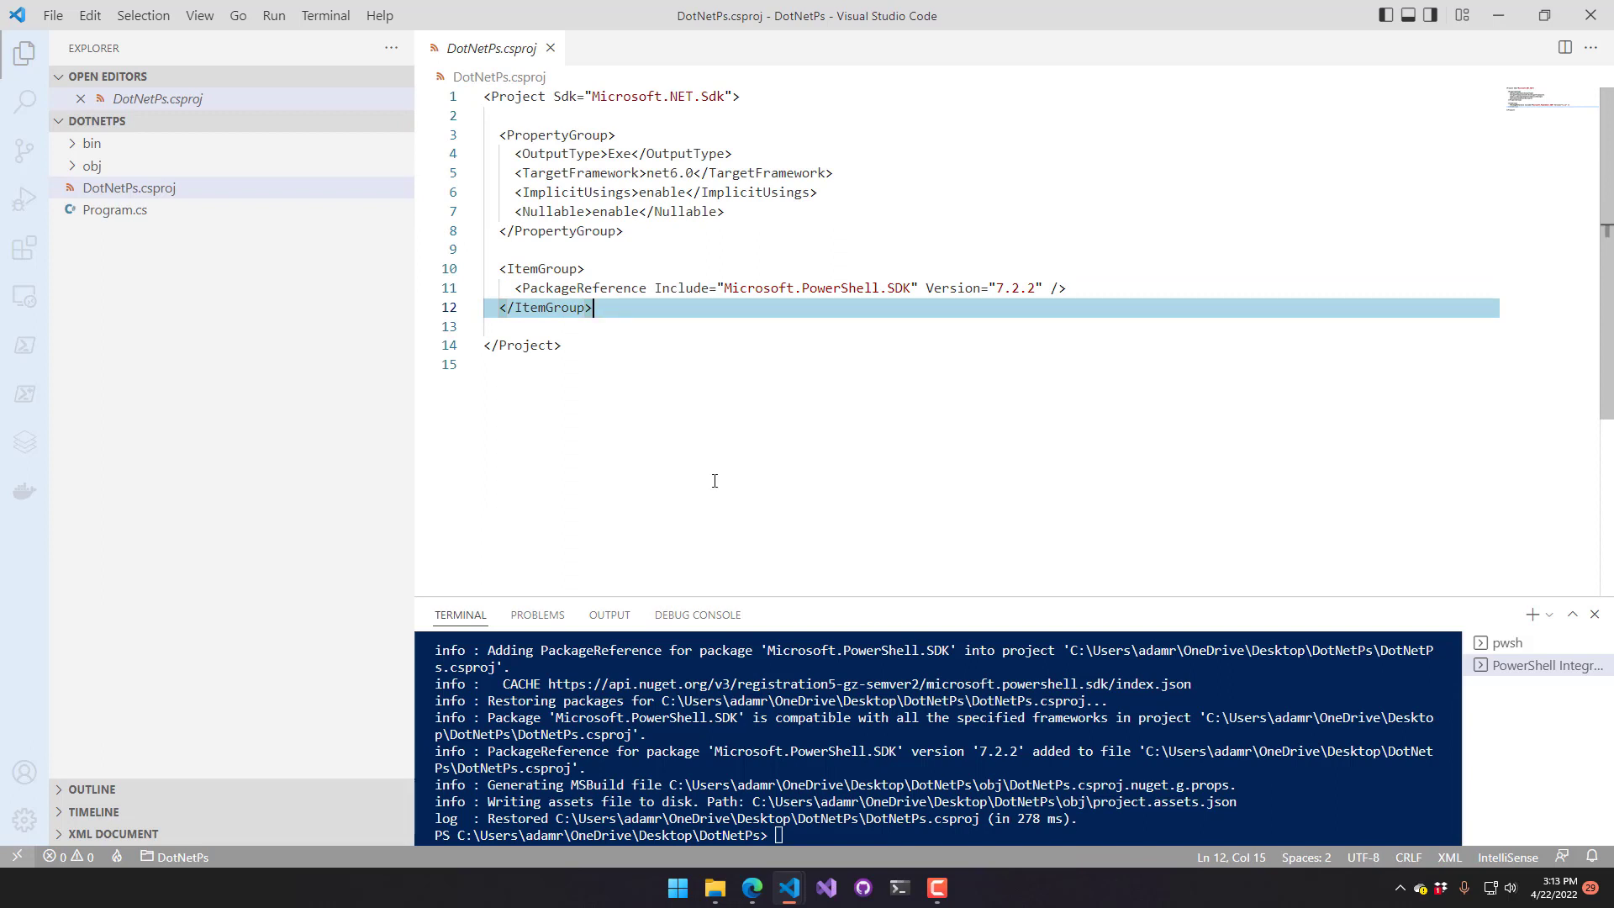
Write 'using System.Management.Automation;' and 'using var ps = PowerShell.Create();' in Program.cs
{"action": "left_click", "coordinate": [116, 210]}
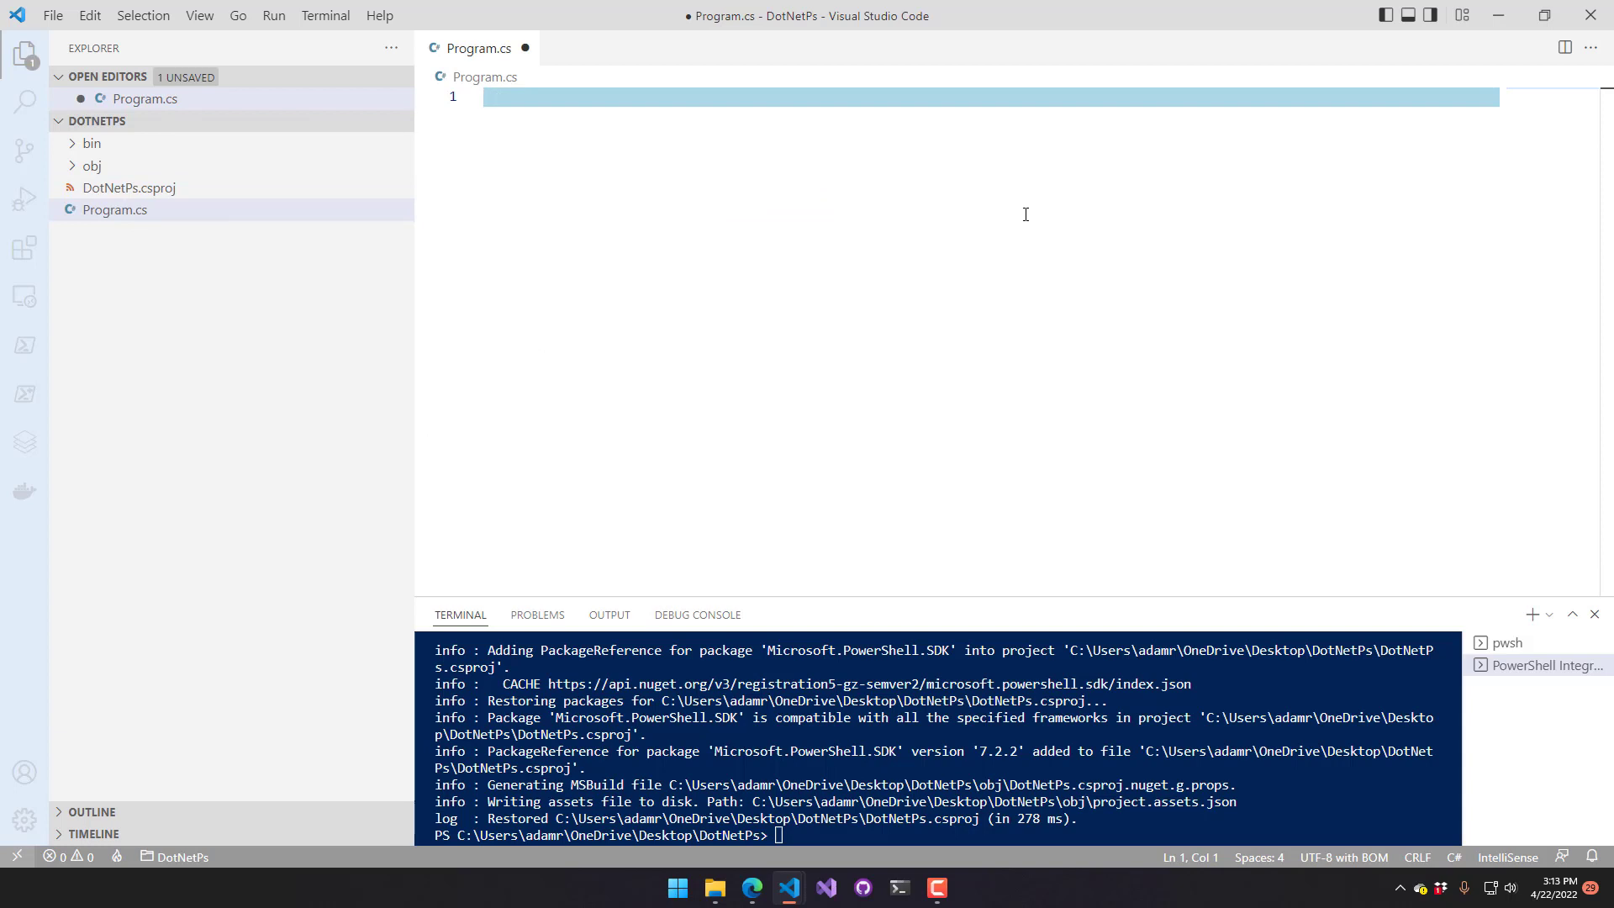
{"action": "type", "text": "using"}
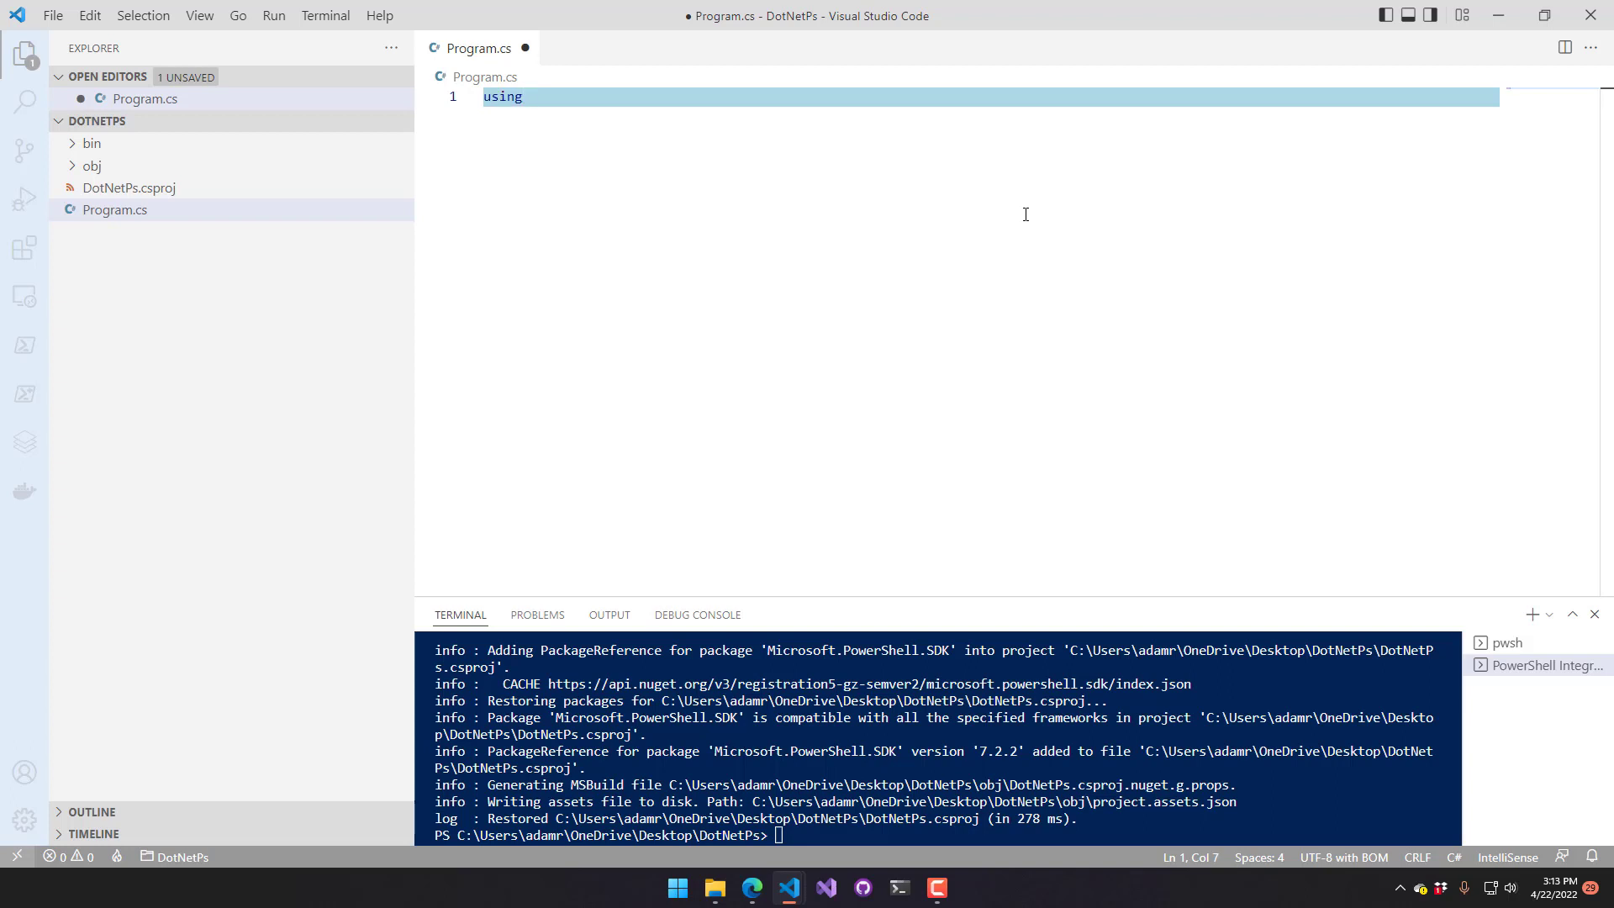
{"action": "type", "text": "System.Management.Automation;"}
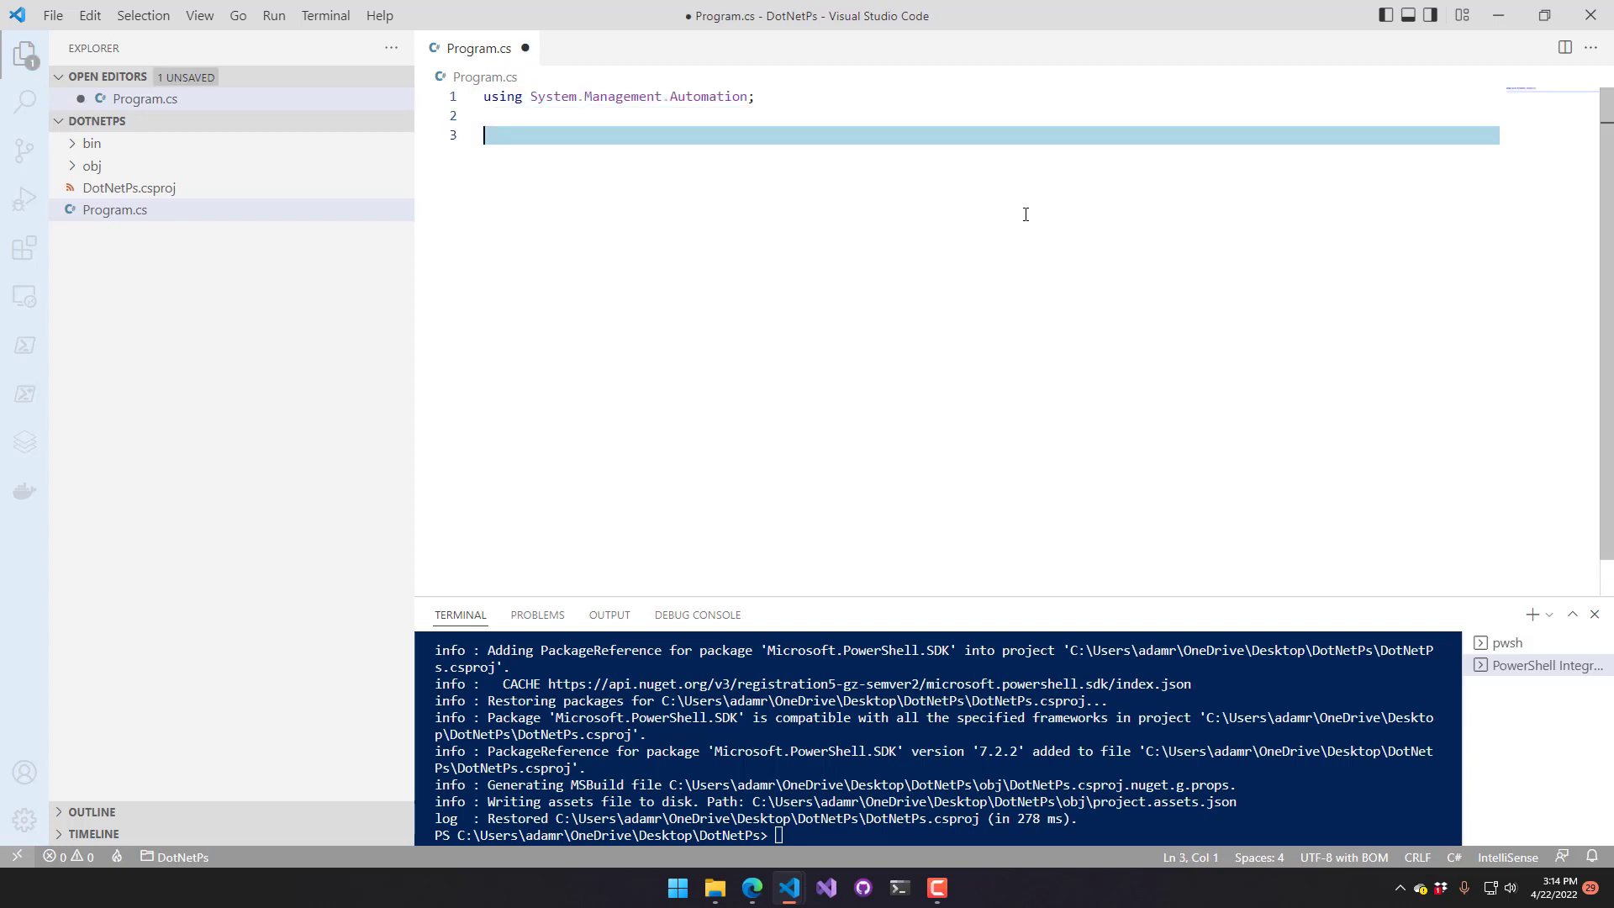
{"action": "type", "text": "using"}
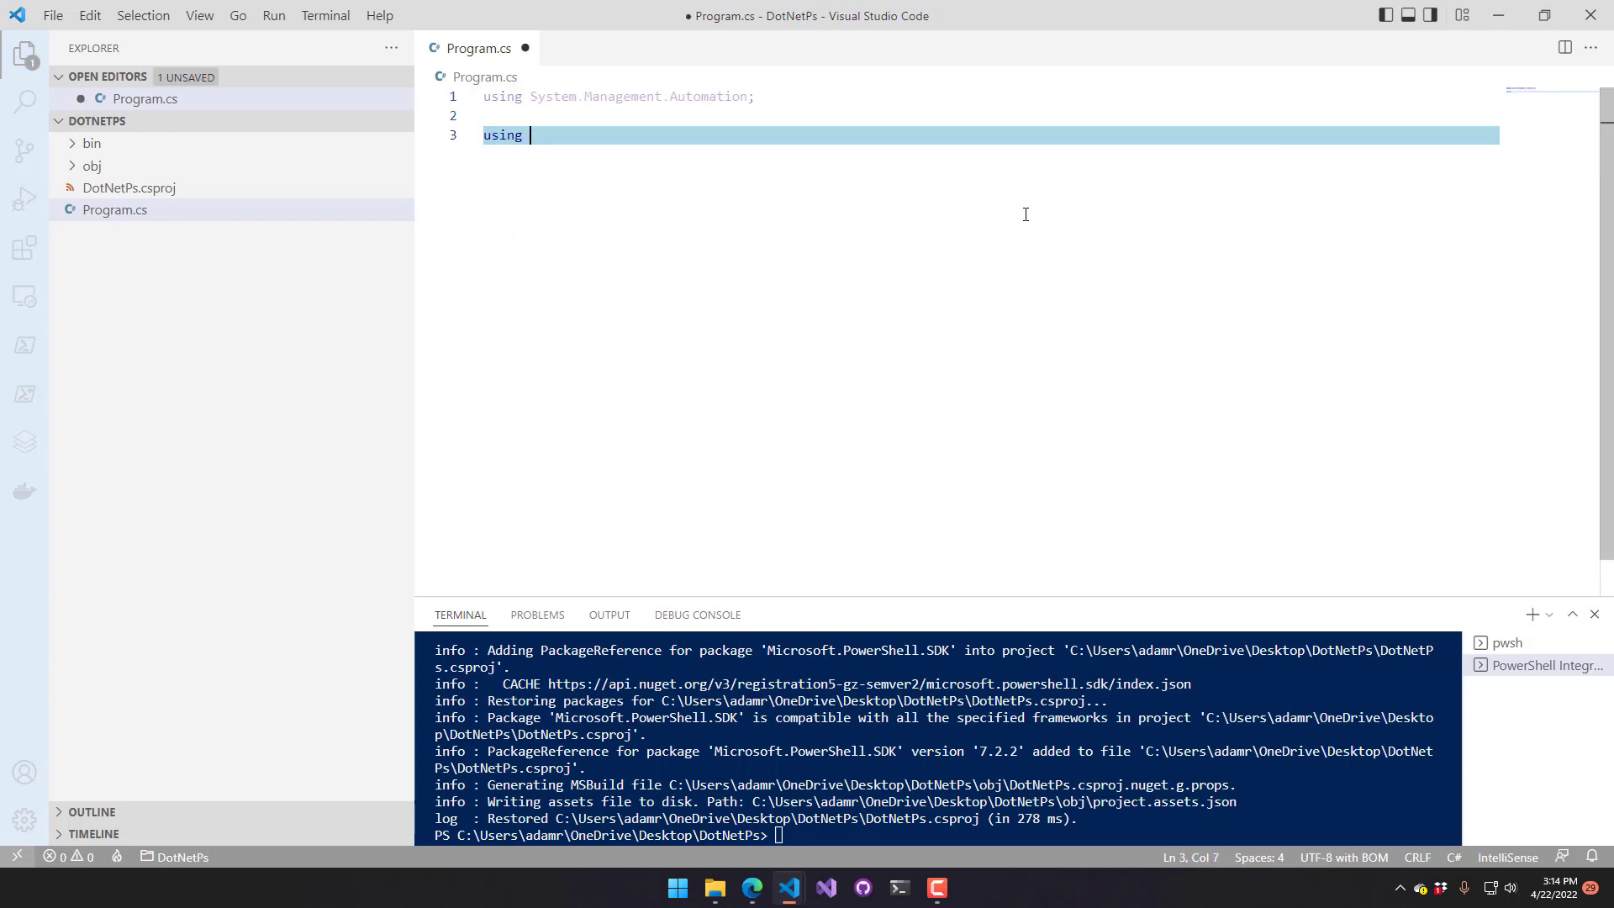
{"action": "type", "text": "var ps = PowerShell.Create();"}
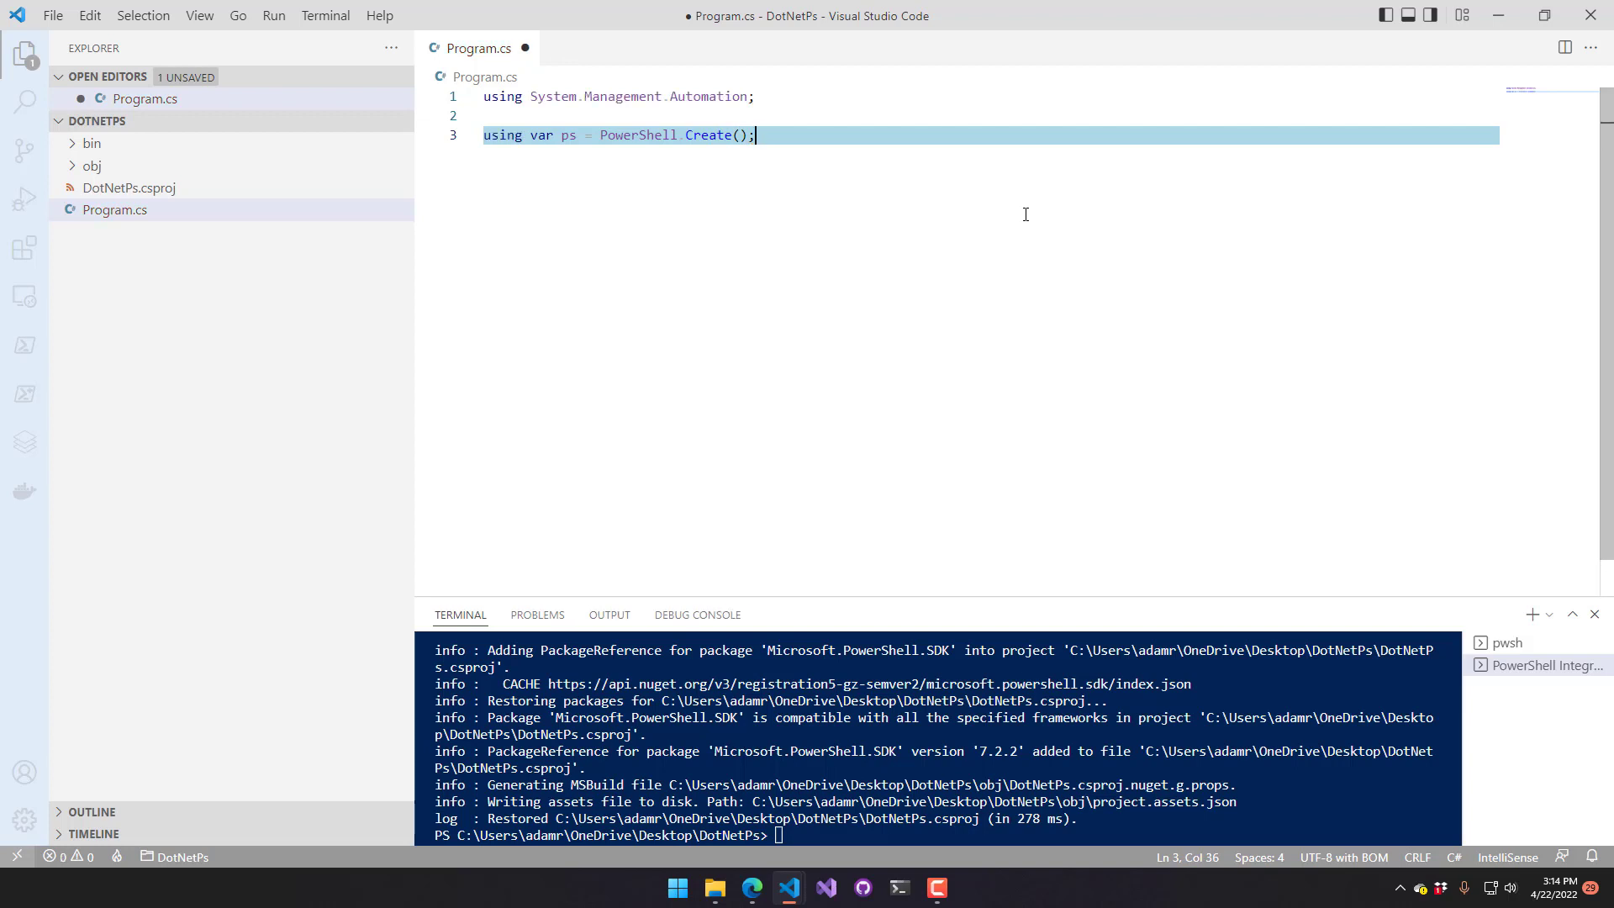
{"action": "mouse_move", "coordinate": [435, 221]}
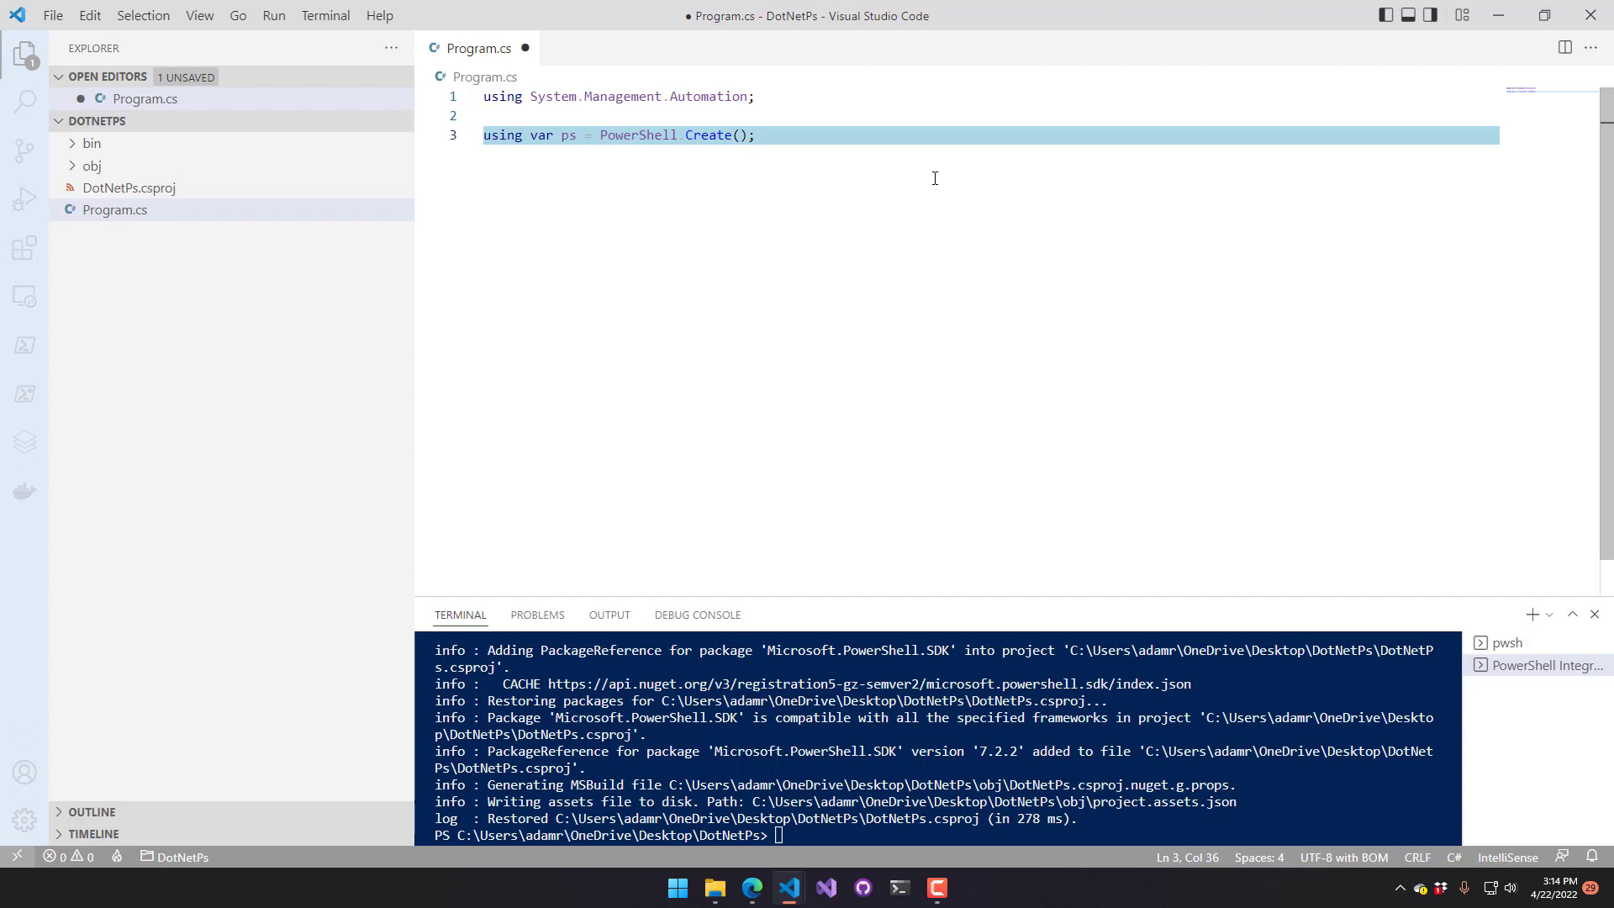
Add ps.AddScript("Start-Process notepad").Invoke(); on a new line
{"action": "key", "text": "Enter"}
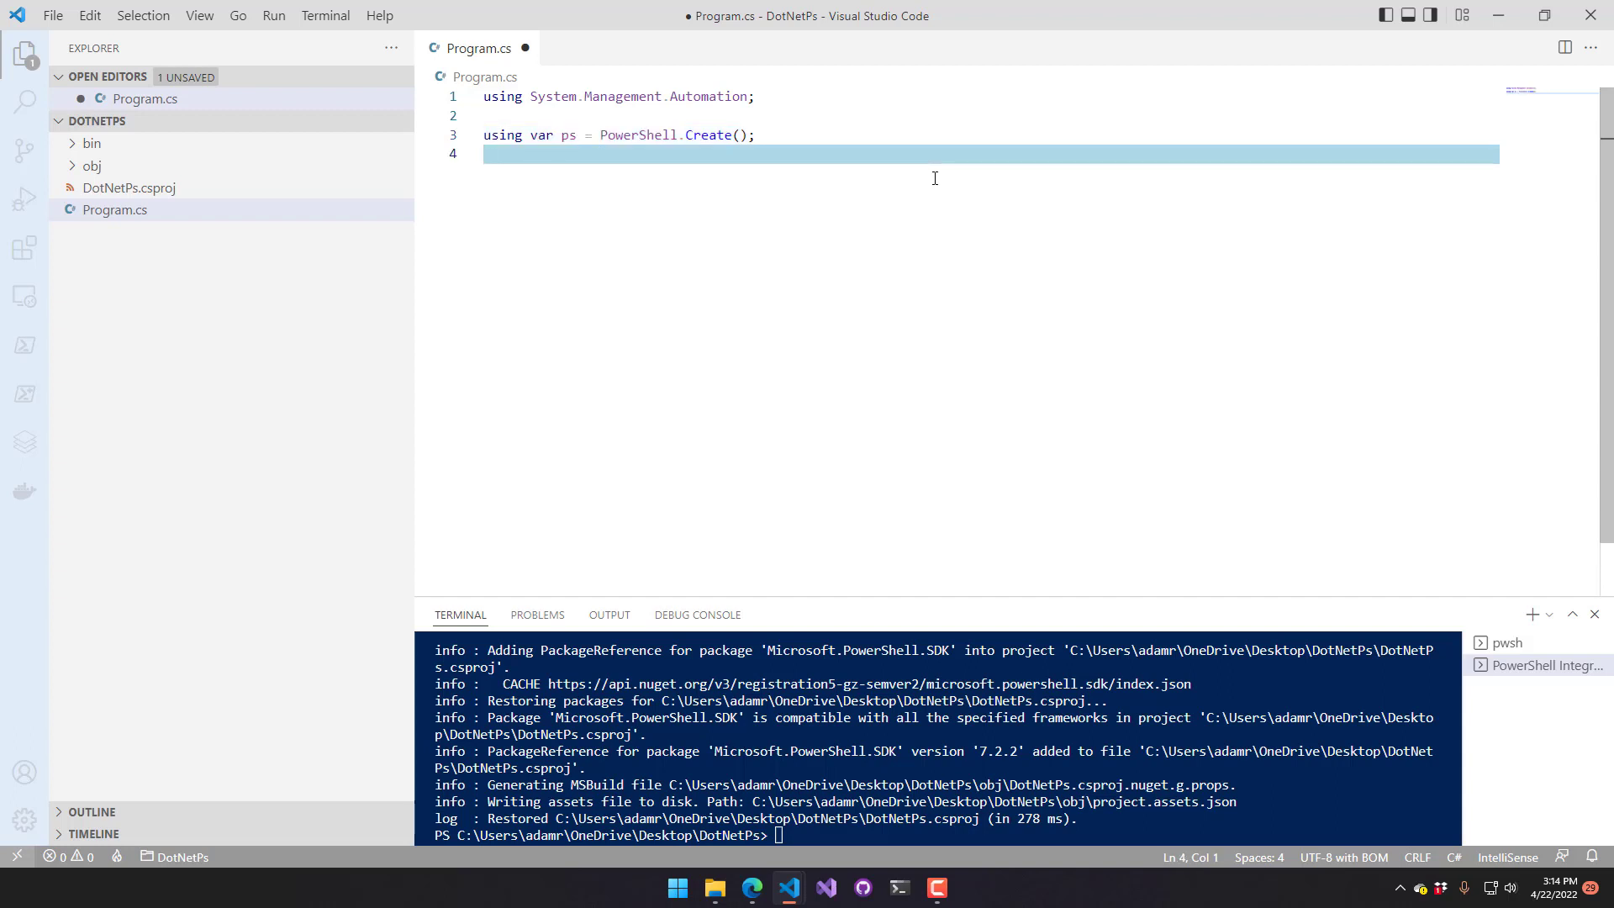
{"action": "type", "text": "ps.AddS"}
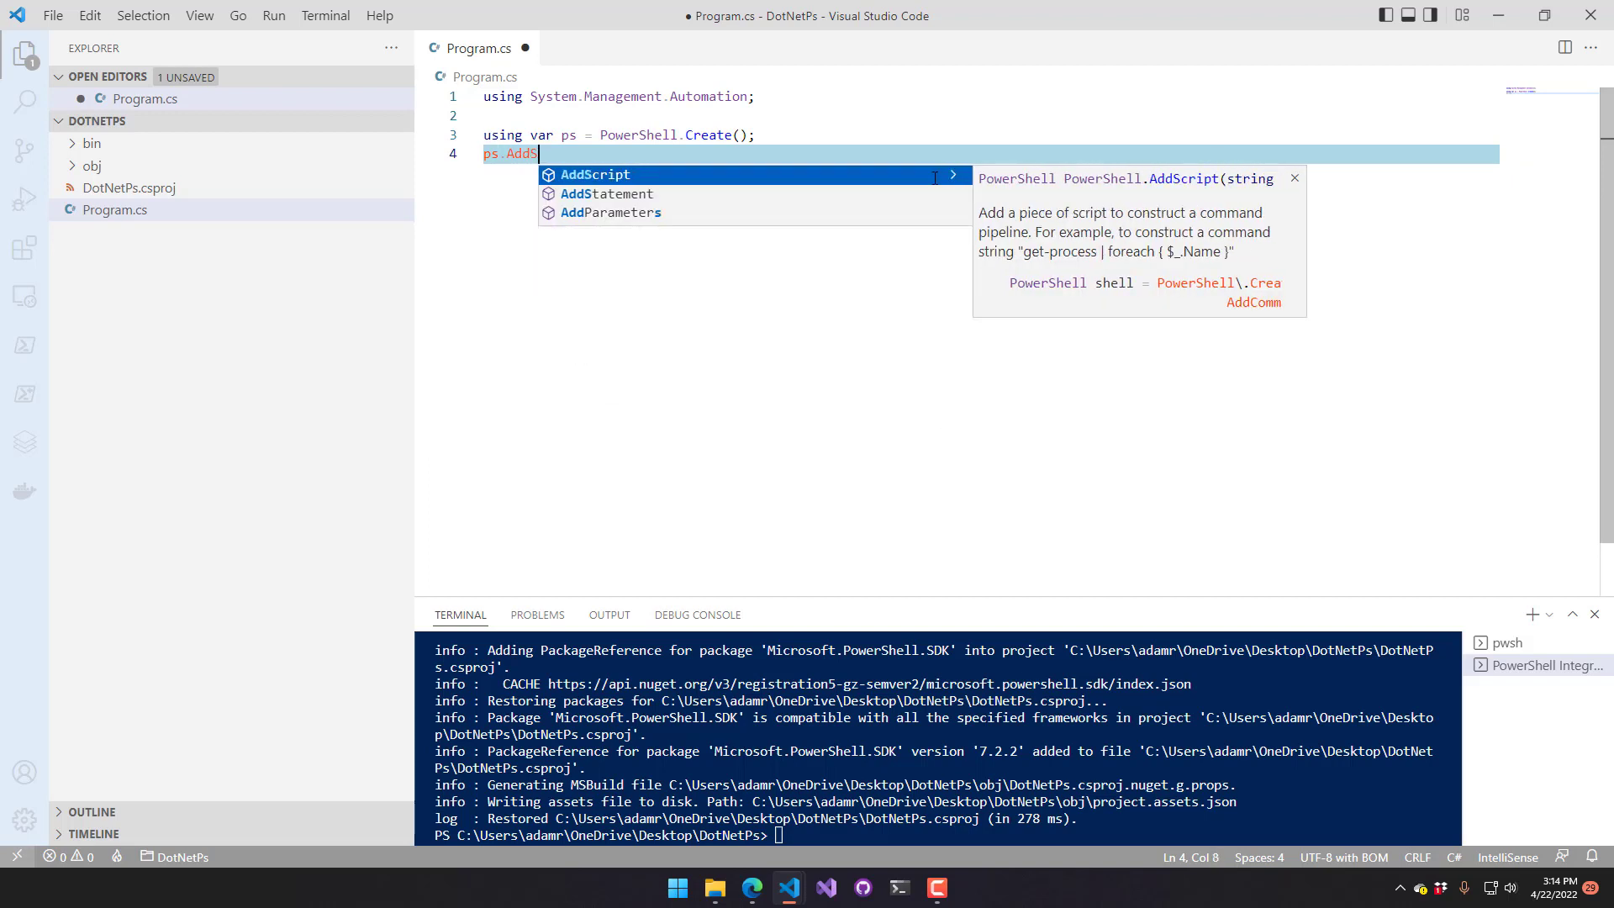
{"action": "type", "text": "cript(\"\")"}
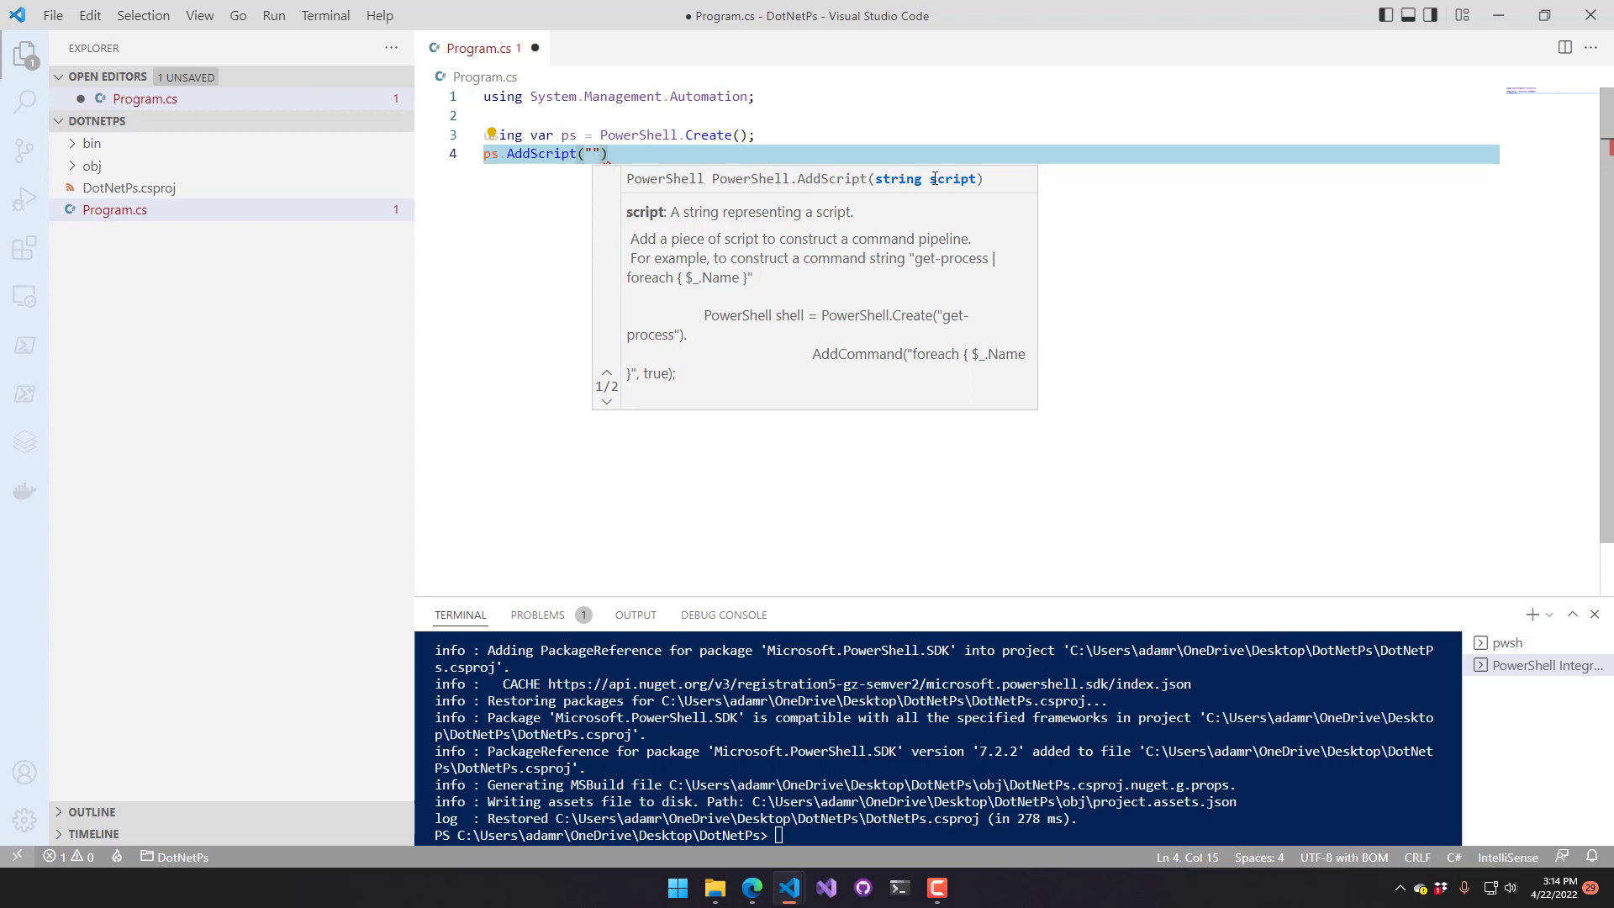
{"action": "type", "text": "Start-Process notepad"}
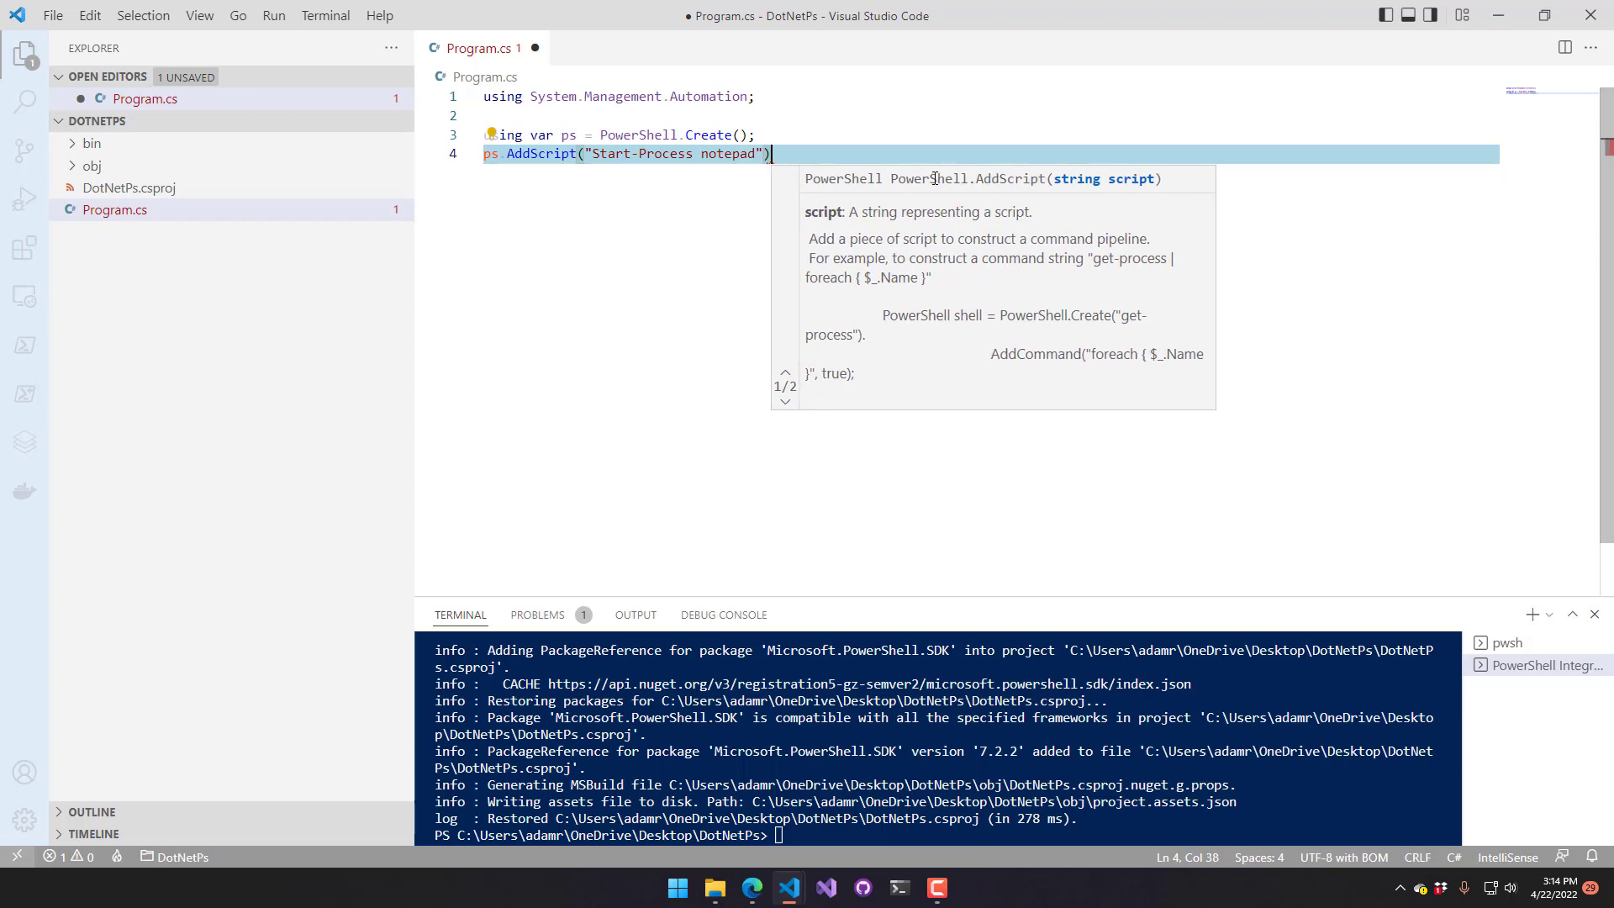
{"action": "type", "text": "Invoke"}
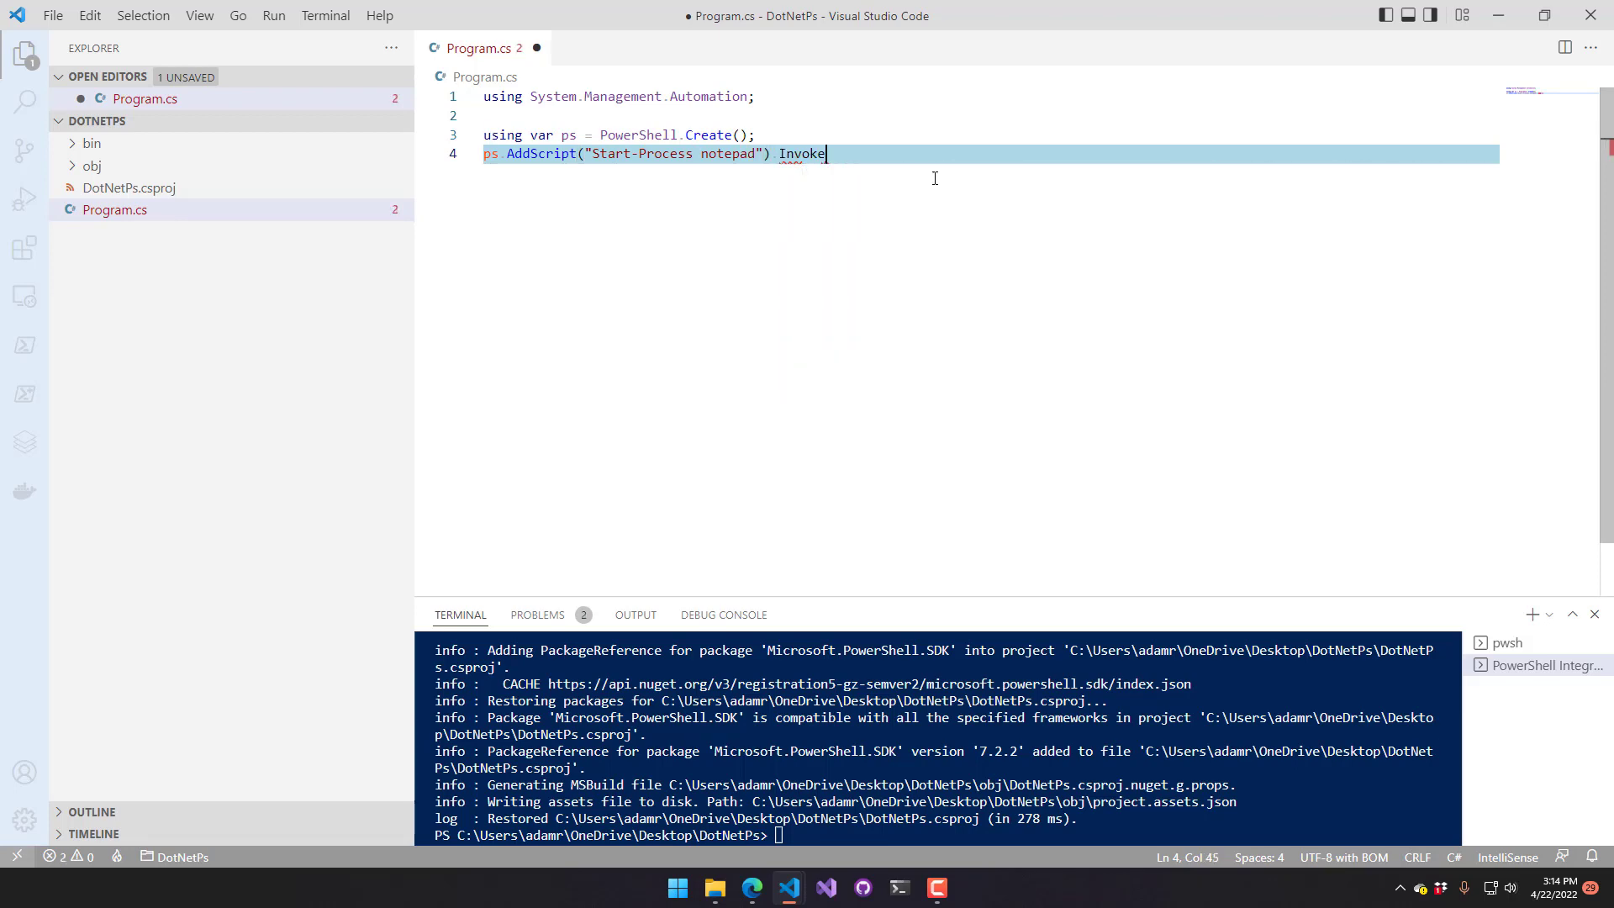
{"action": "type", "text": "();"}
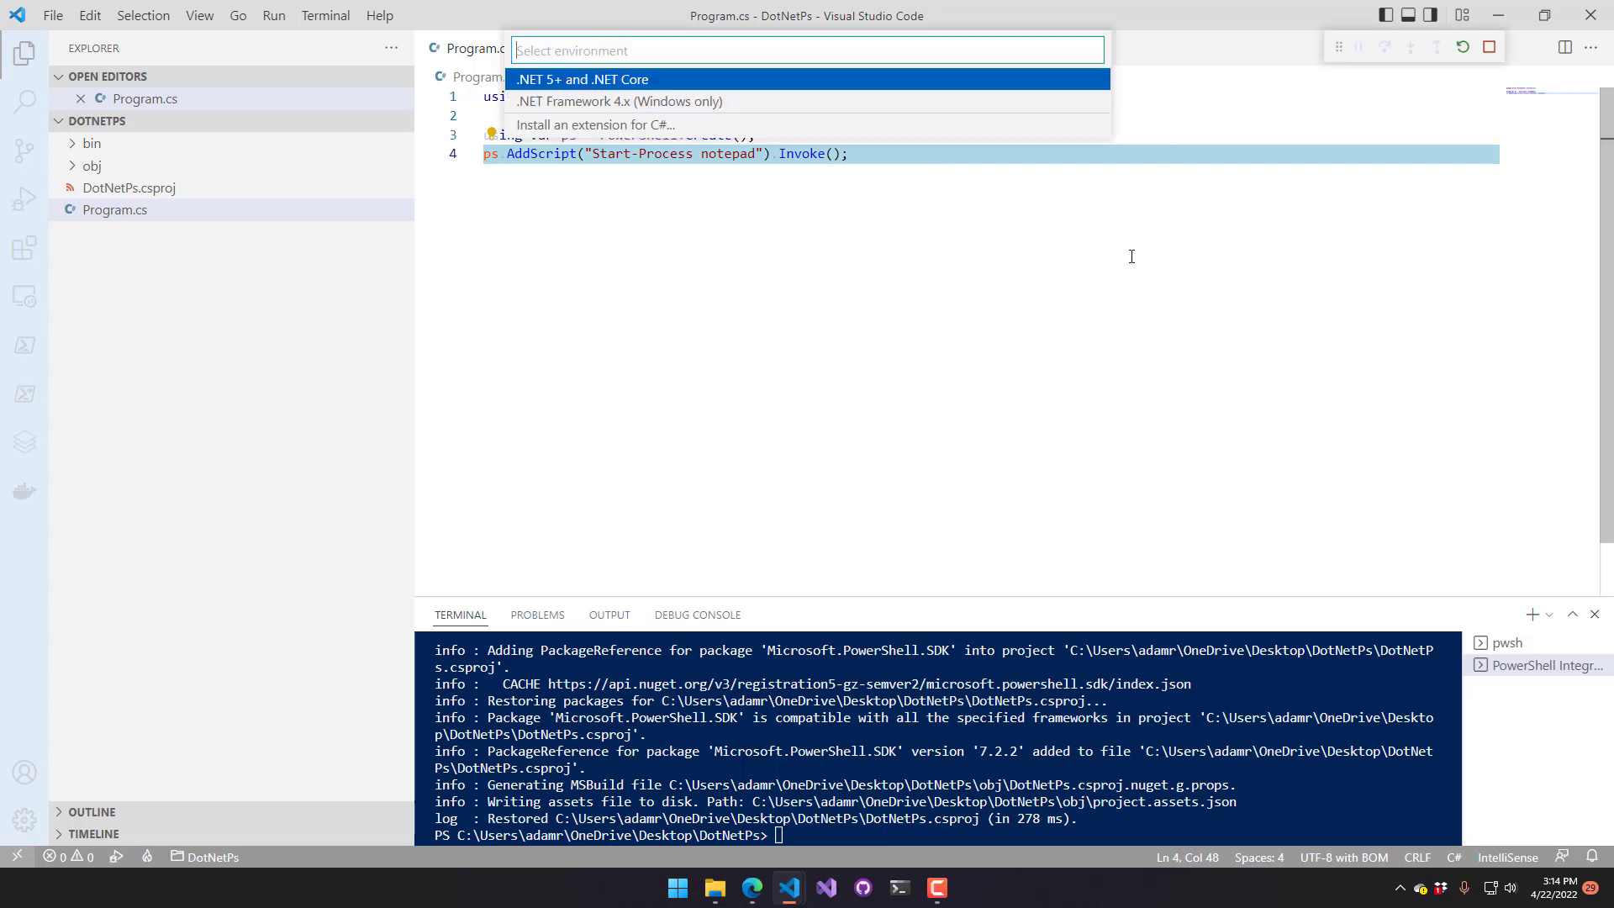
{"action": "mouse_move", "coordinate": [551, 79]}
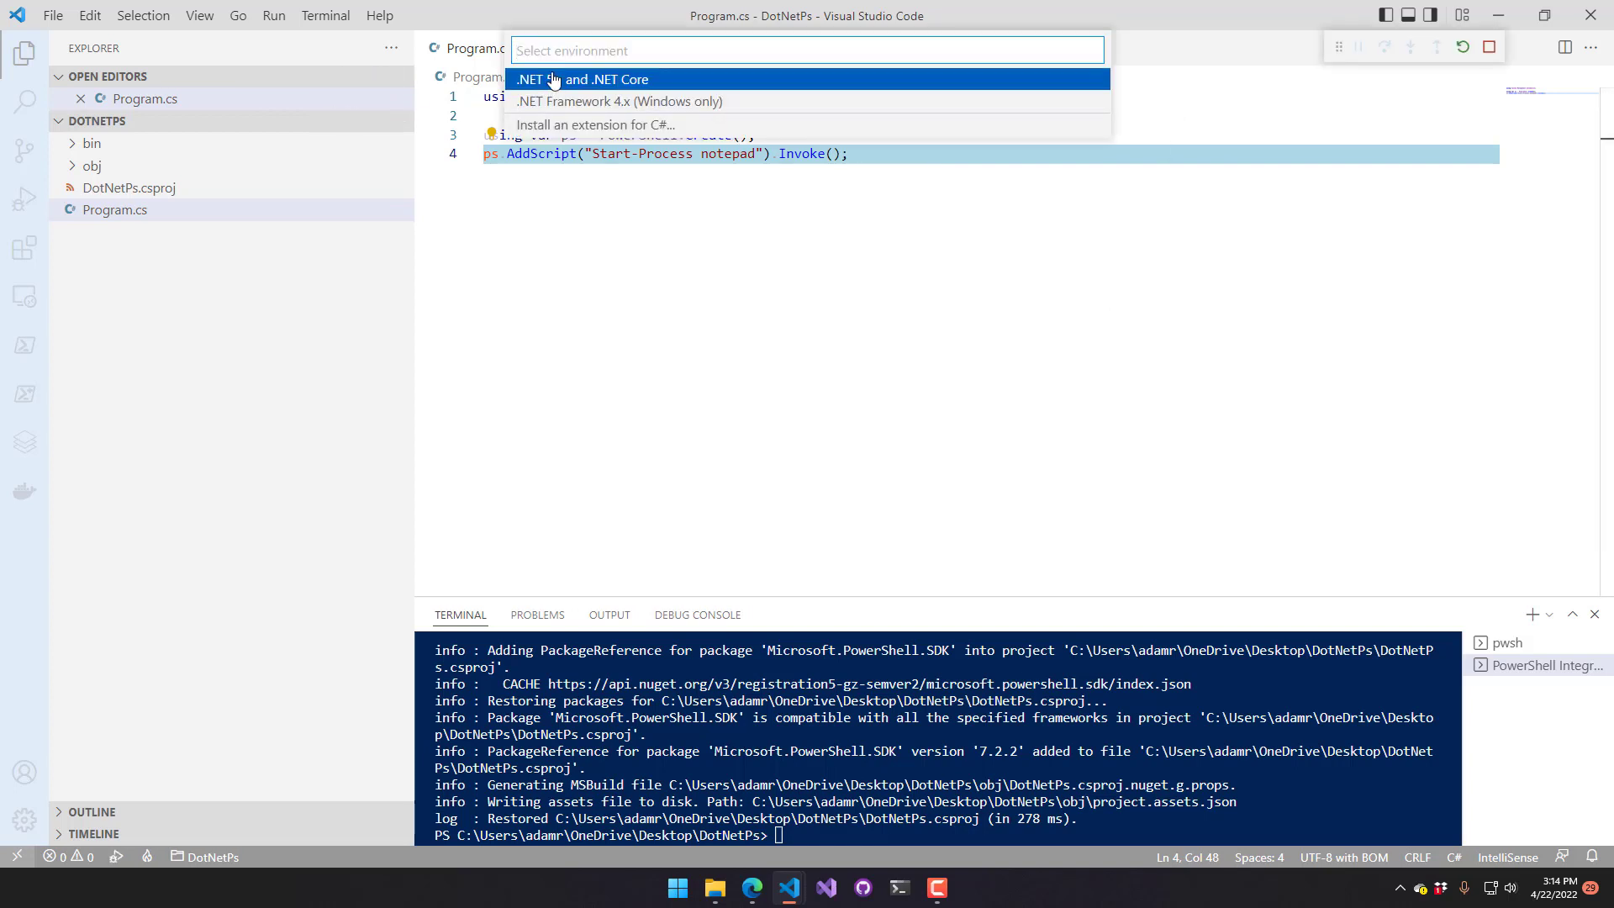
{"action": "mouse_move", "coordinate": [614, 99]}
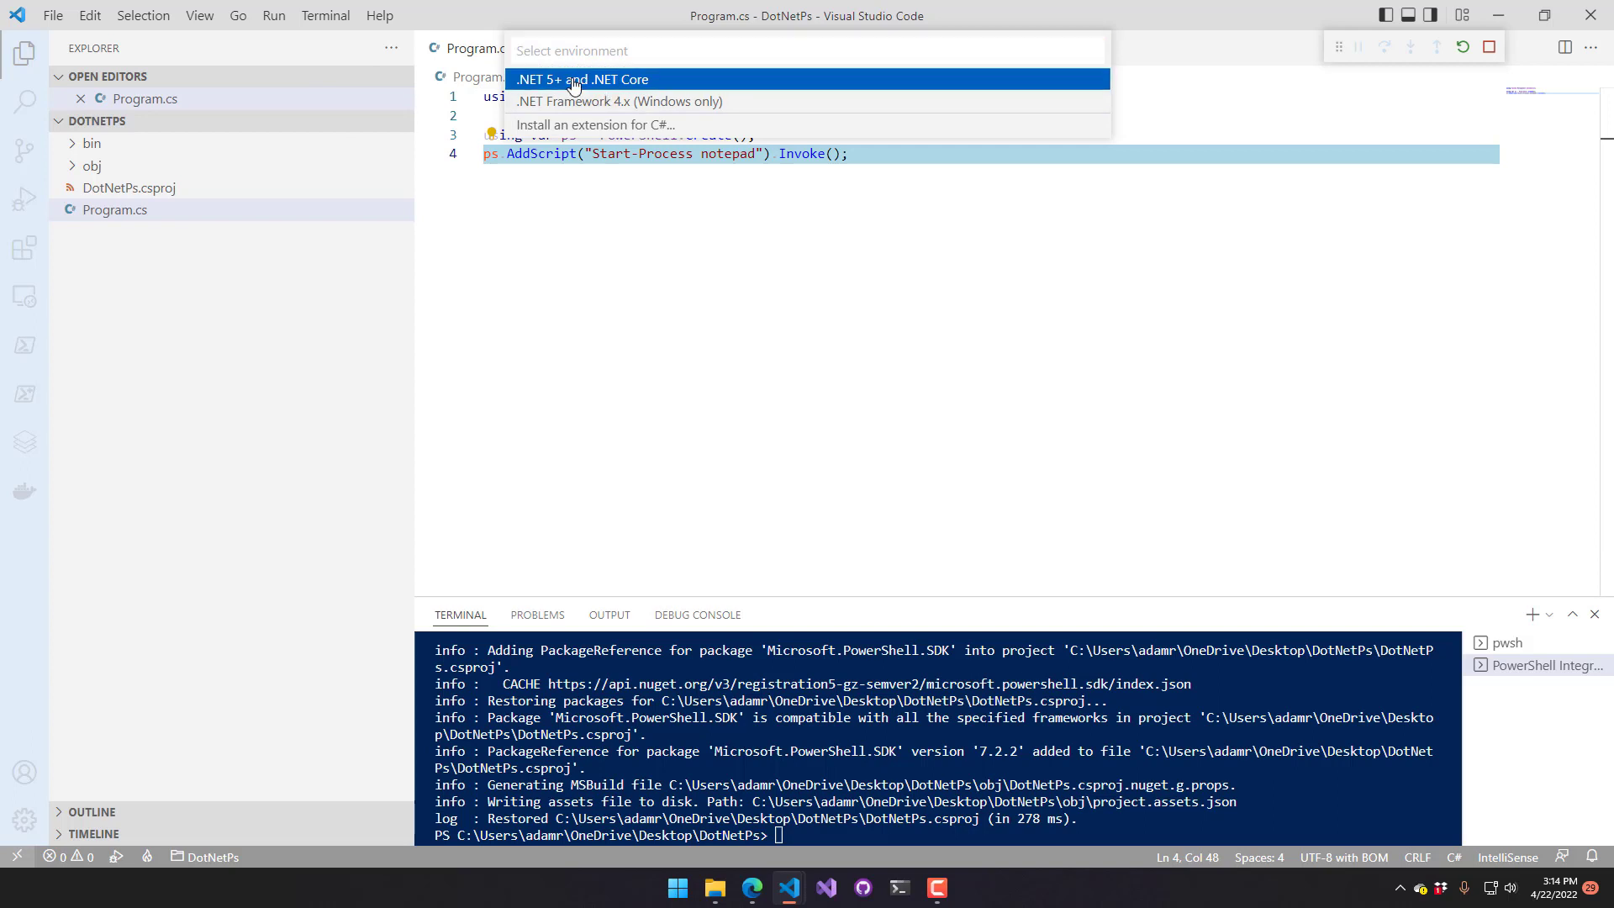
Pick the .NET Core debug environment and set console to "externalTerminal" in launch.json
{"action": "left_click", "coordinate": [582, 79]}
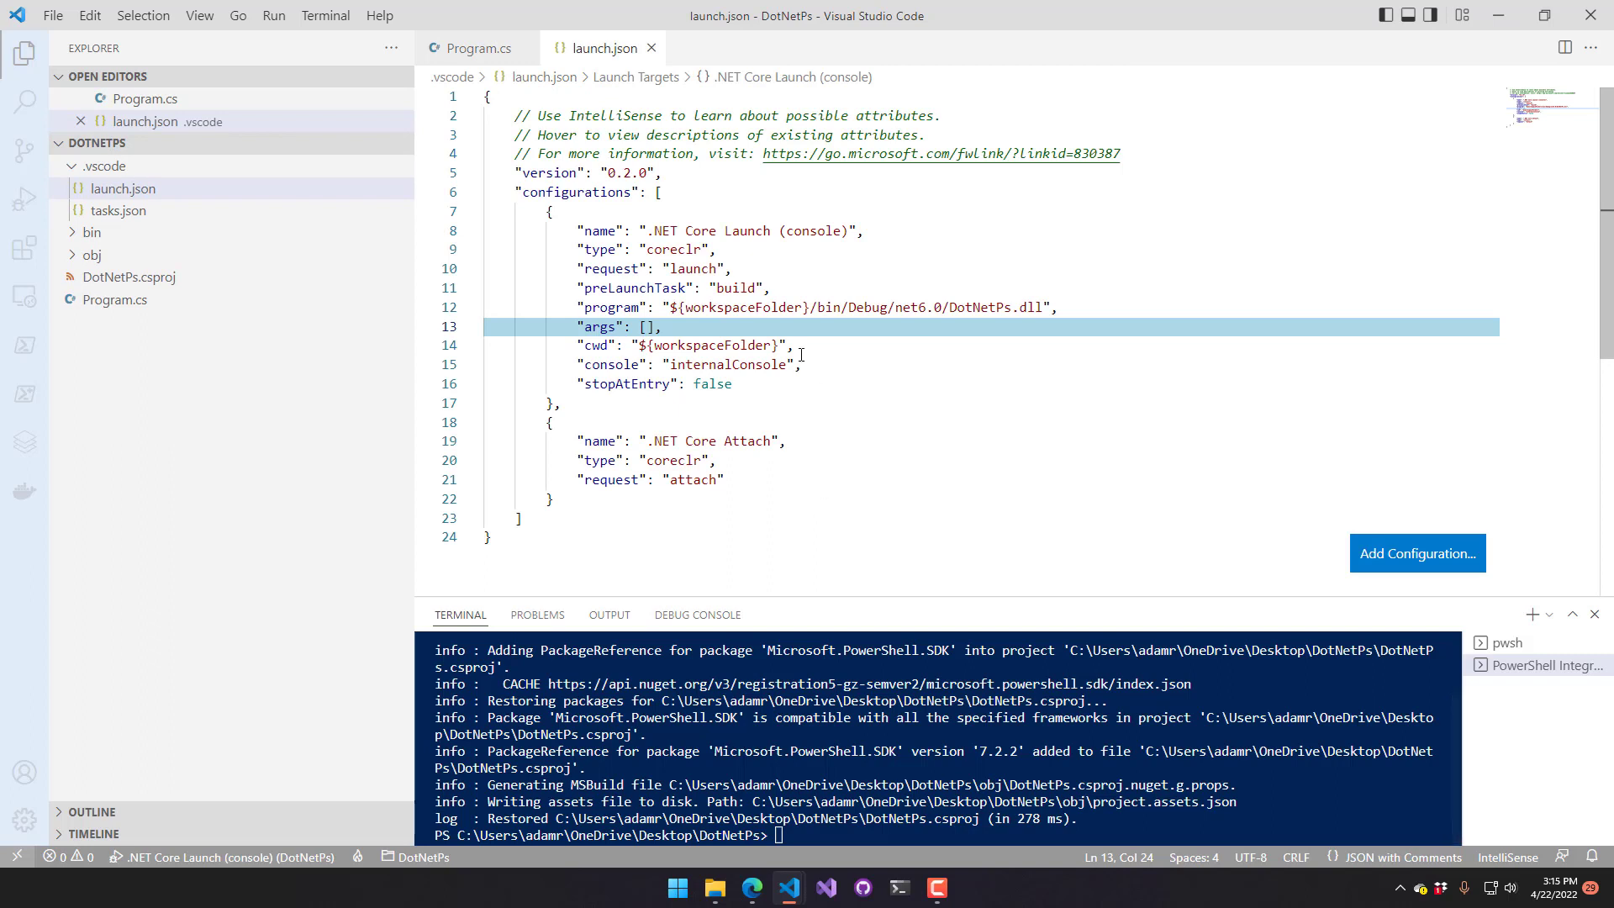
{"action": "double_click", "coordinate": [726, 363]}
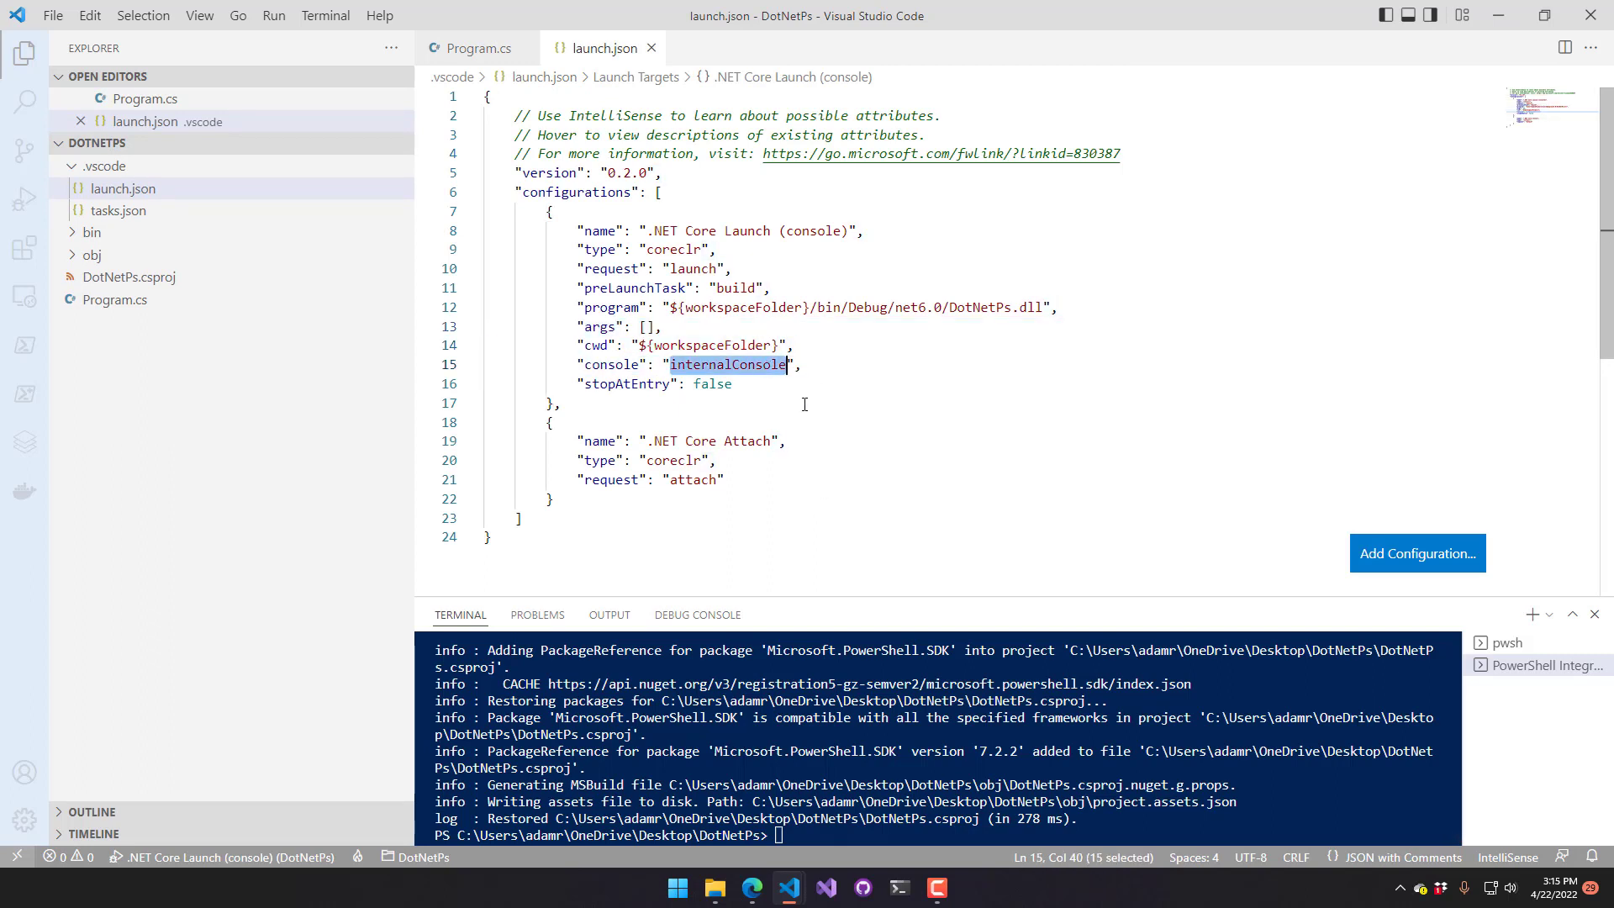
{"action": "type", "text": "ext"}
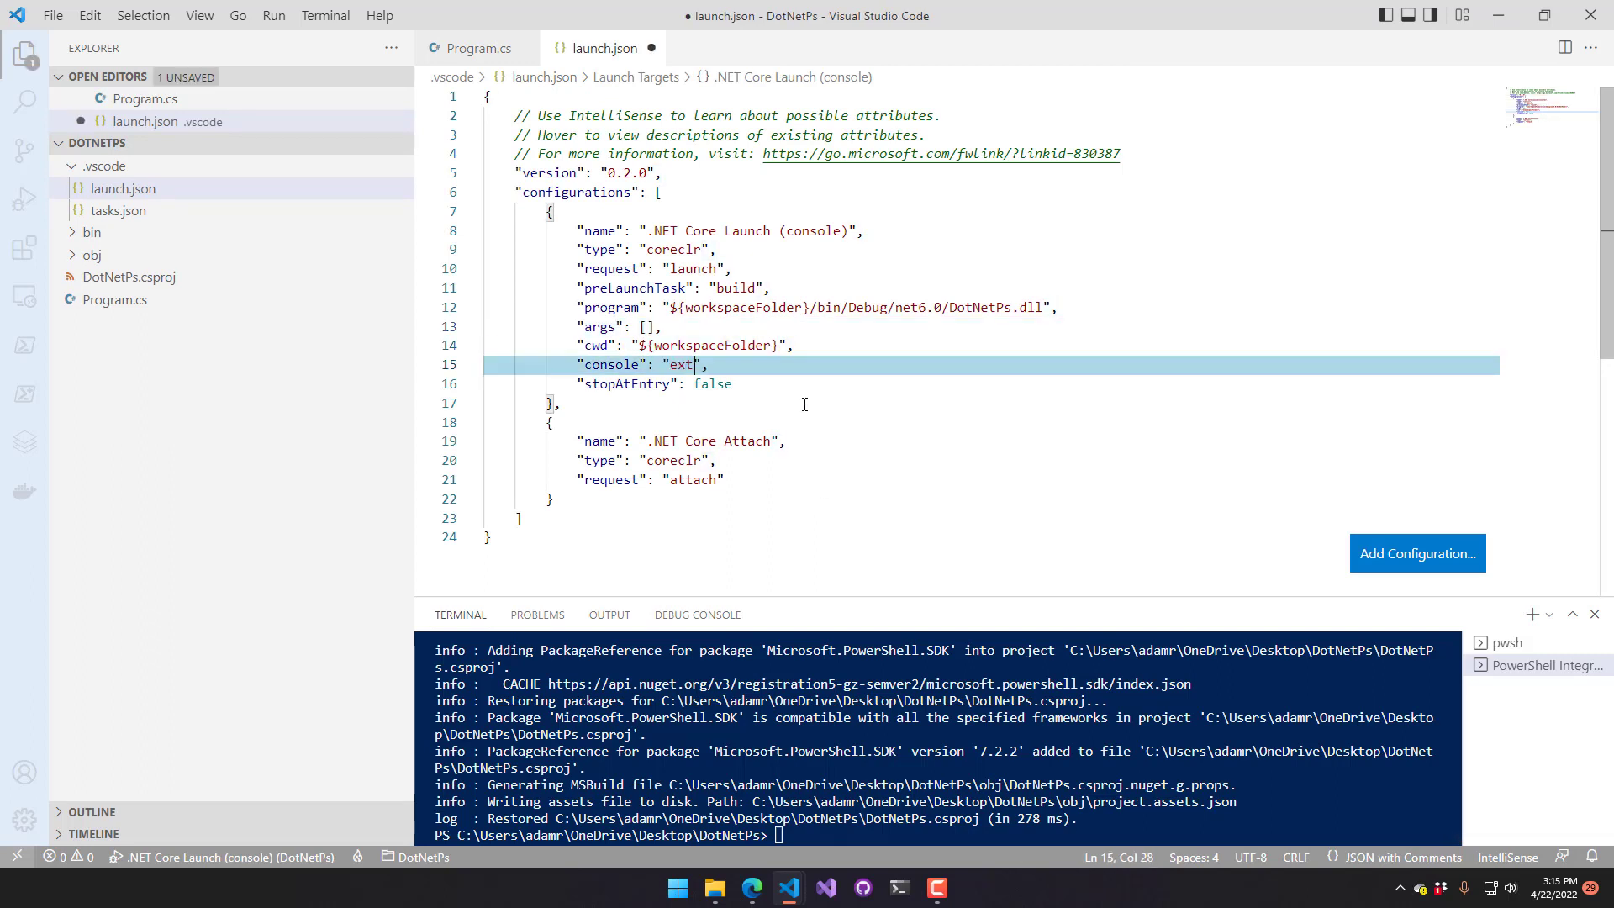
{"action": "key", "text": "Backspace"}
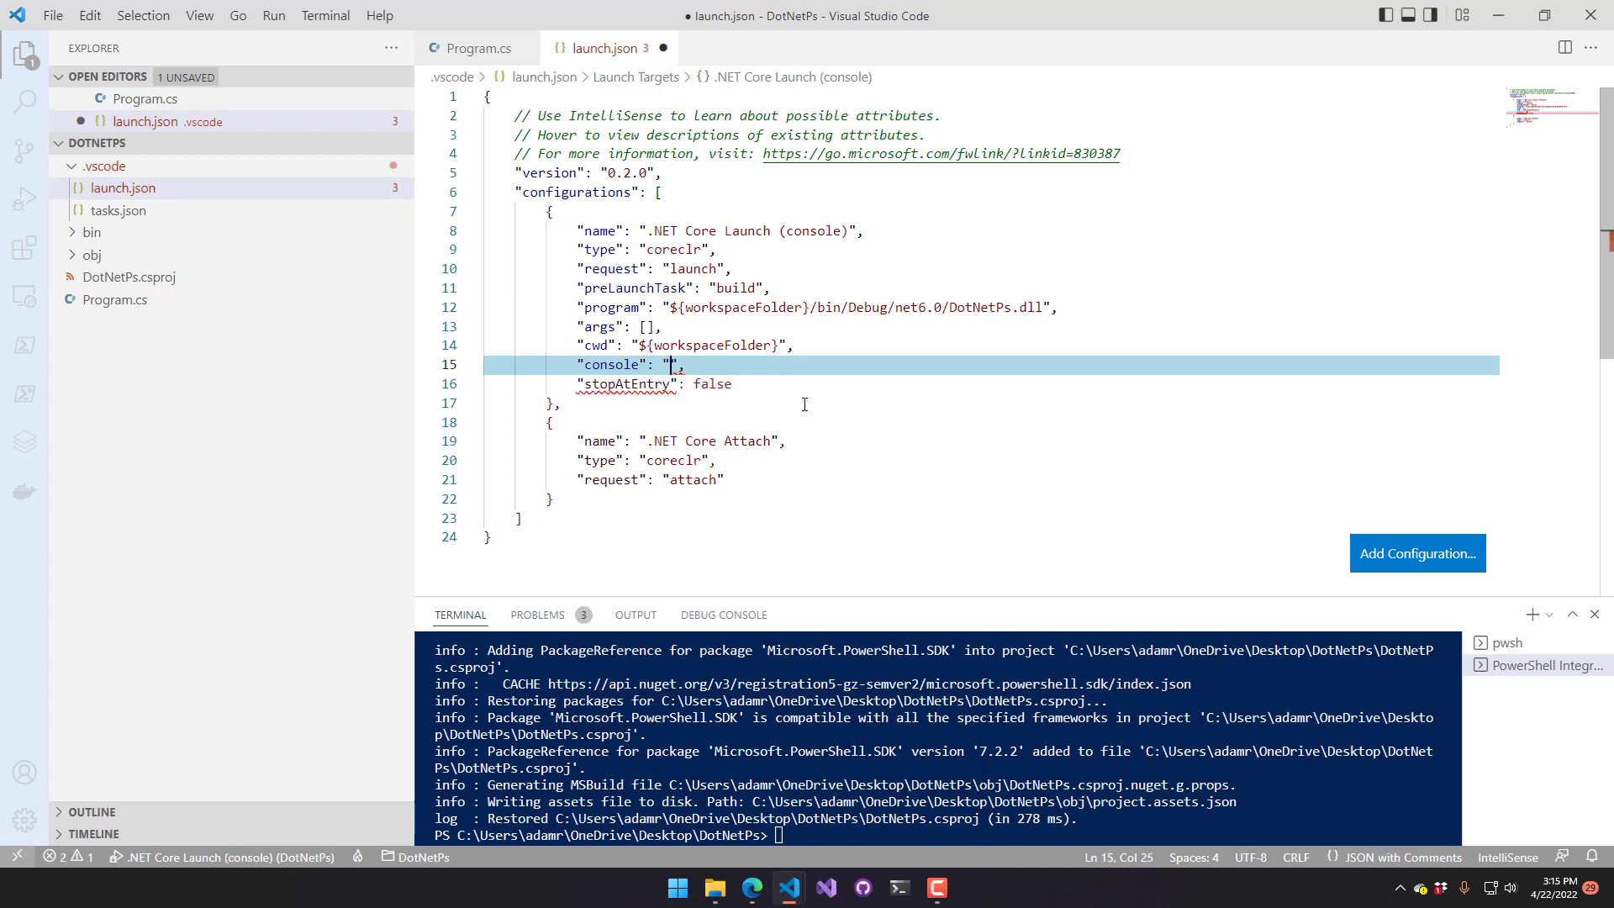
{"action": "type", "text": "externalTerminal\""}
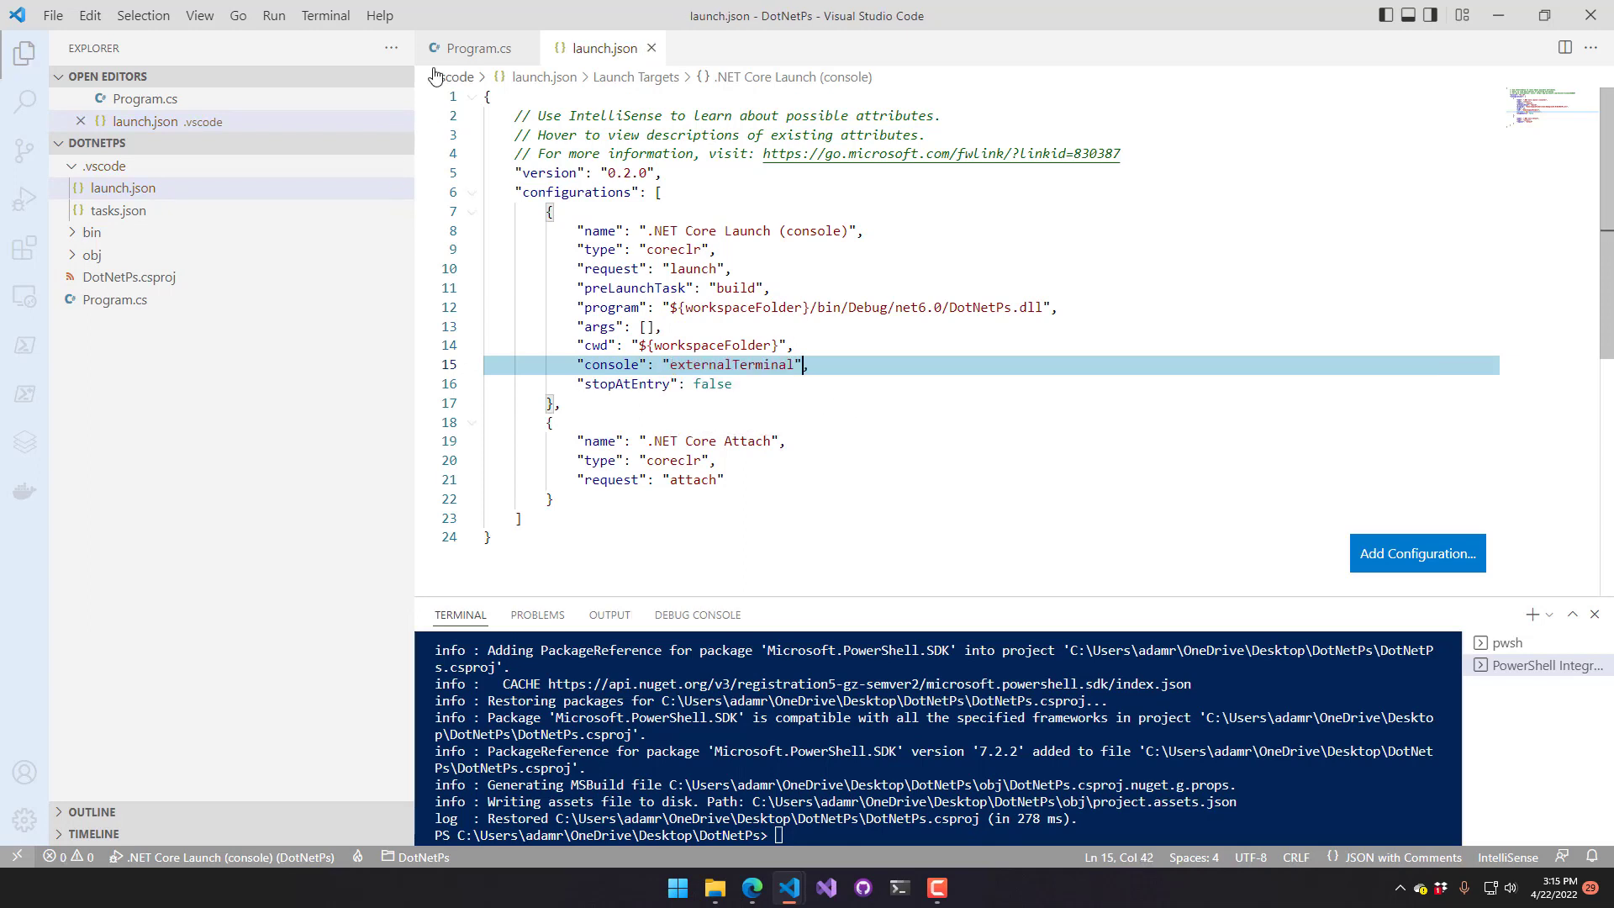
Debug Program.cs so it launches Notepad, then close the Notepad window
{"action": "left_click", "coordinate": [481, 48]}
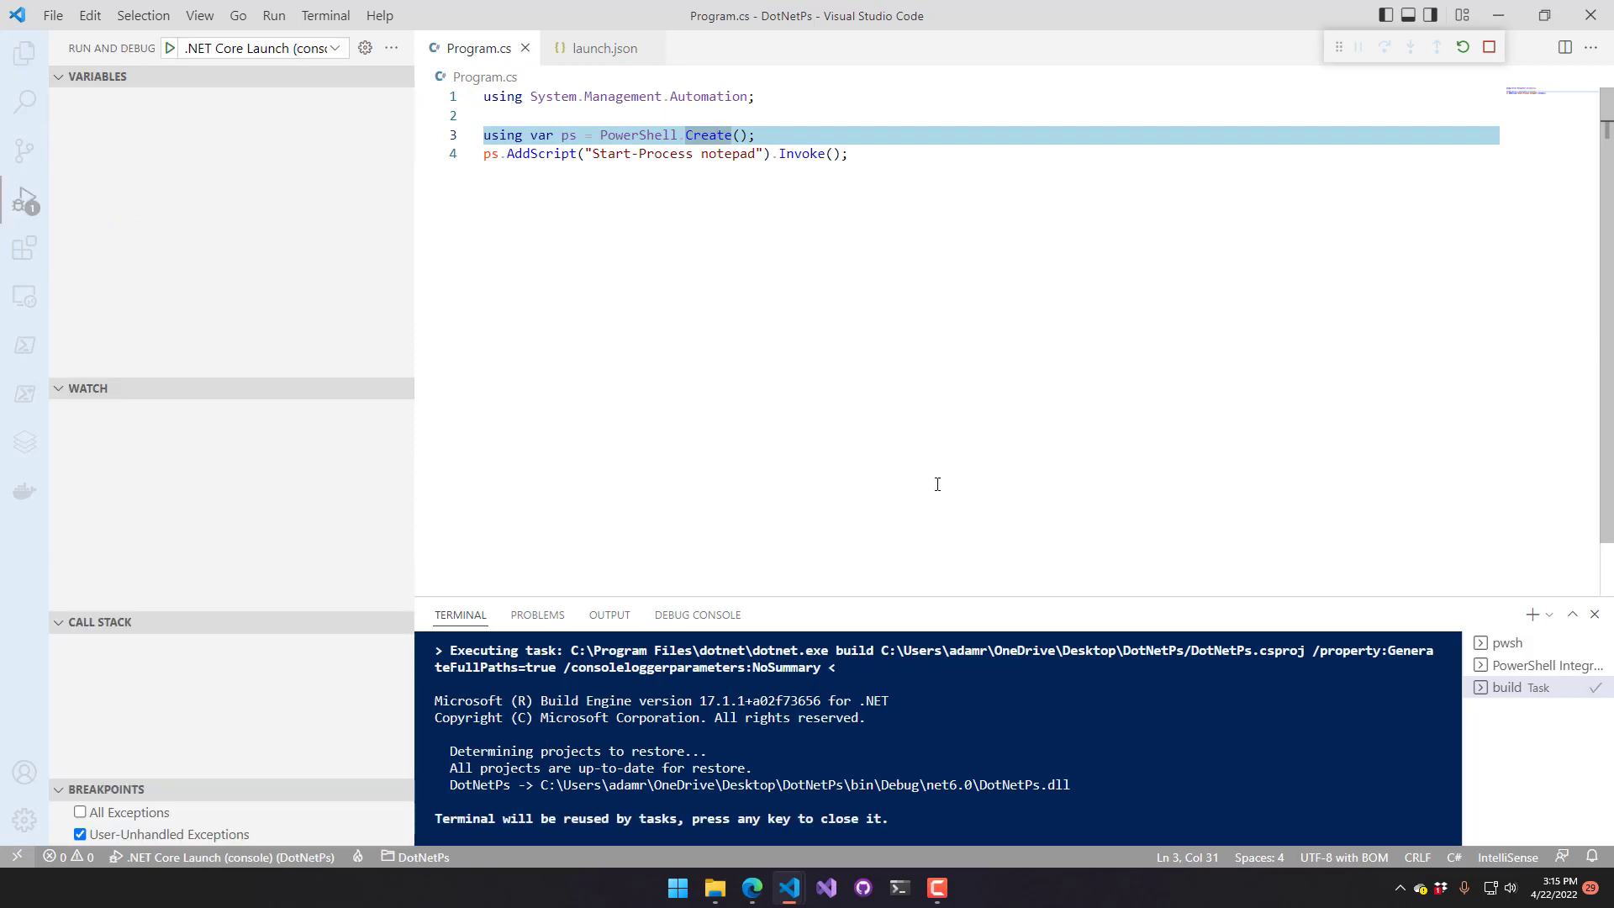
{"action": "left_click", "coordinate": [171, 47]}
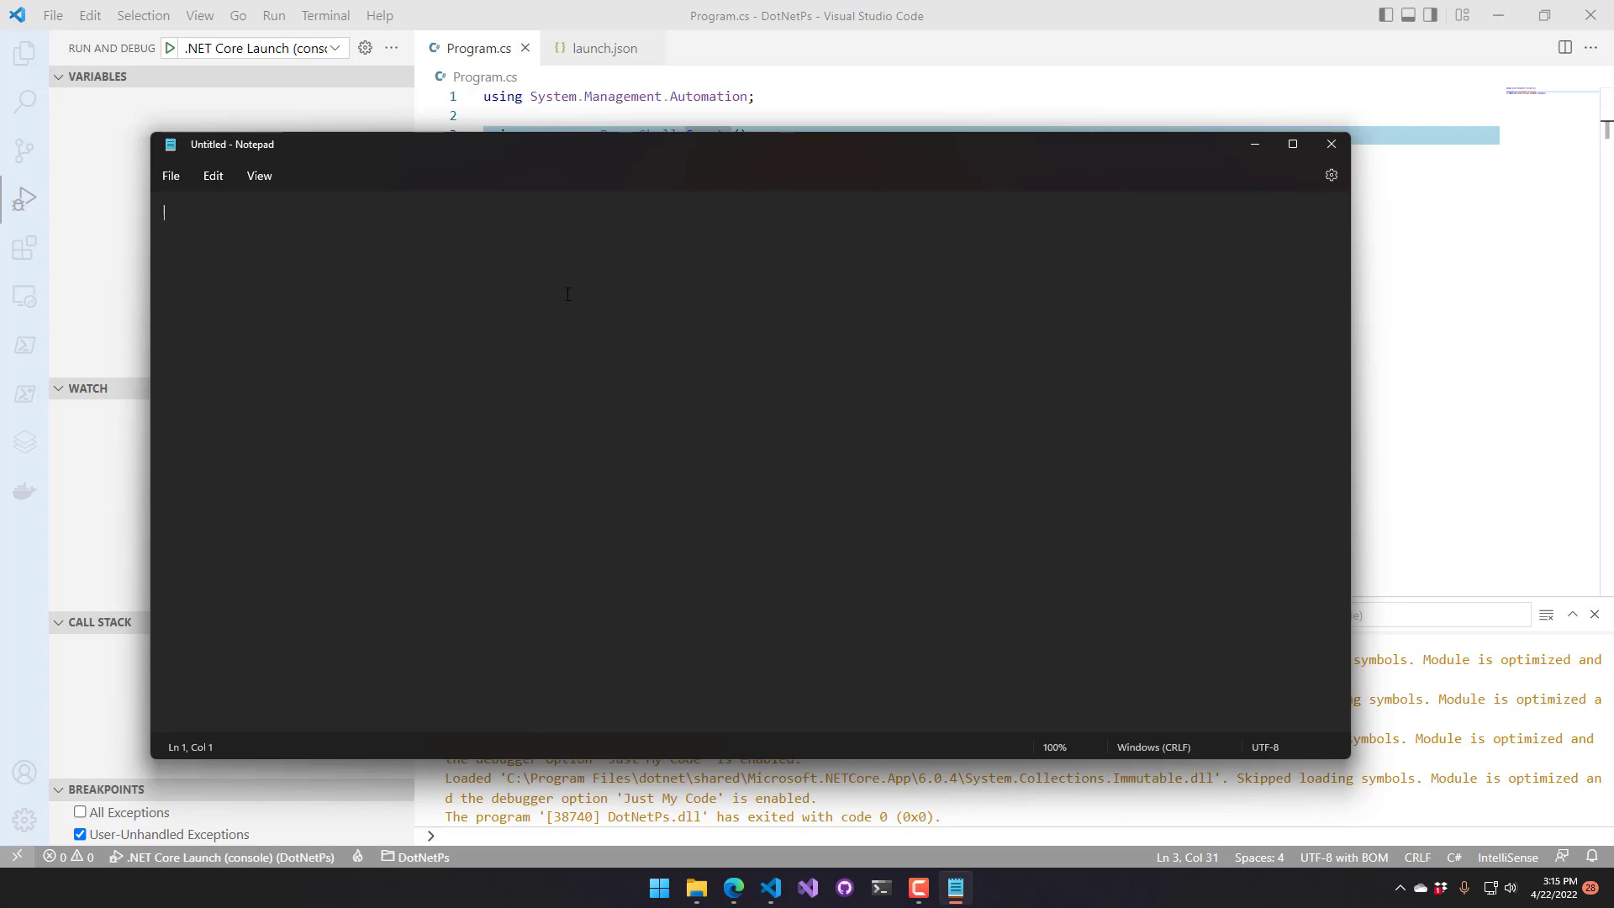
{"action": "mouse_move", "coordinate": [1331, 144]}
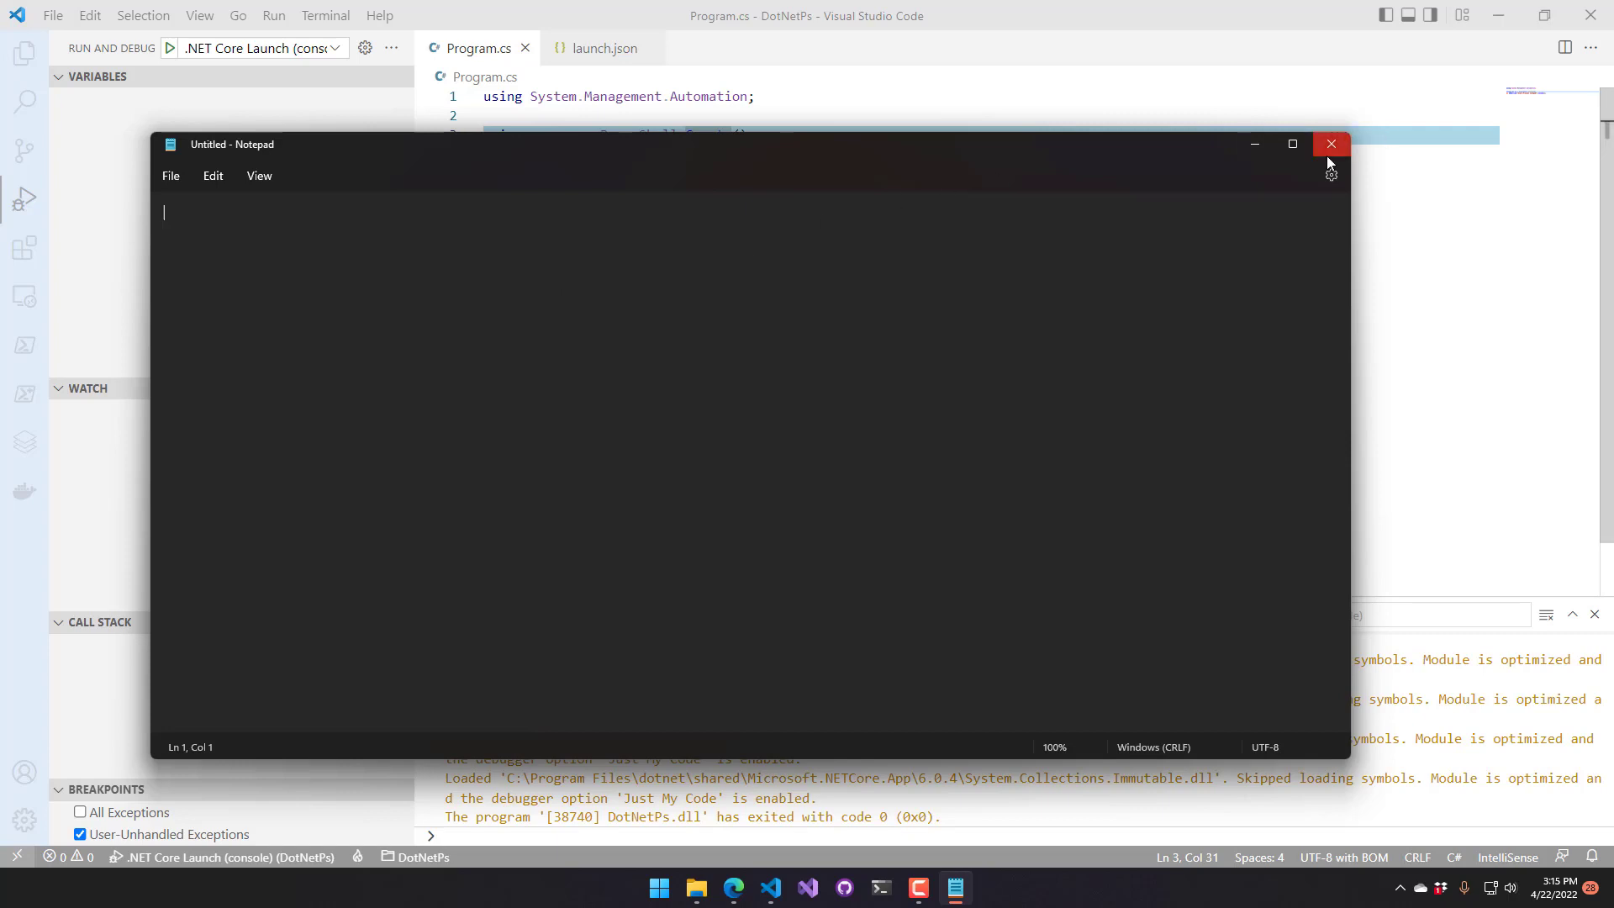
{"action": "left_click", "coordinate": [1330, 144]}
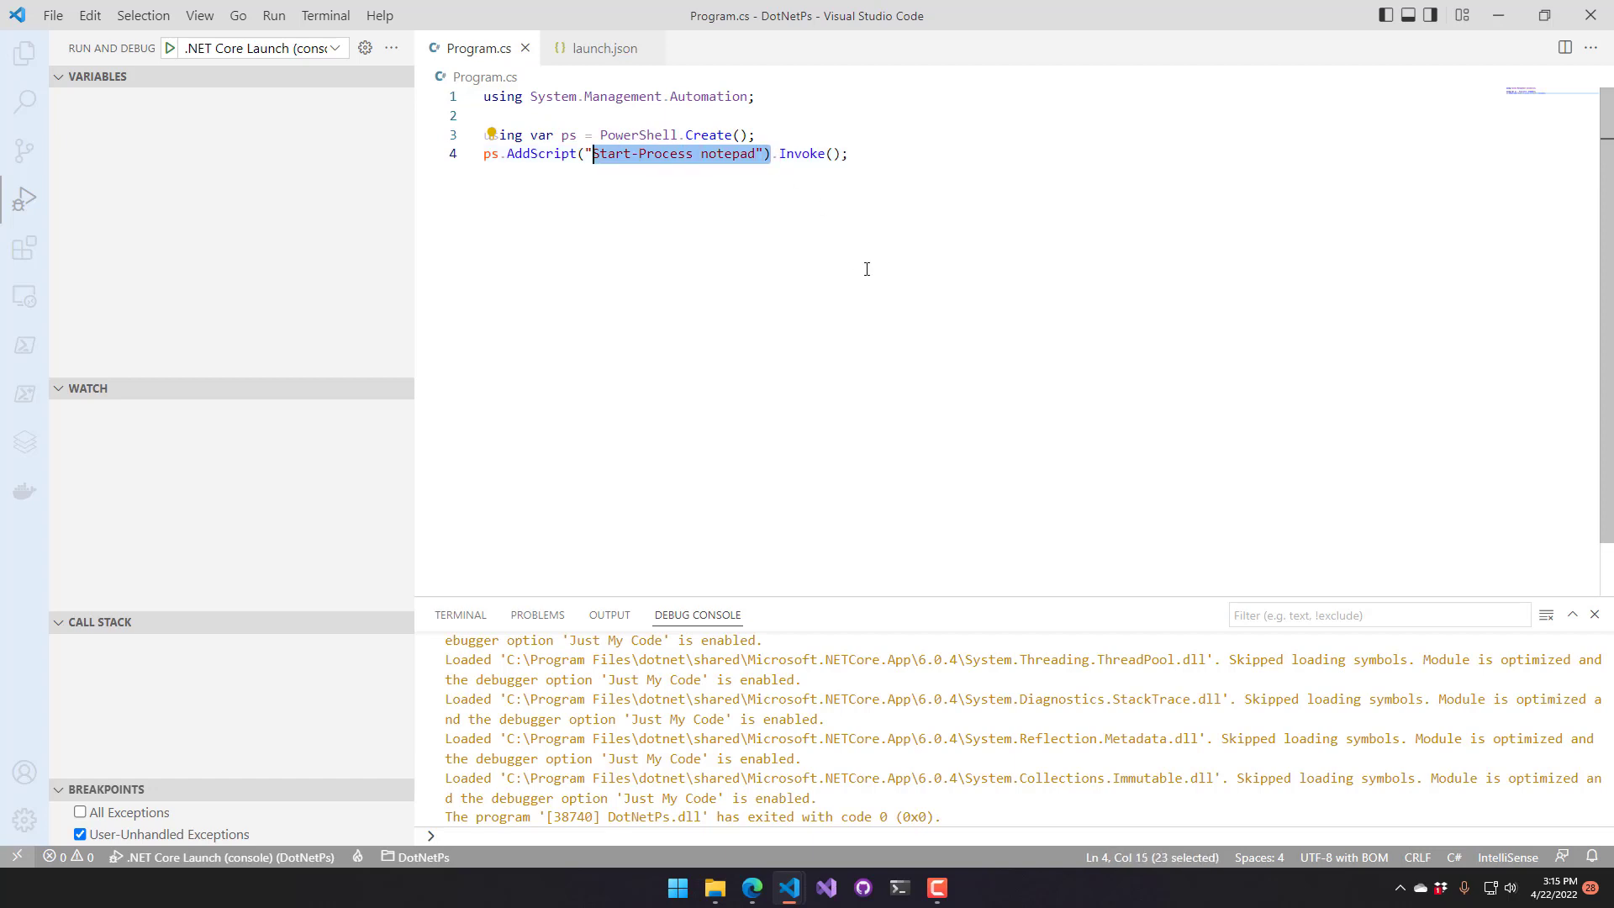
Swap AddScript("Start-Process notepad") for AddCommand("Start-Process") and add a blank line above
{"action": "key", "text": "Delete"}
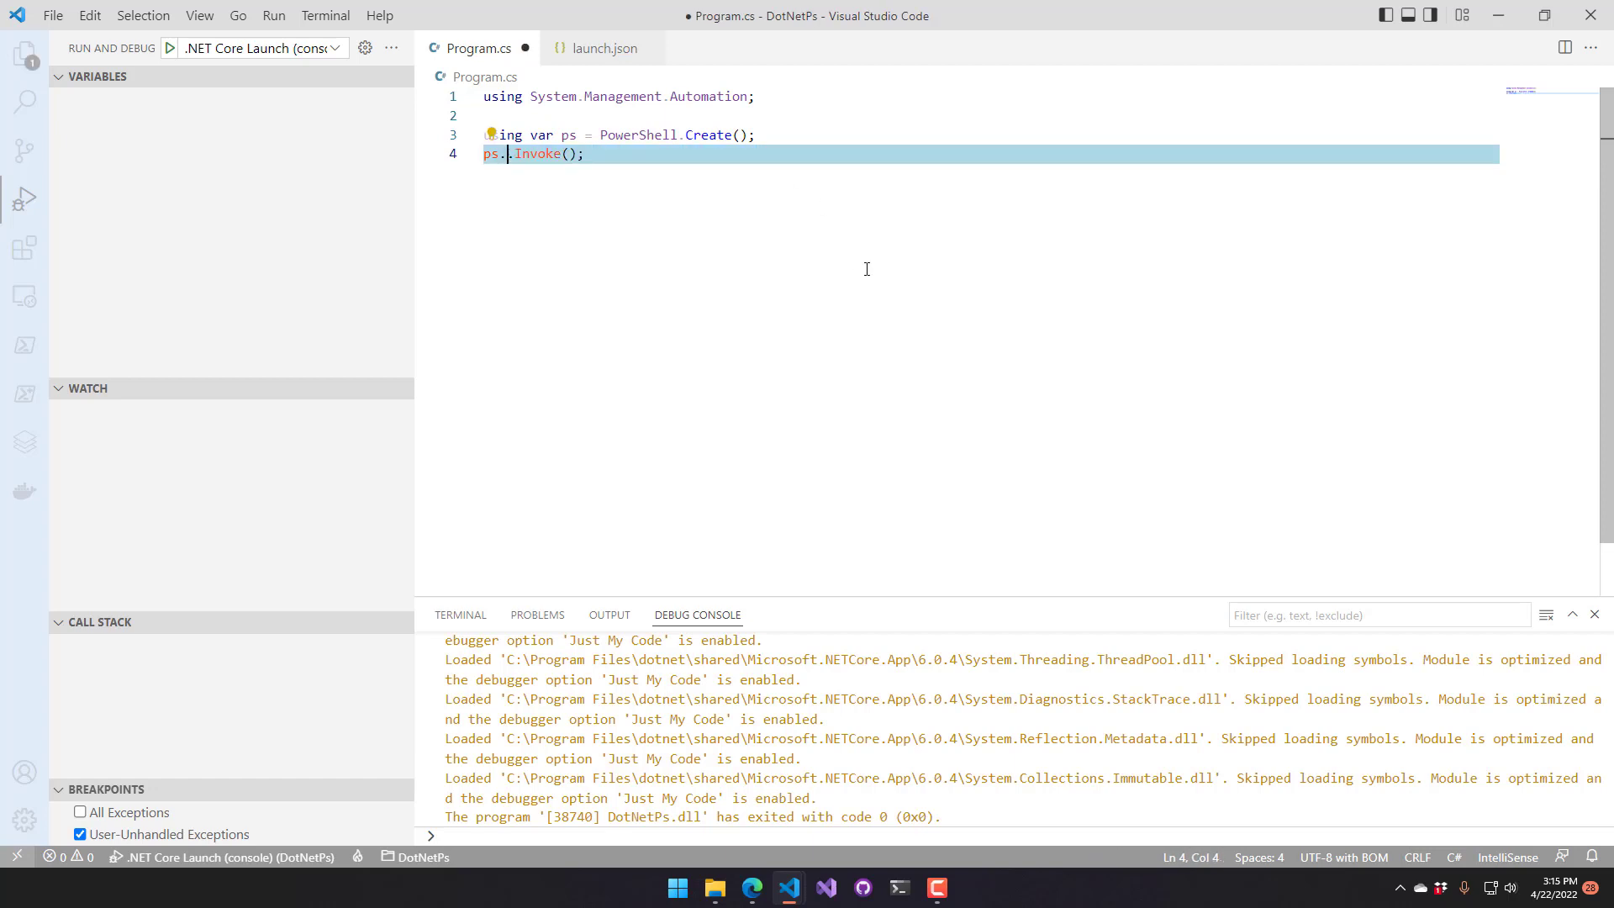
{"action": "key", "text": "Backspace"}
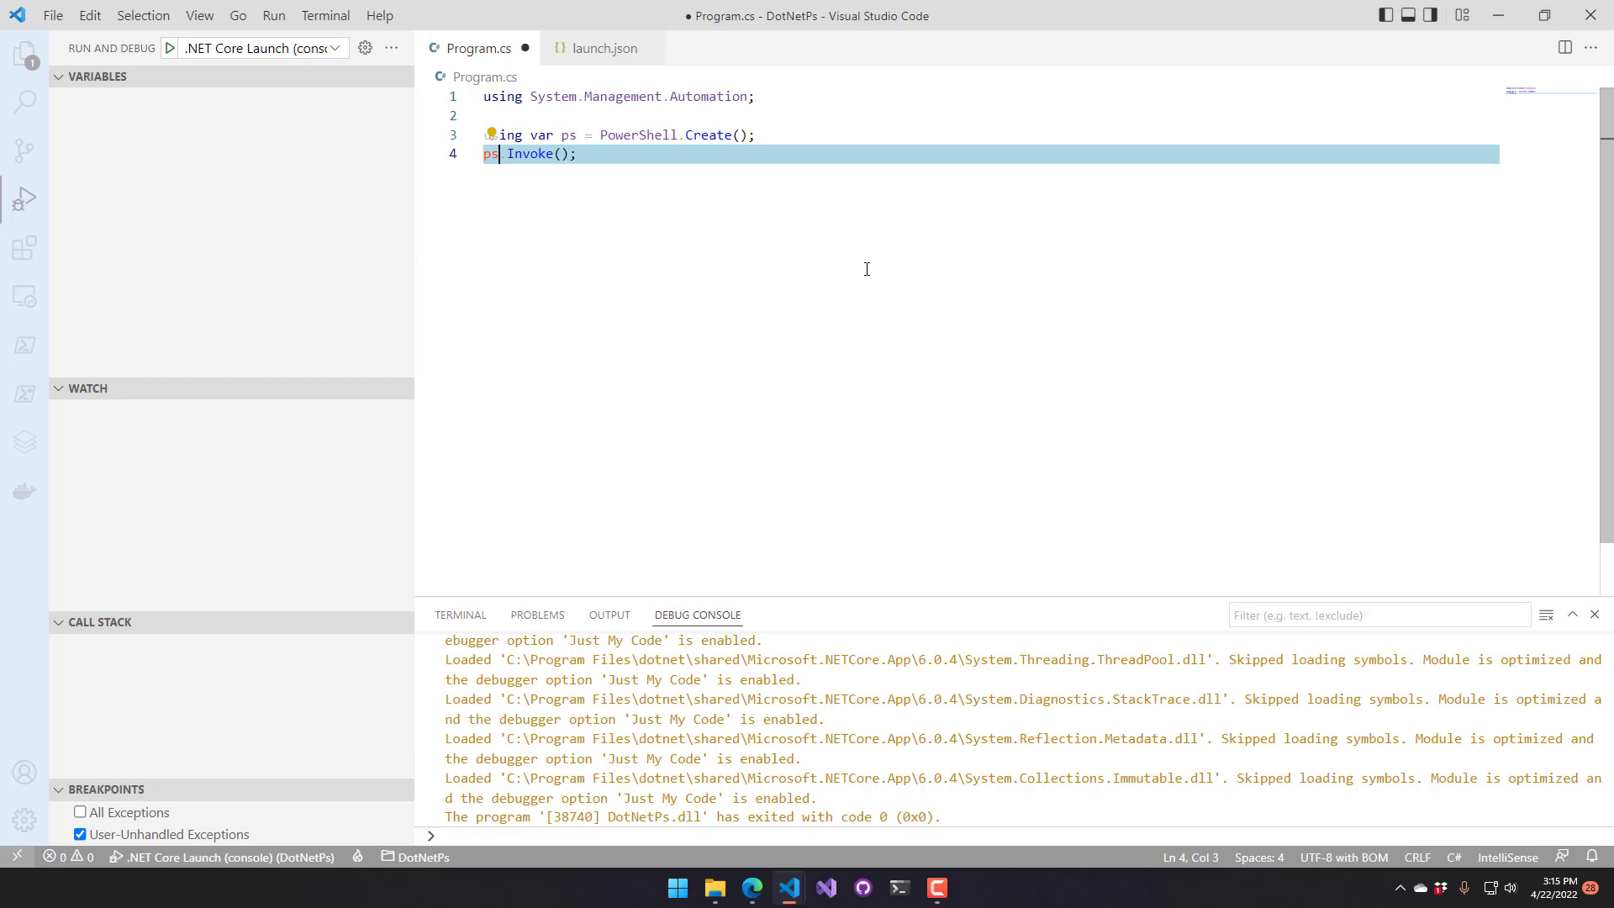
{"action": "type", "text": ".AddCommand(\"Start-Process"}
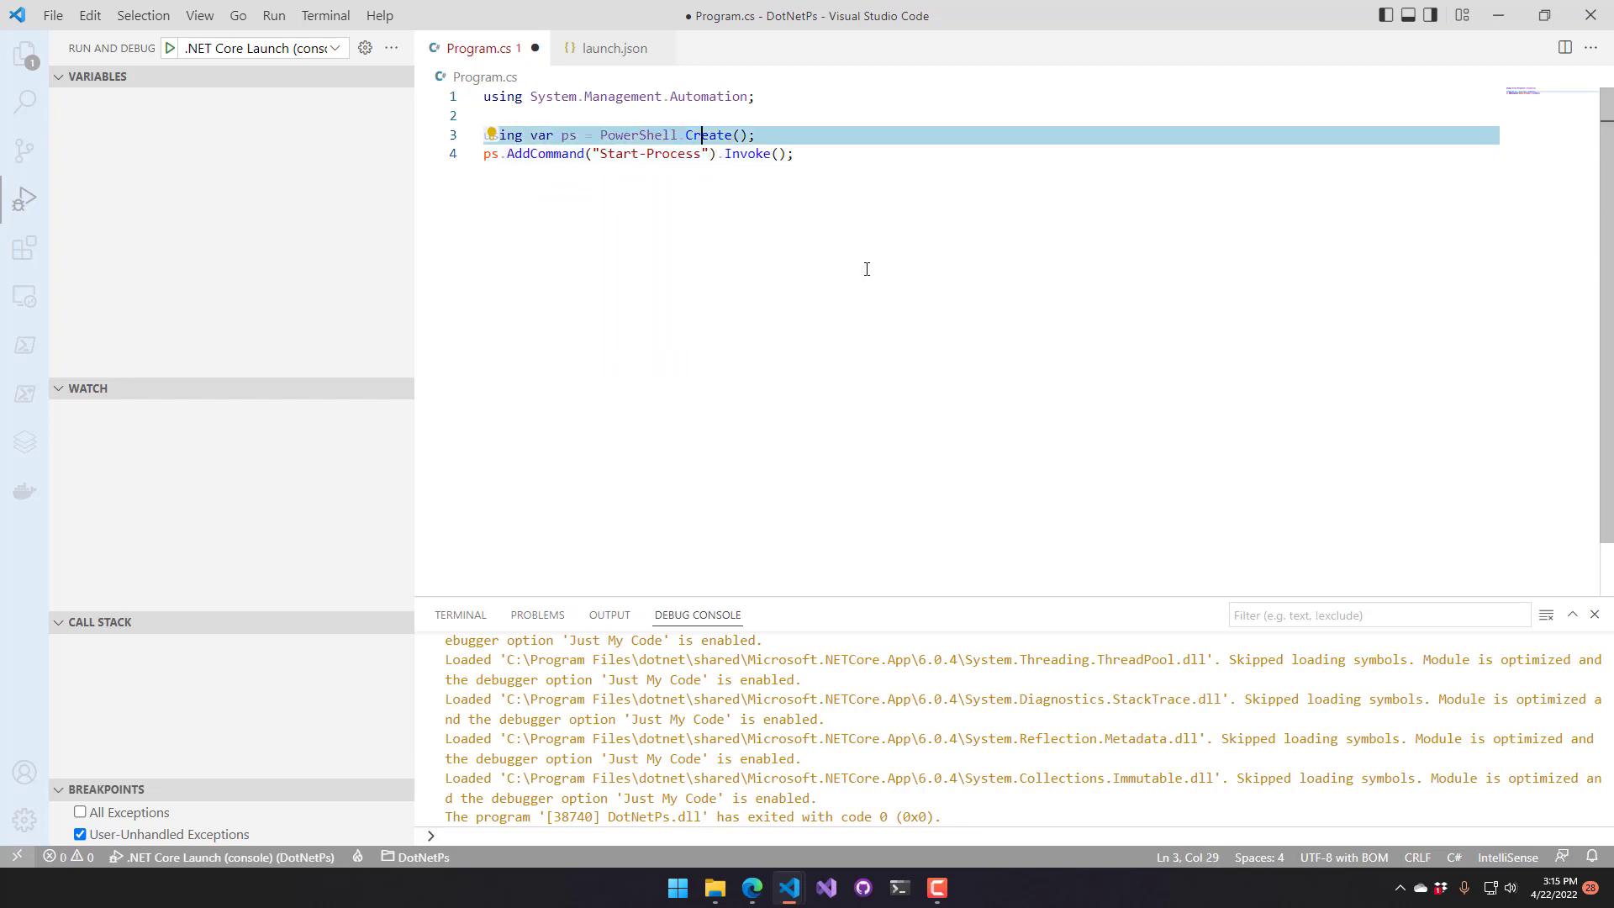
{"action": "key", "text": "Enter"}
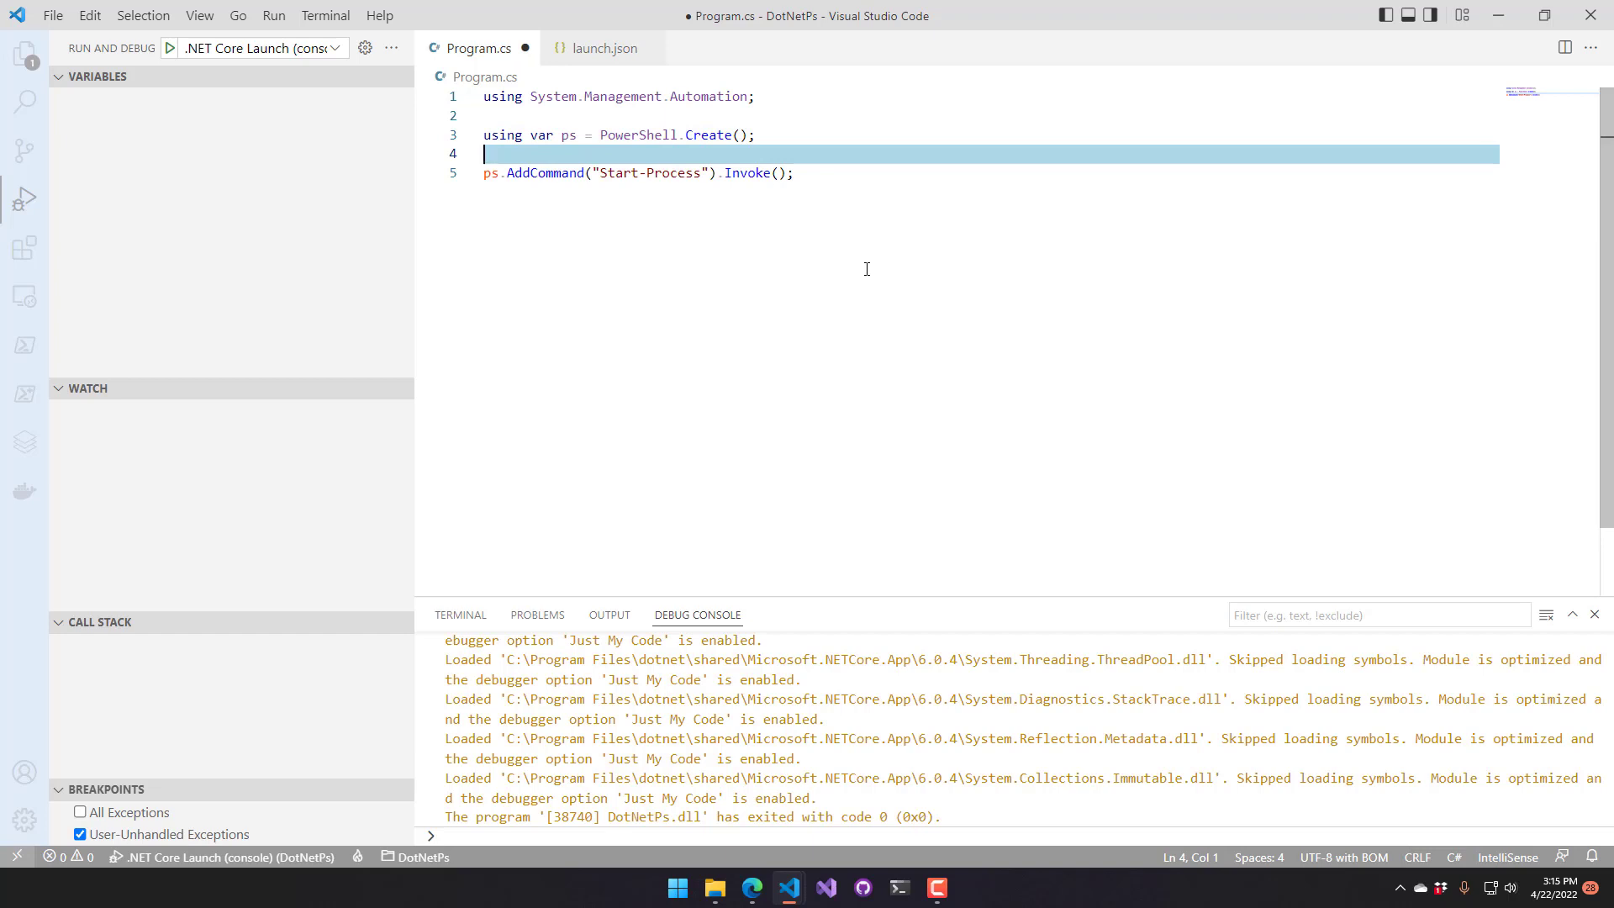
Declare var name = "notepad"; and append .AddArgument(name) to the Start-Process command
{"action": "type", "text": "var"}
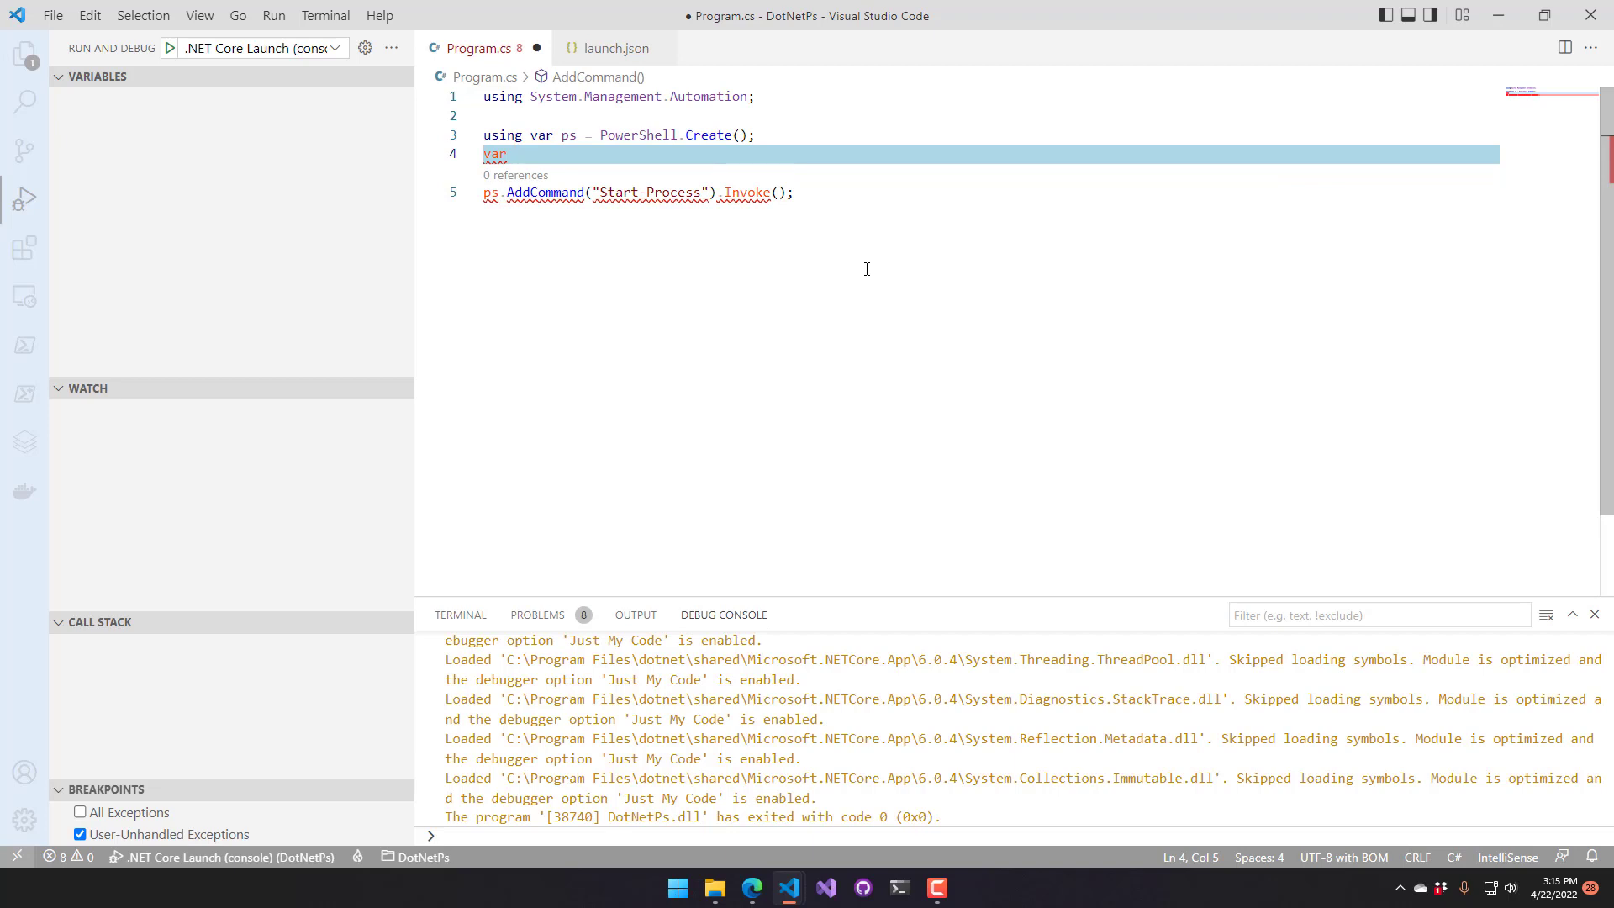
{"action": "type", "text": "name = \"ntoep\""}
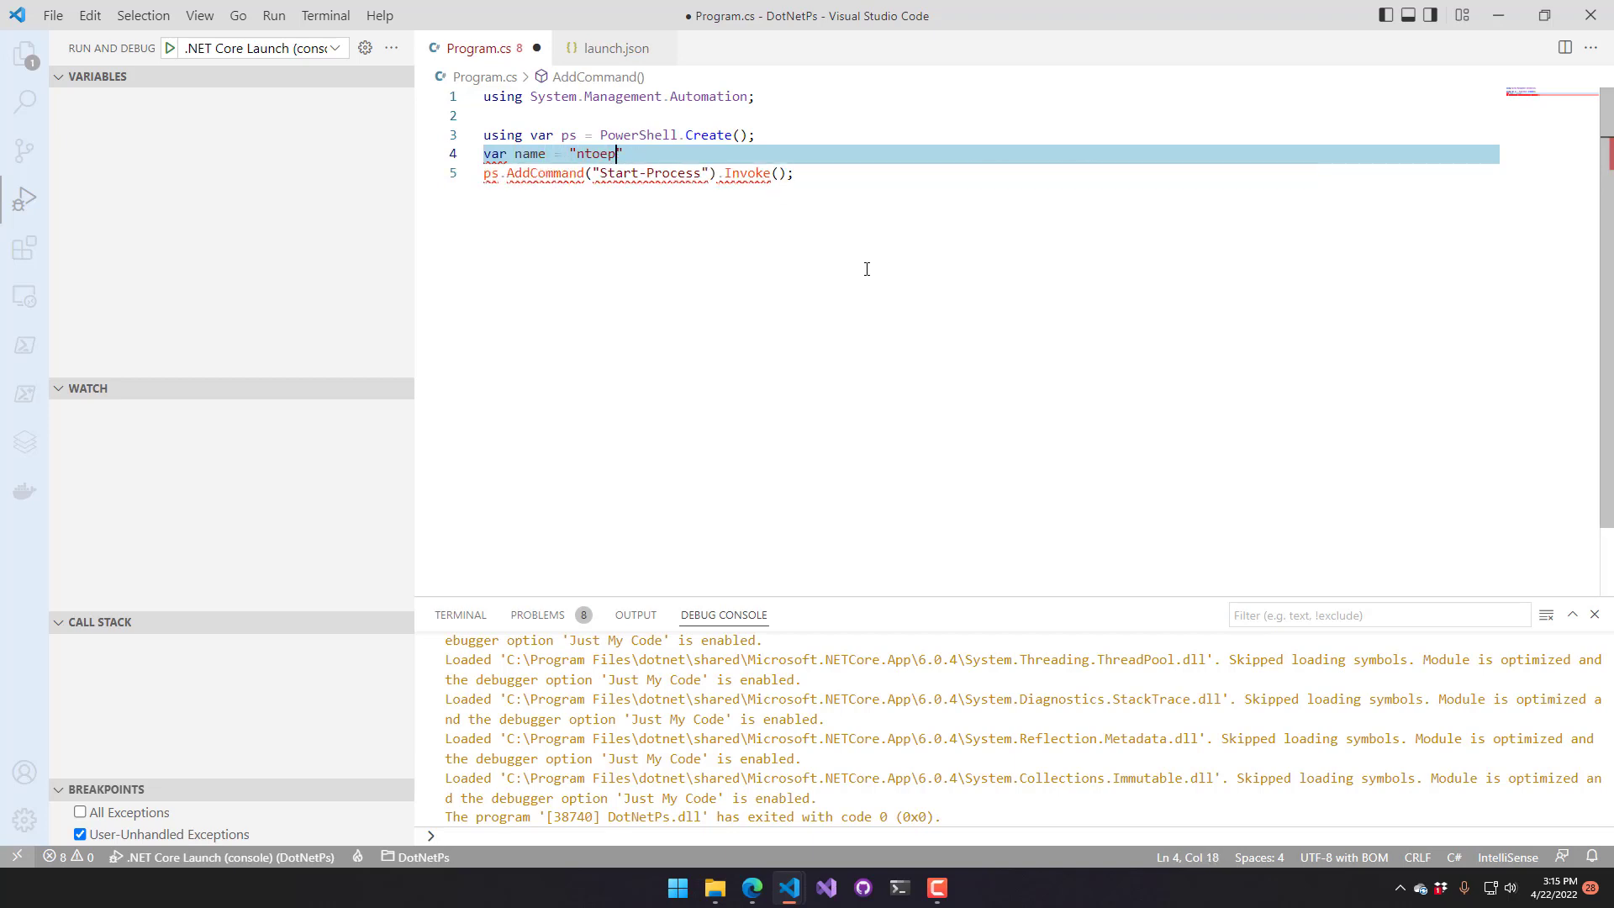
{"action": "type", "text": "notepad\";"}
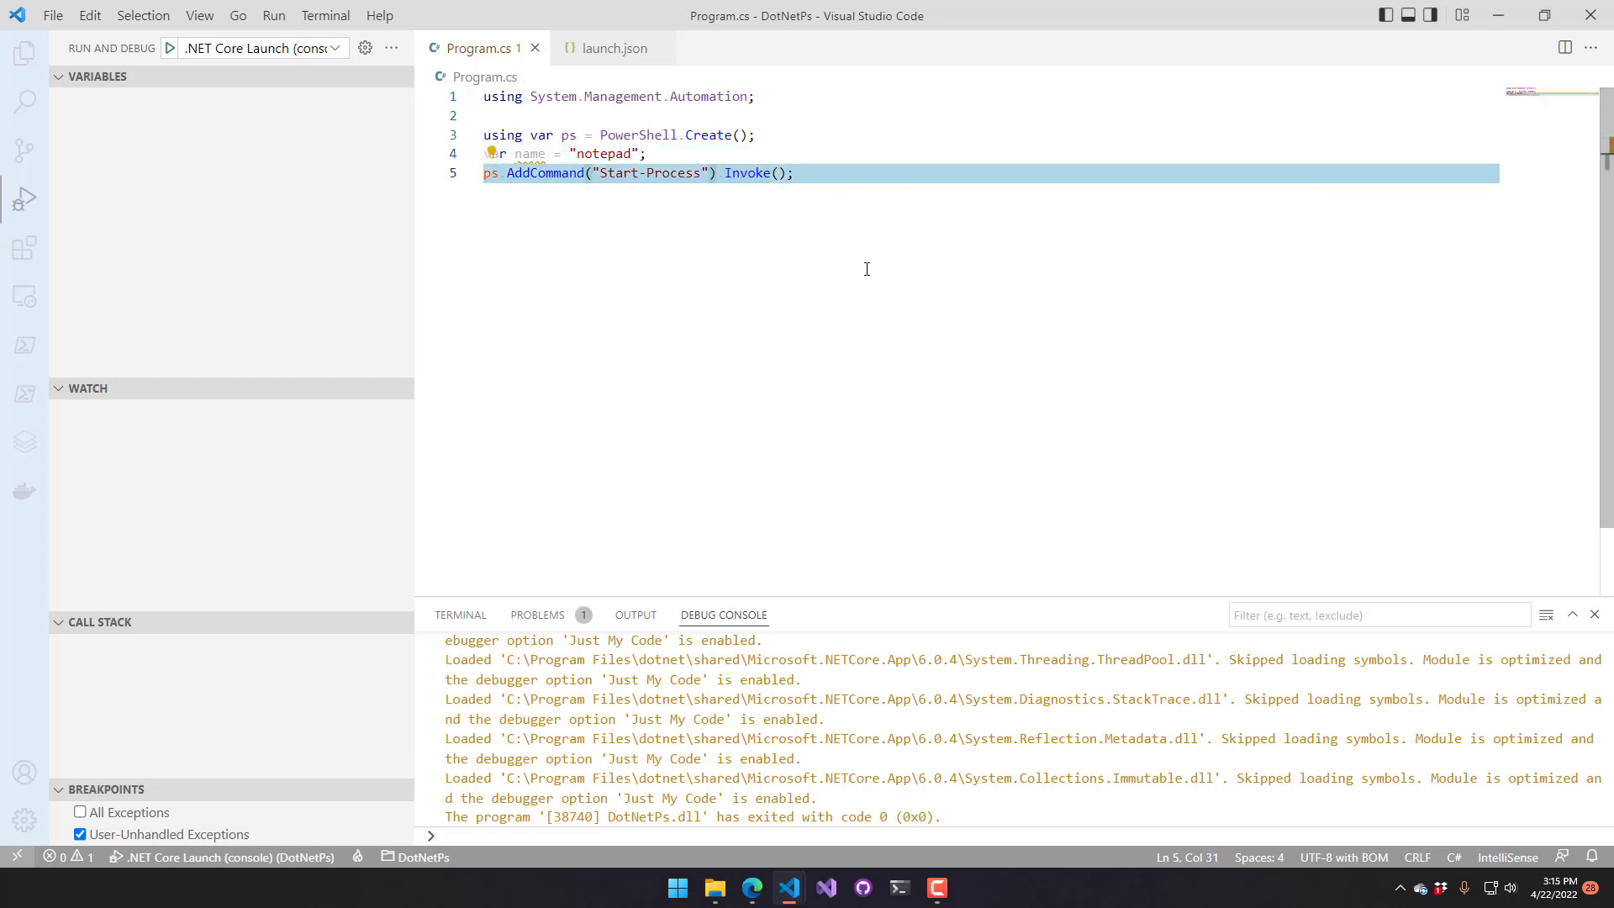
{"action": "type", "text": ".AddArgument()."}
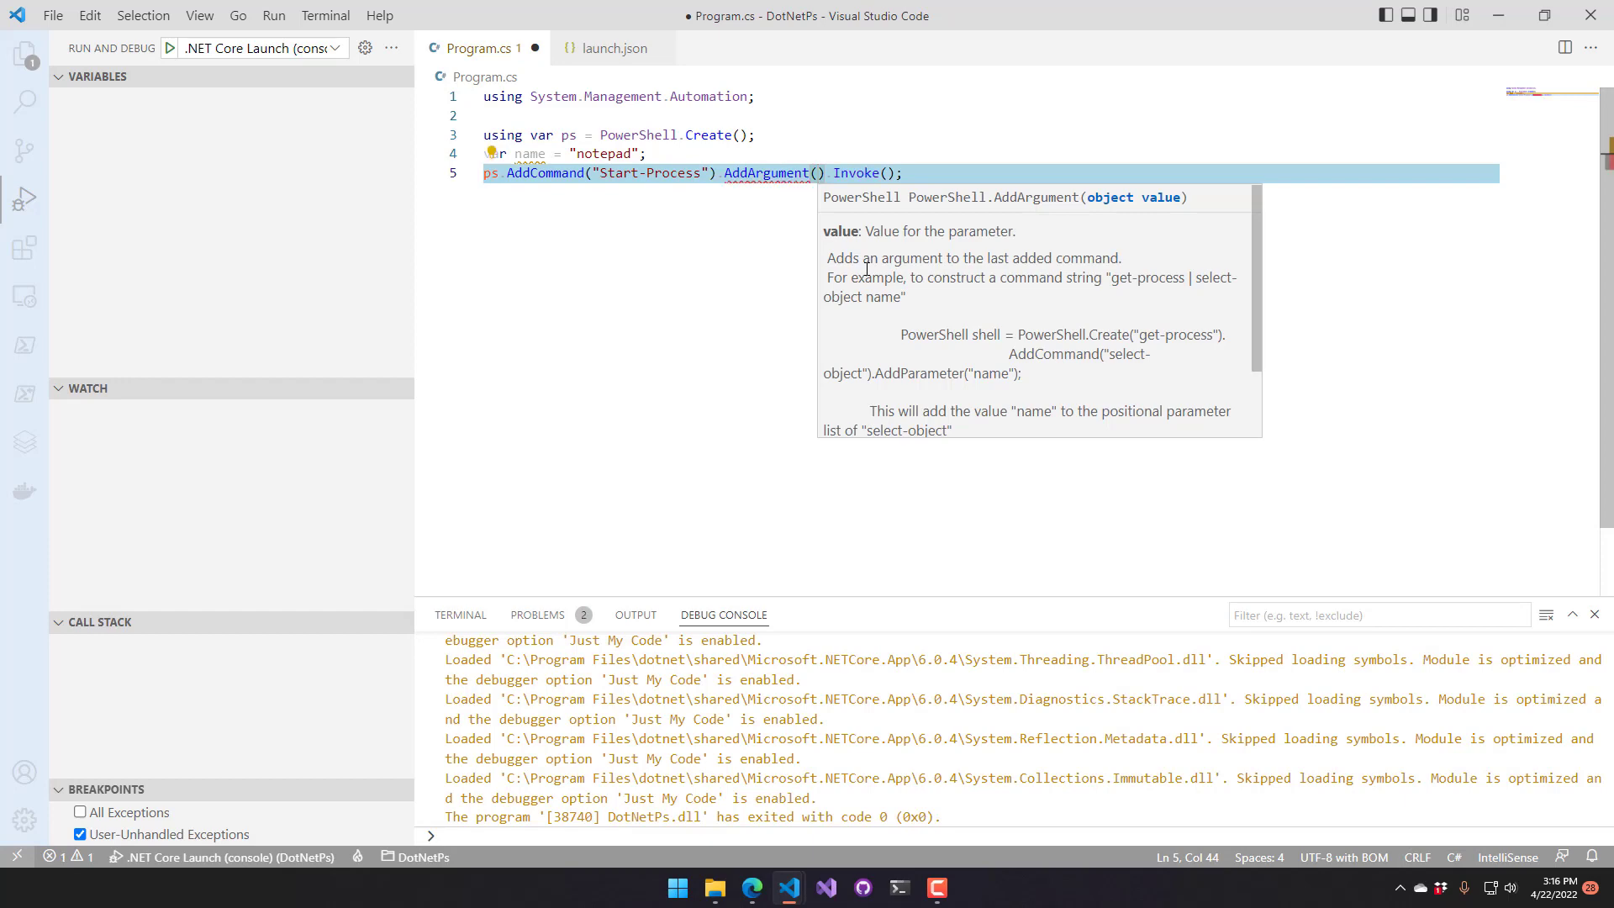
{"action": "type", "text": "name"}
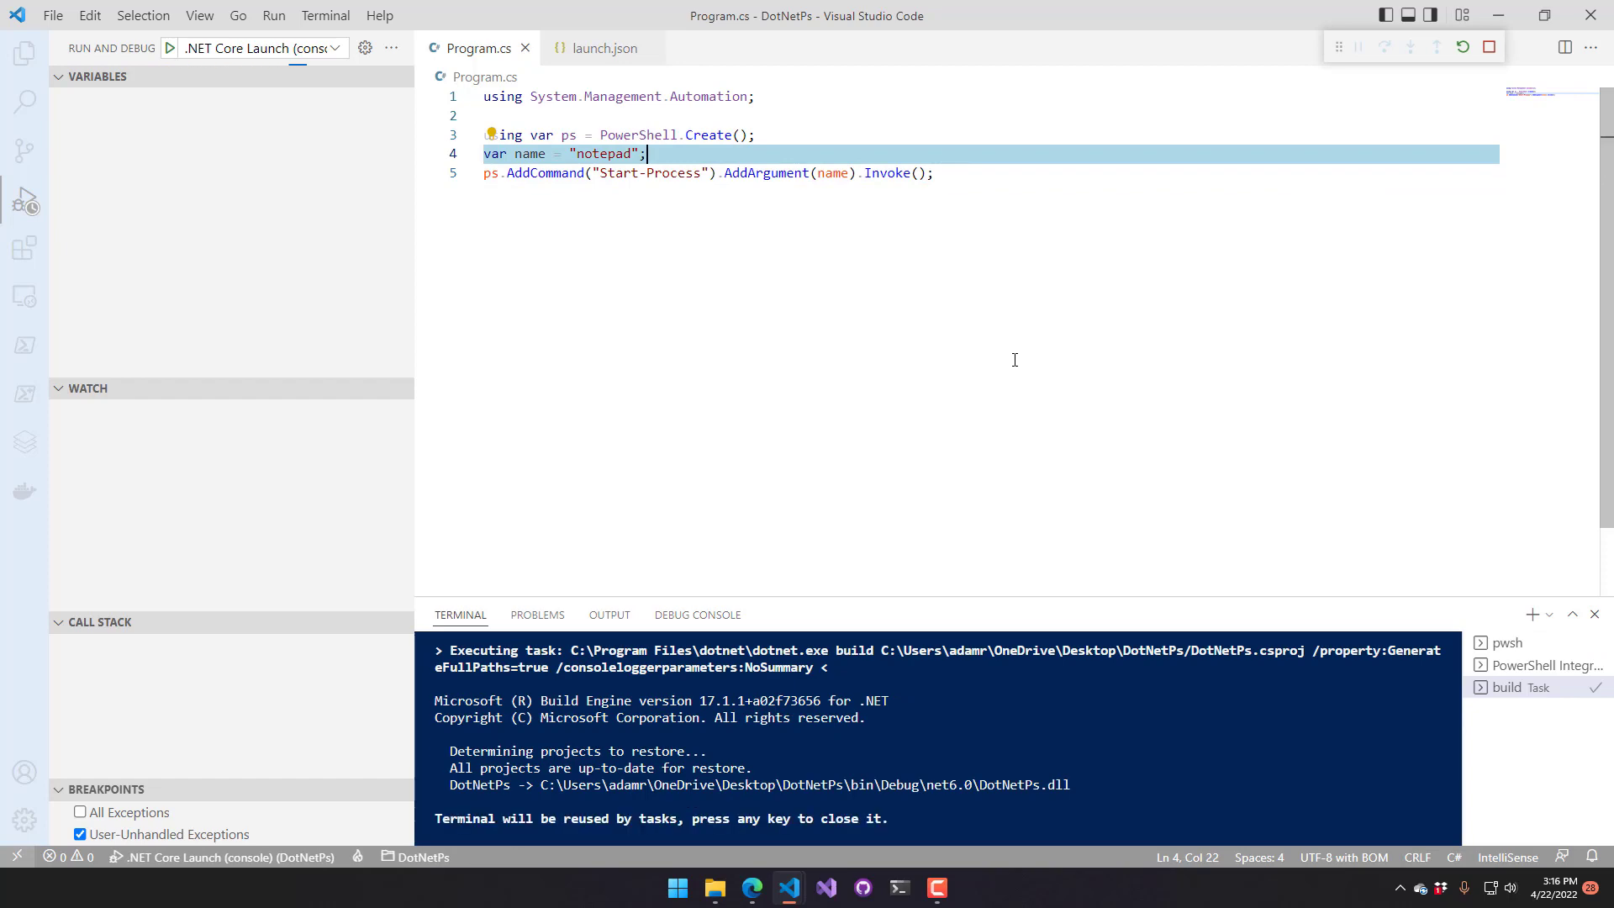
Change AddArgument(name) to AddParameter("FilePath", name), run the app, and close Notepad
{"action": "left_click", "coordinate": [174, 47]}
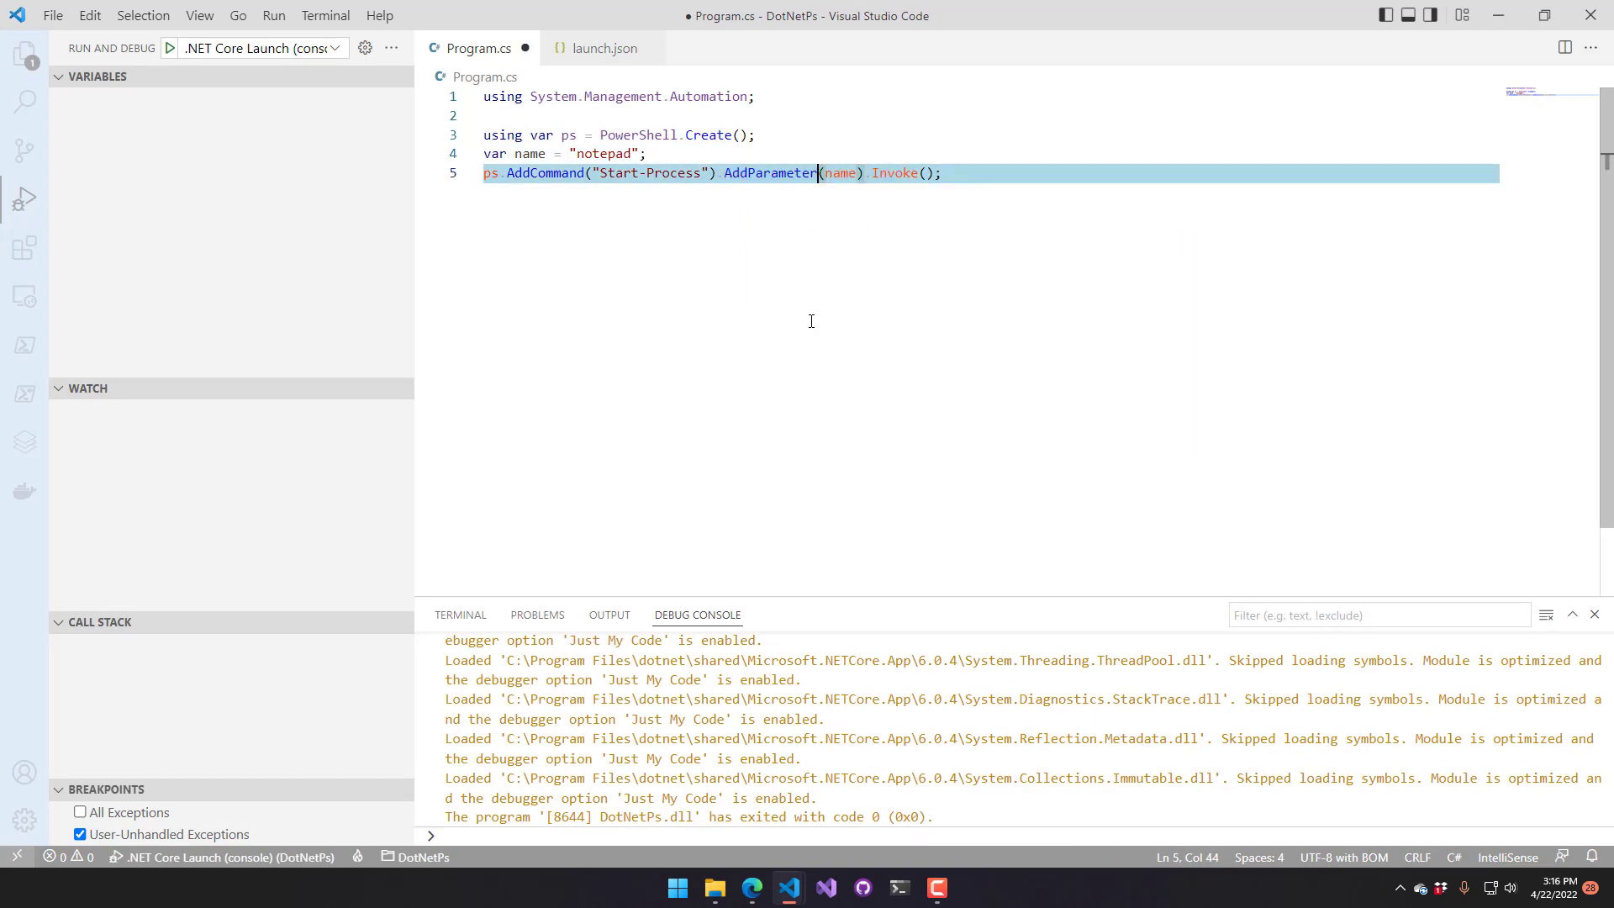
{"action": "type", "text": "\"F\","}
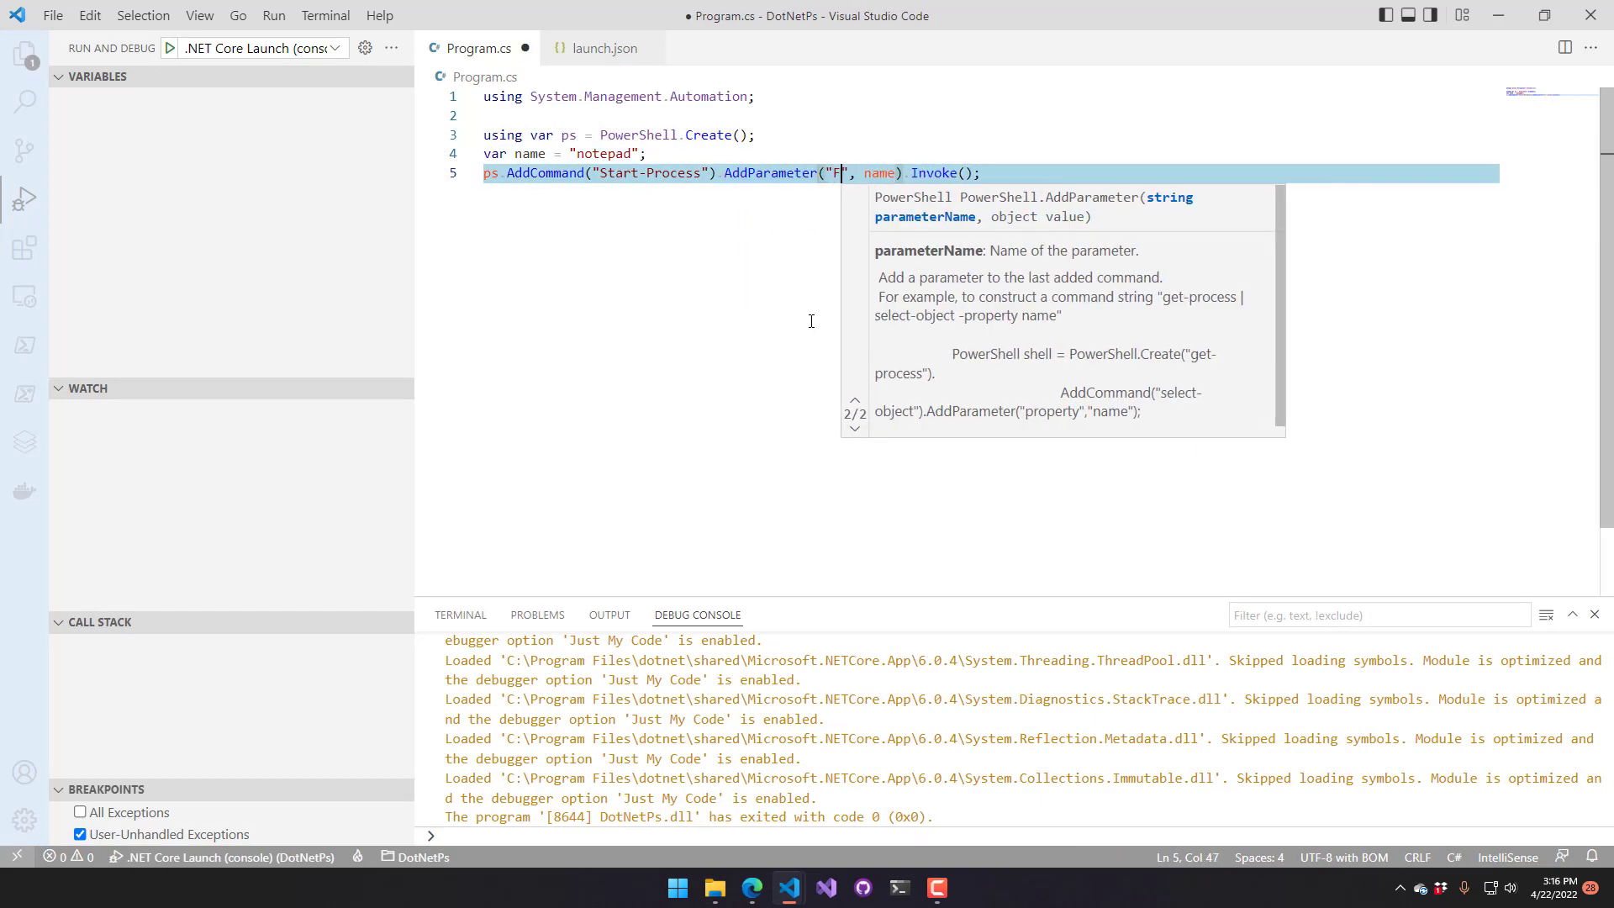
{"action": "type", "text": "ilePath"}
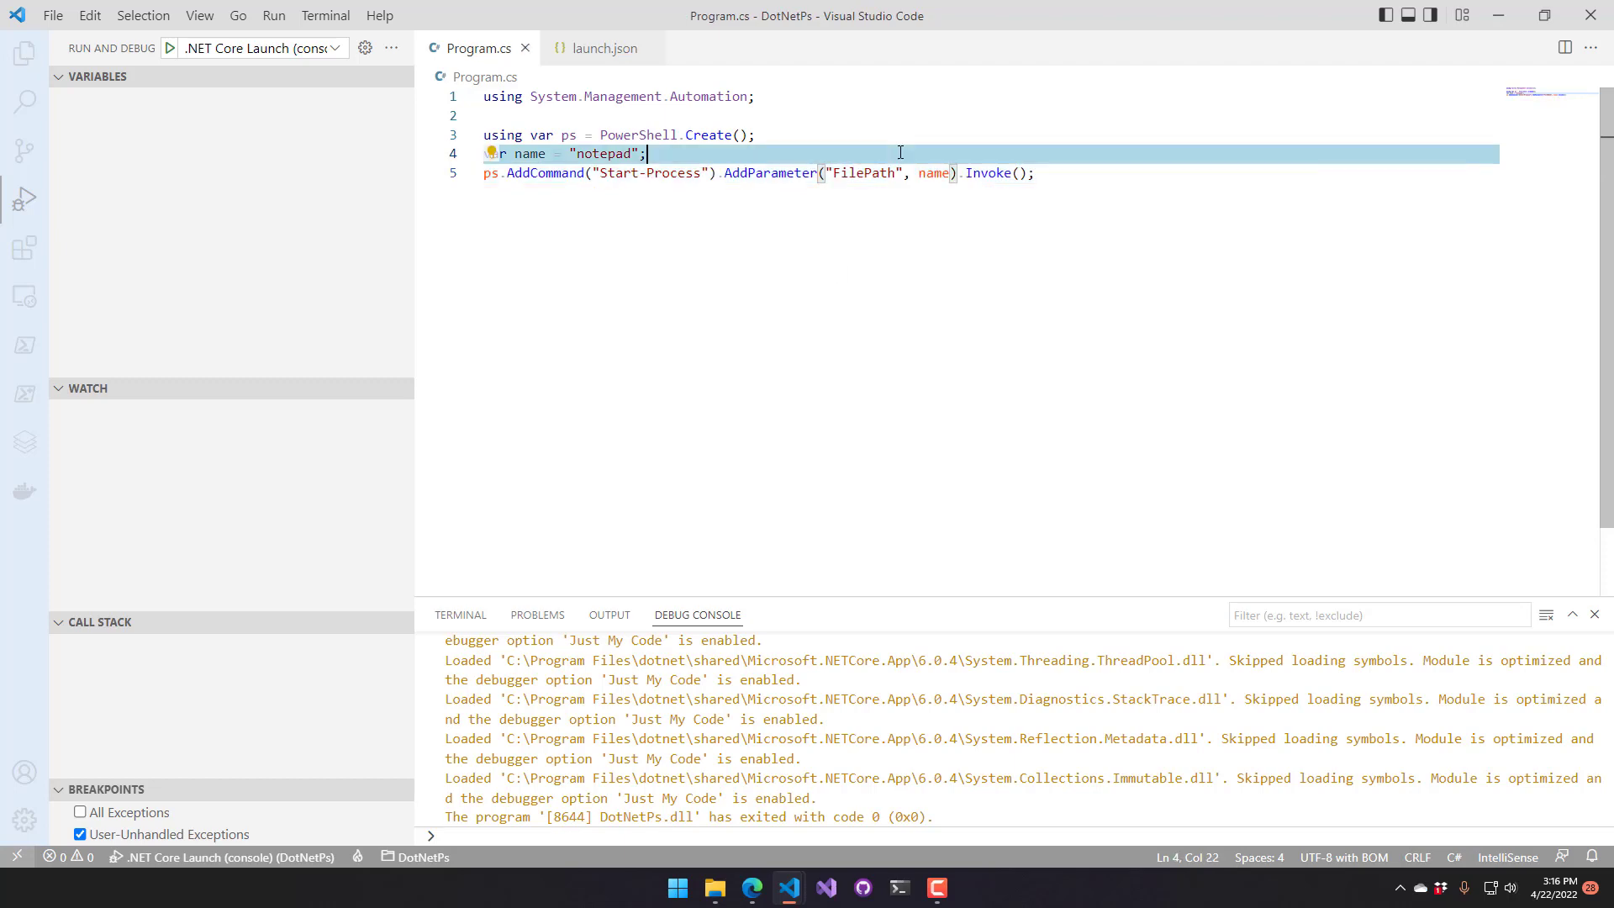
{"action": "left_click", "coordinate": [174, 48]}
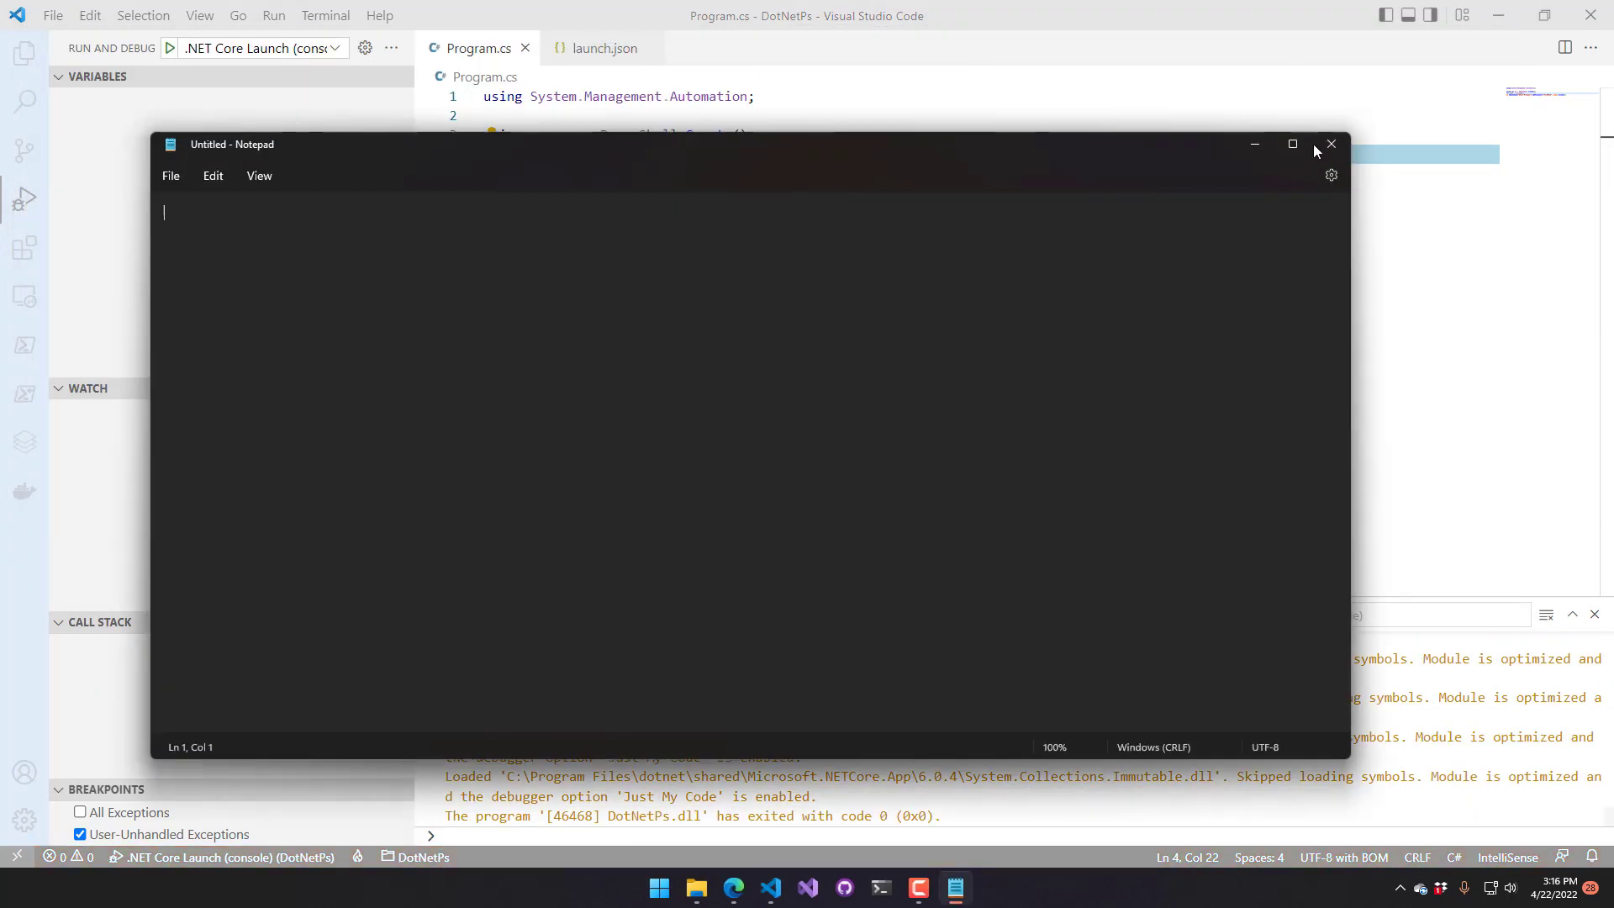
{"action": "left_click", "coordinate": [1331, 143]}
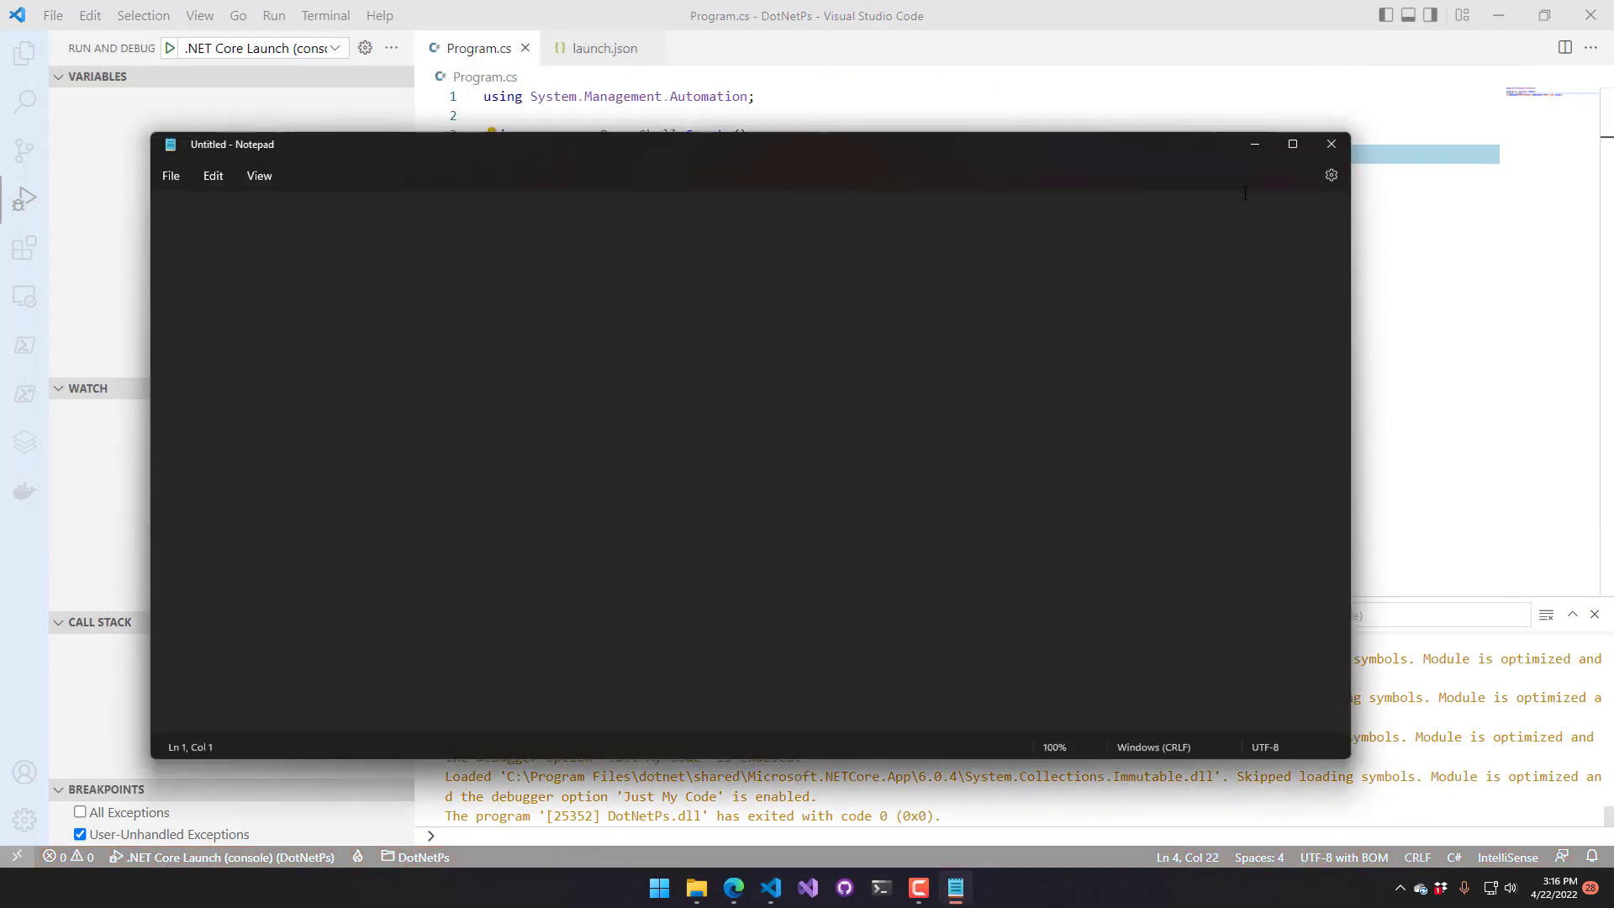
Replace the AddParameter name string with the invalid parameter name 'MyPath'
{"action": "left_click", "coordinate": [1330, 143]}
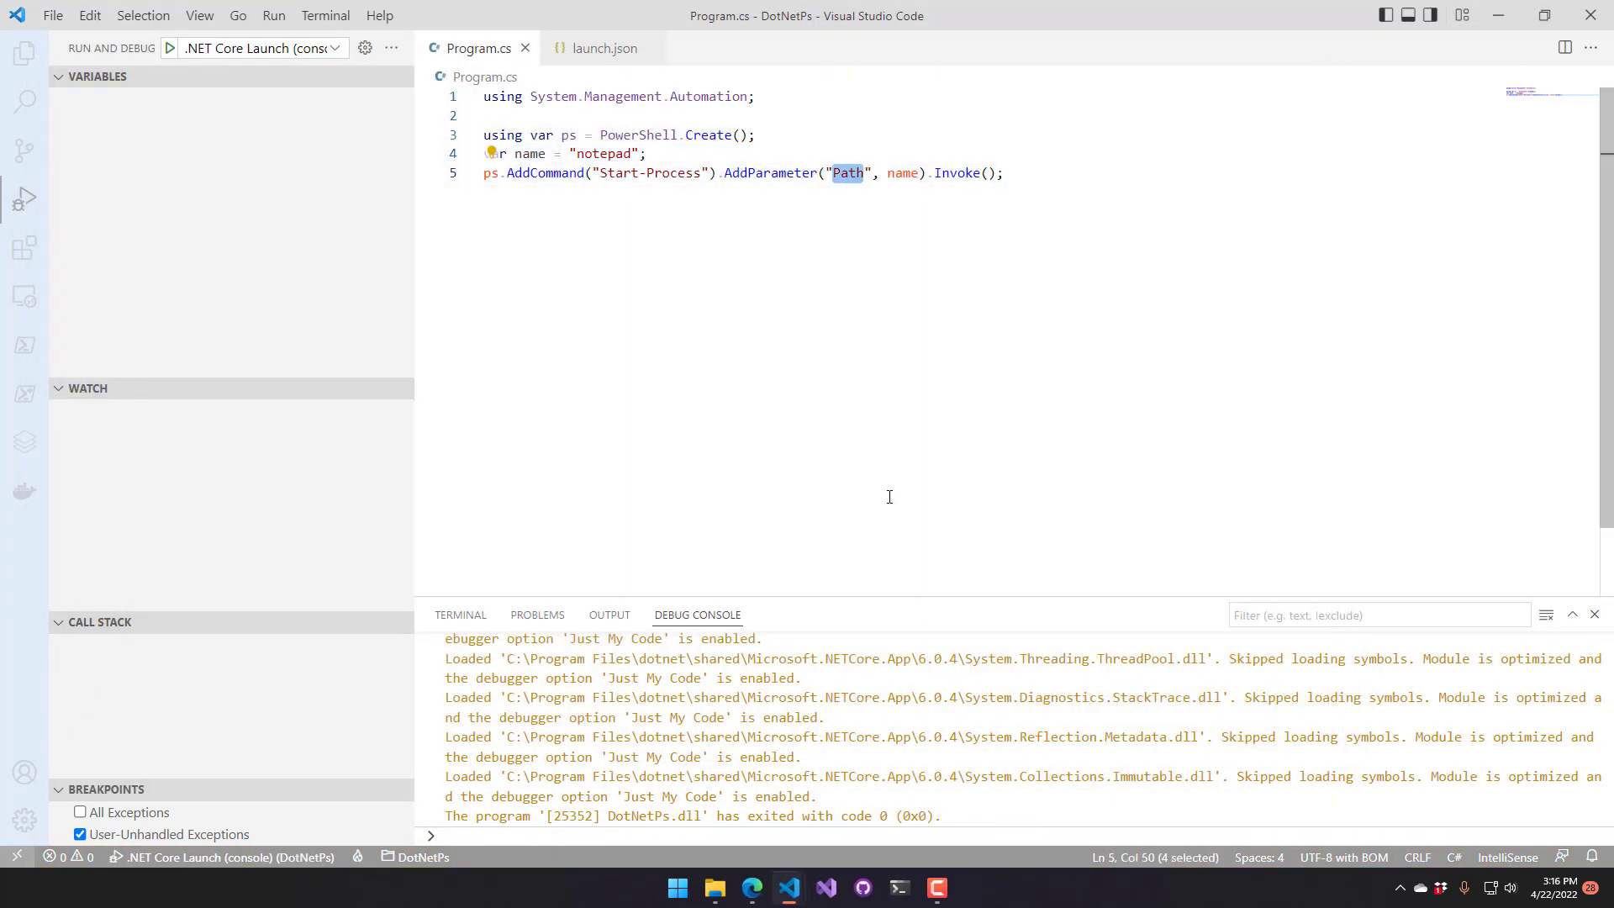
{"action": "type", "text": "MyPath"}
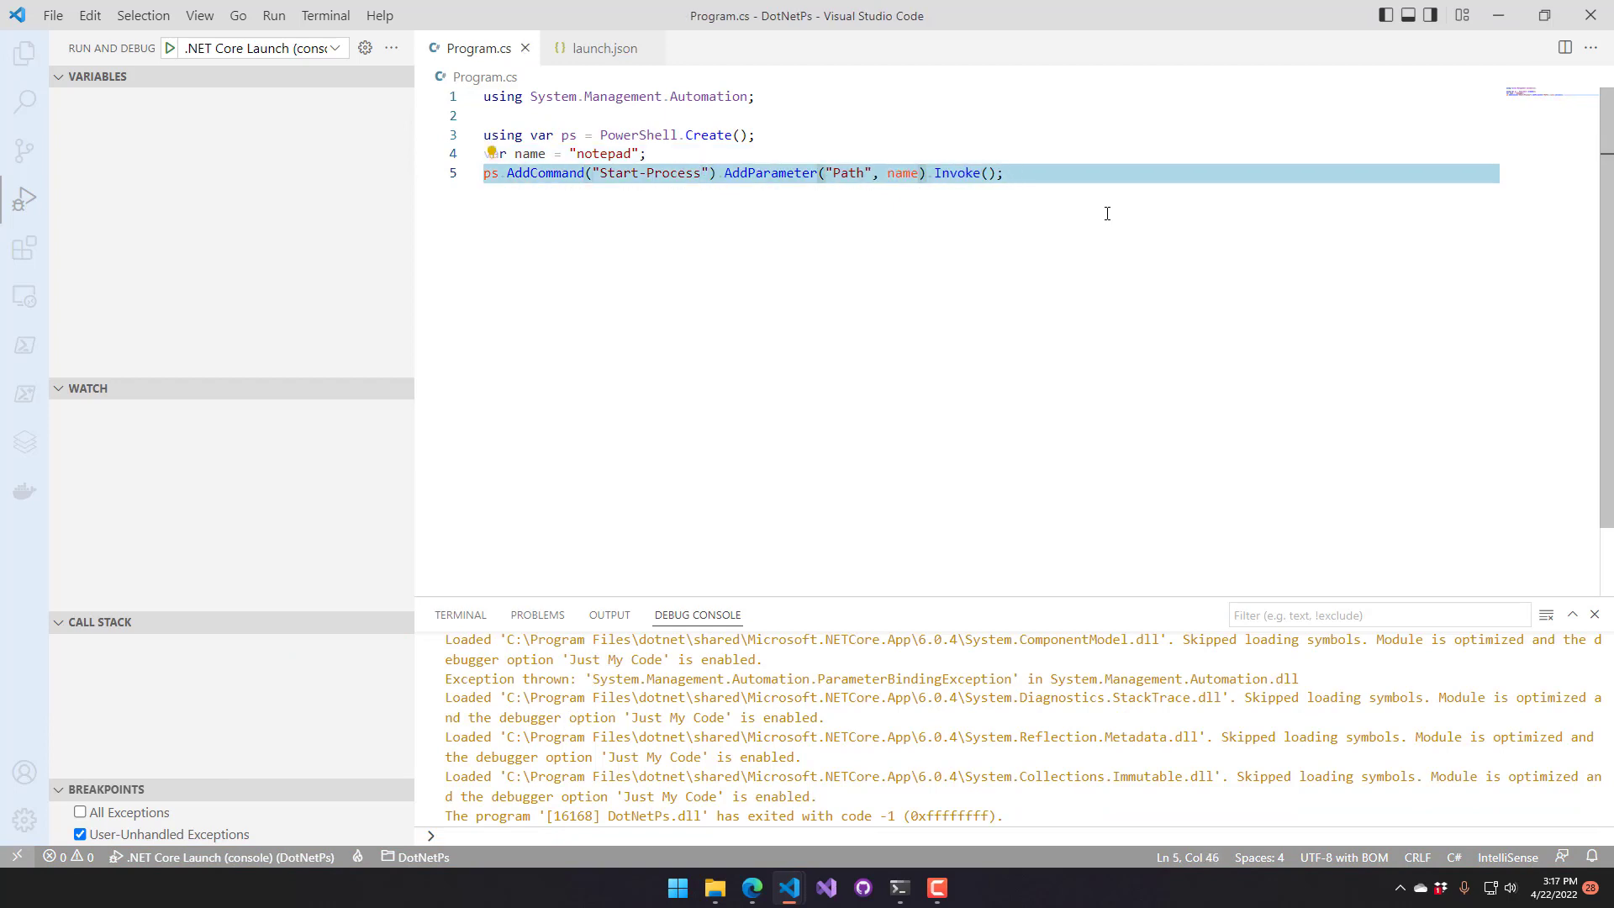
Wrap Start-Process in try/catch printing ex.Message, then add Console.ReadLine() at the end
{"action": "type", "text": "try"}
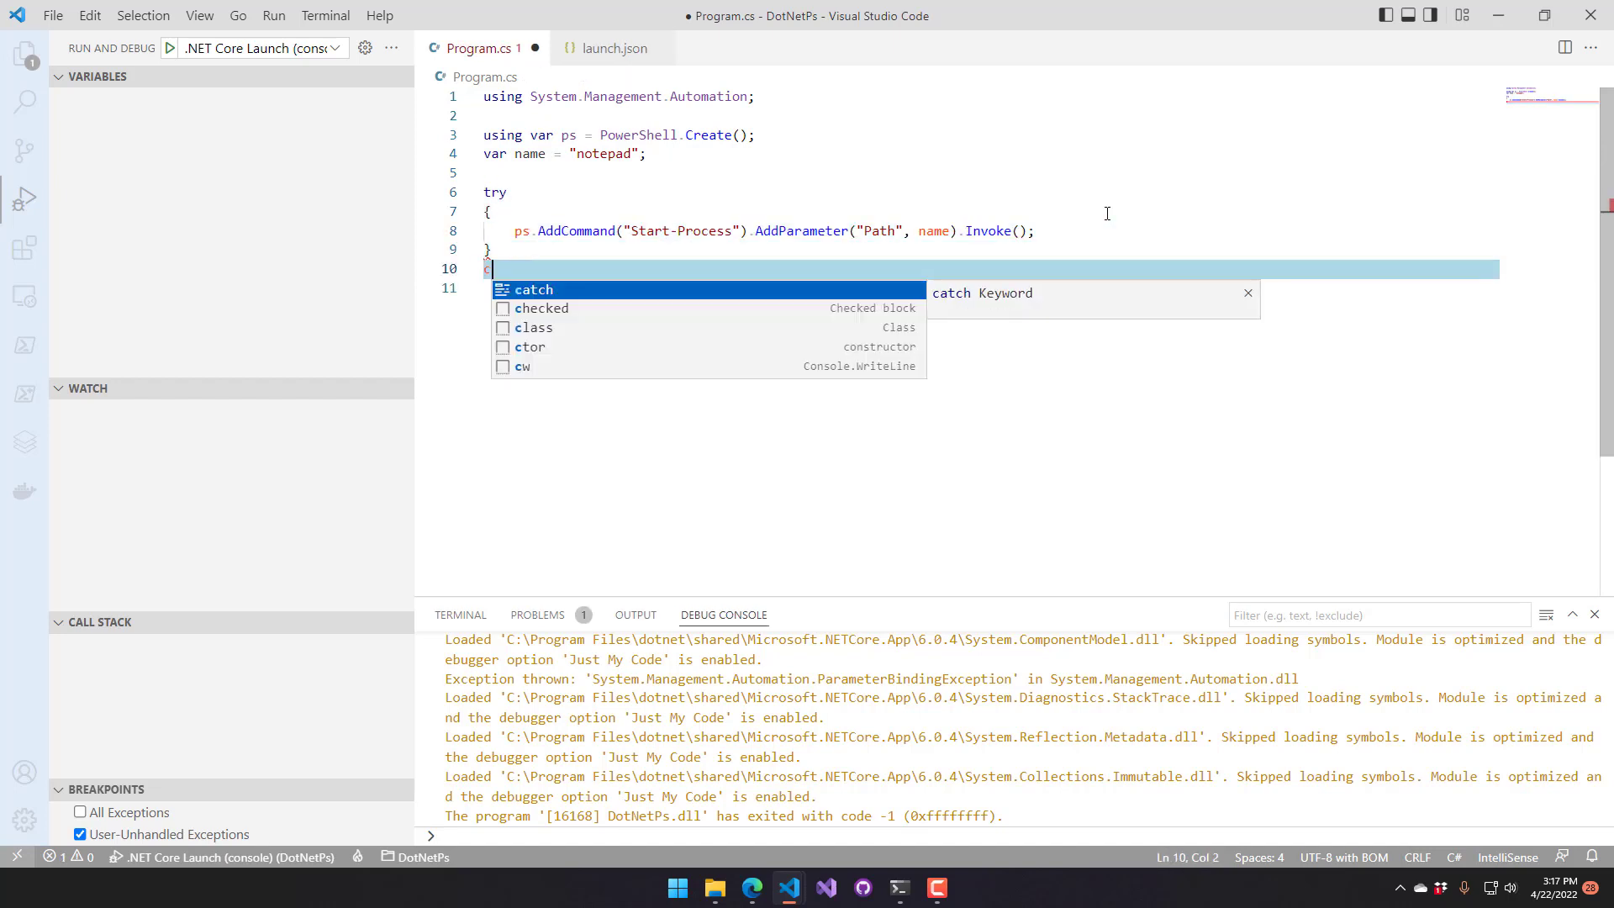
{"action": "type", "text": "catch (Exception ex"}
{"action": "type", "text": "Console"}
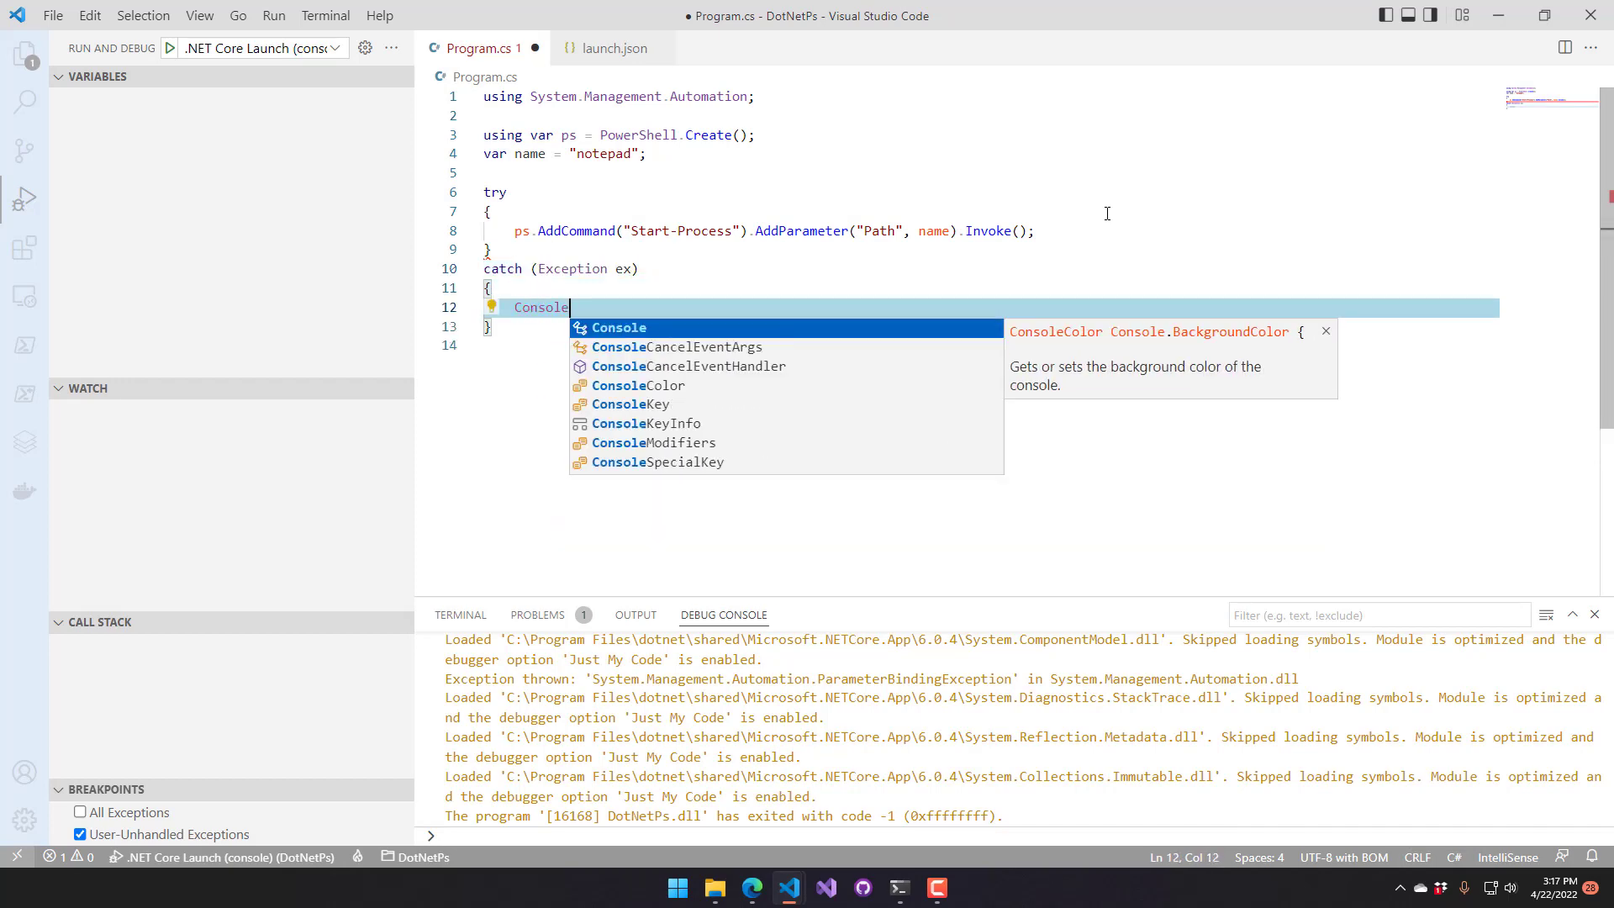
{"action": "type", "text": ".WriteLine("}
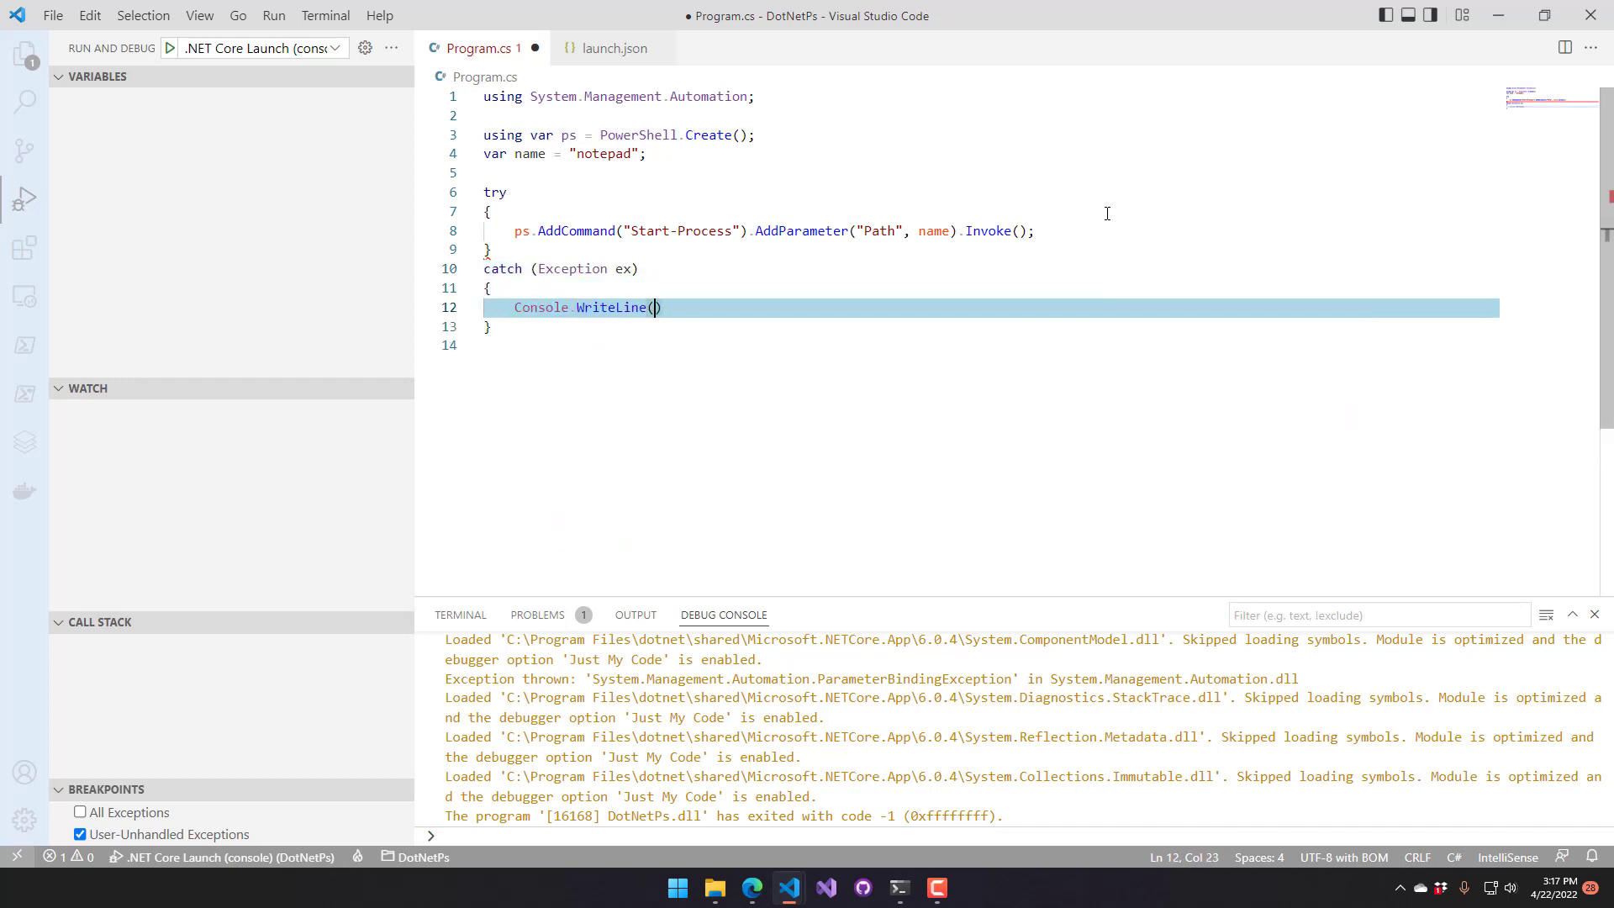
{"action": "type", "text": "ex.Message;"}
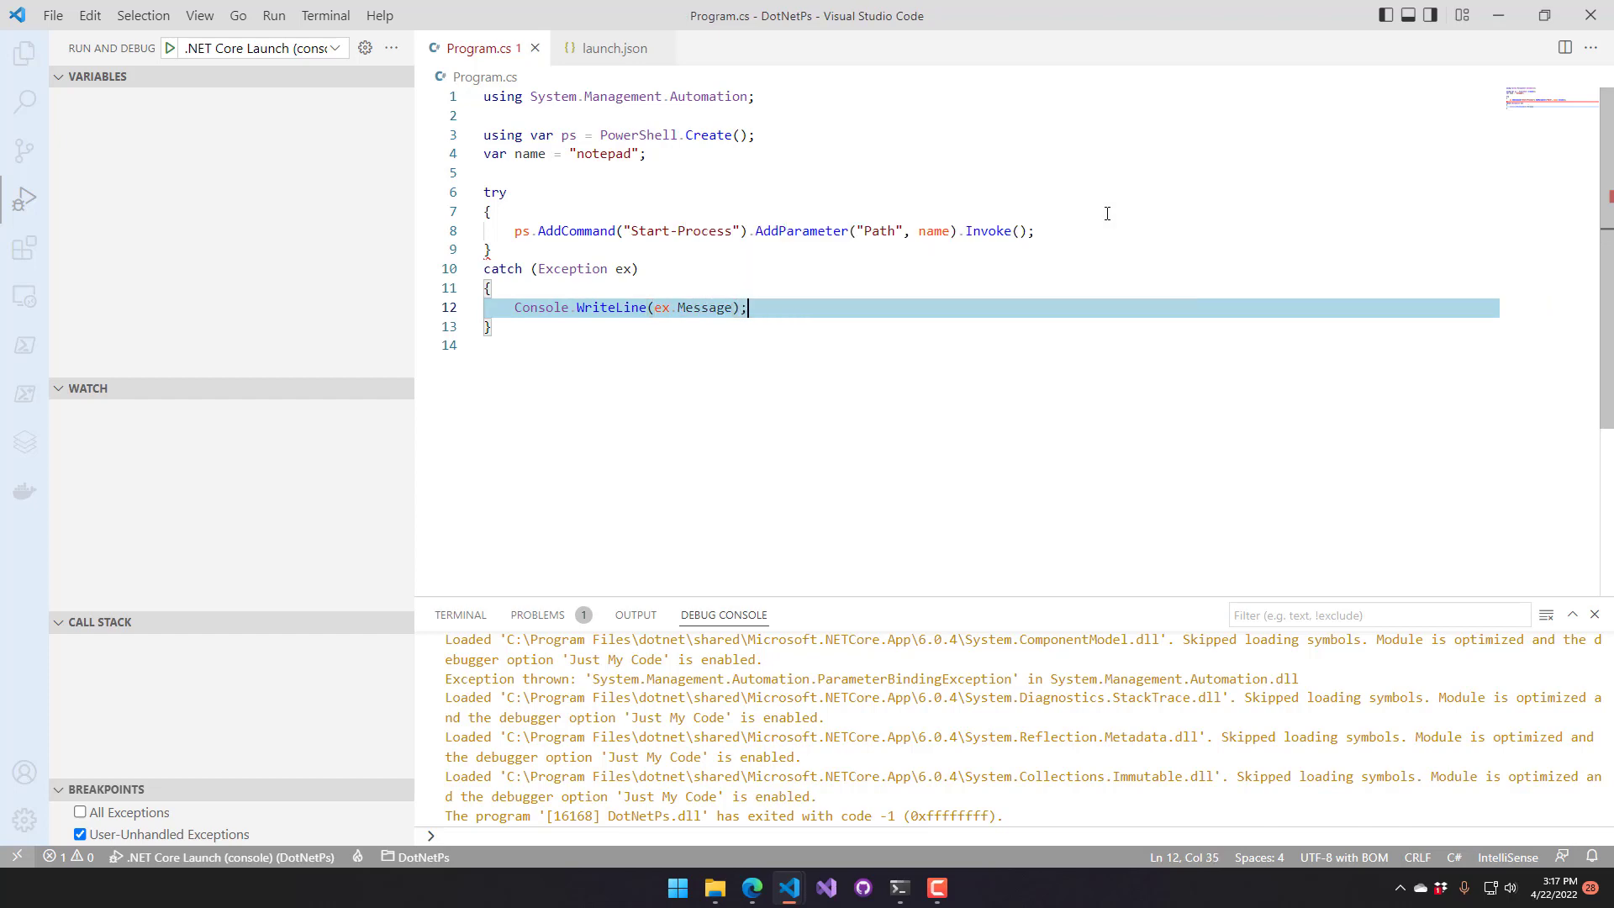
{"action": "type", "text": "Console.W"}
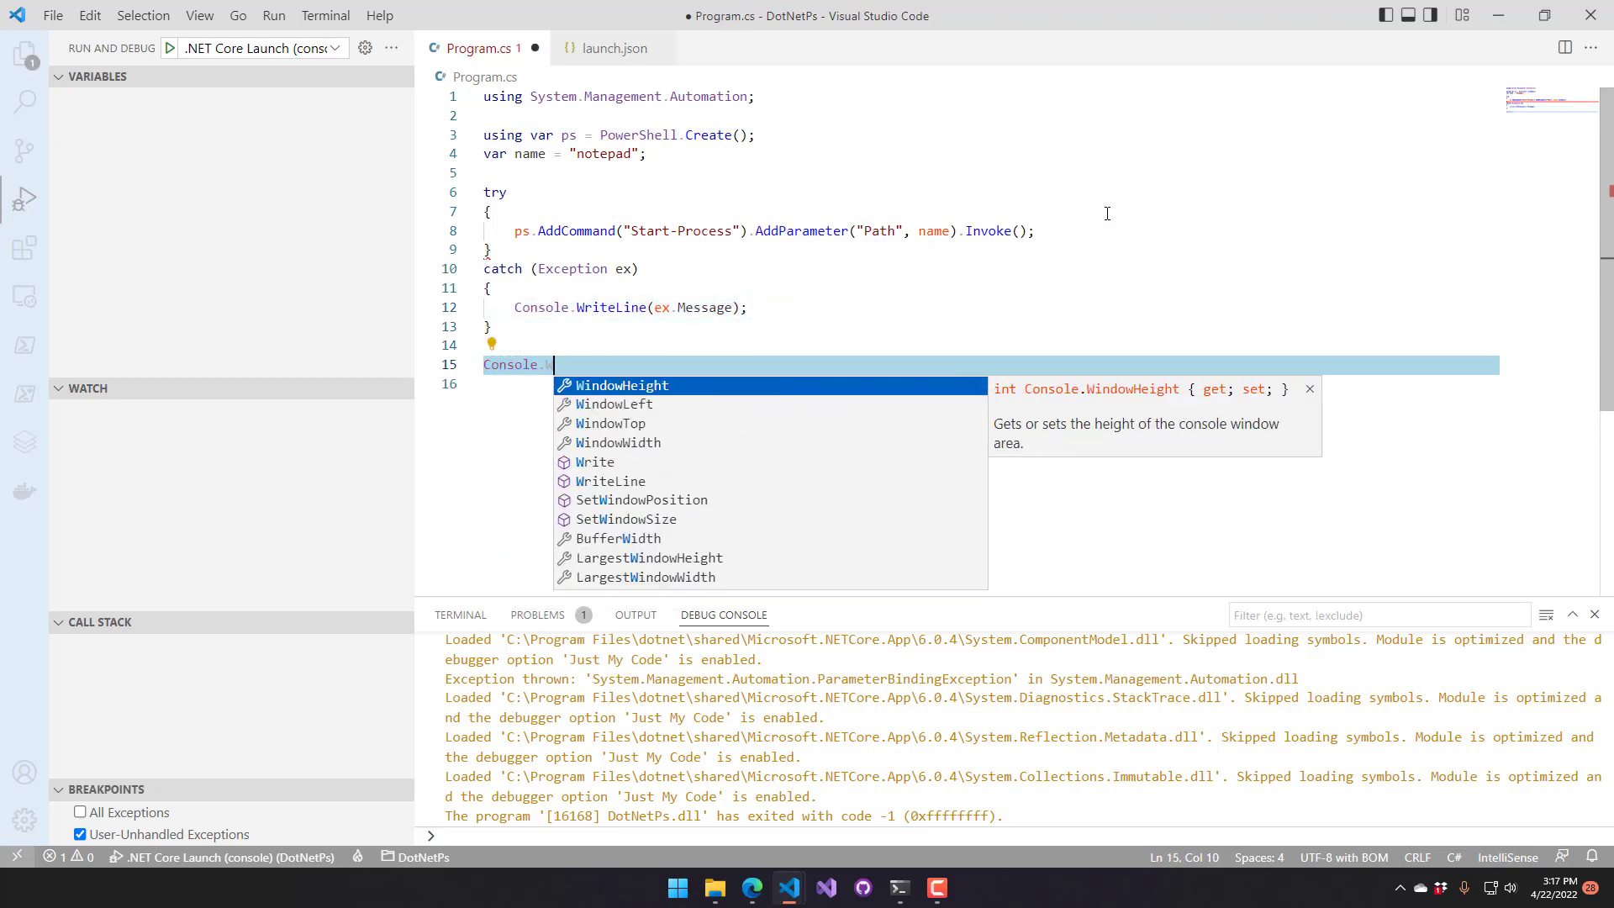
{"action": "type", "text": "ReadLine"}
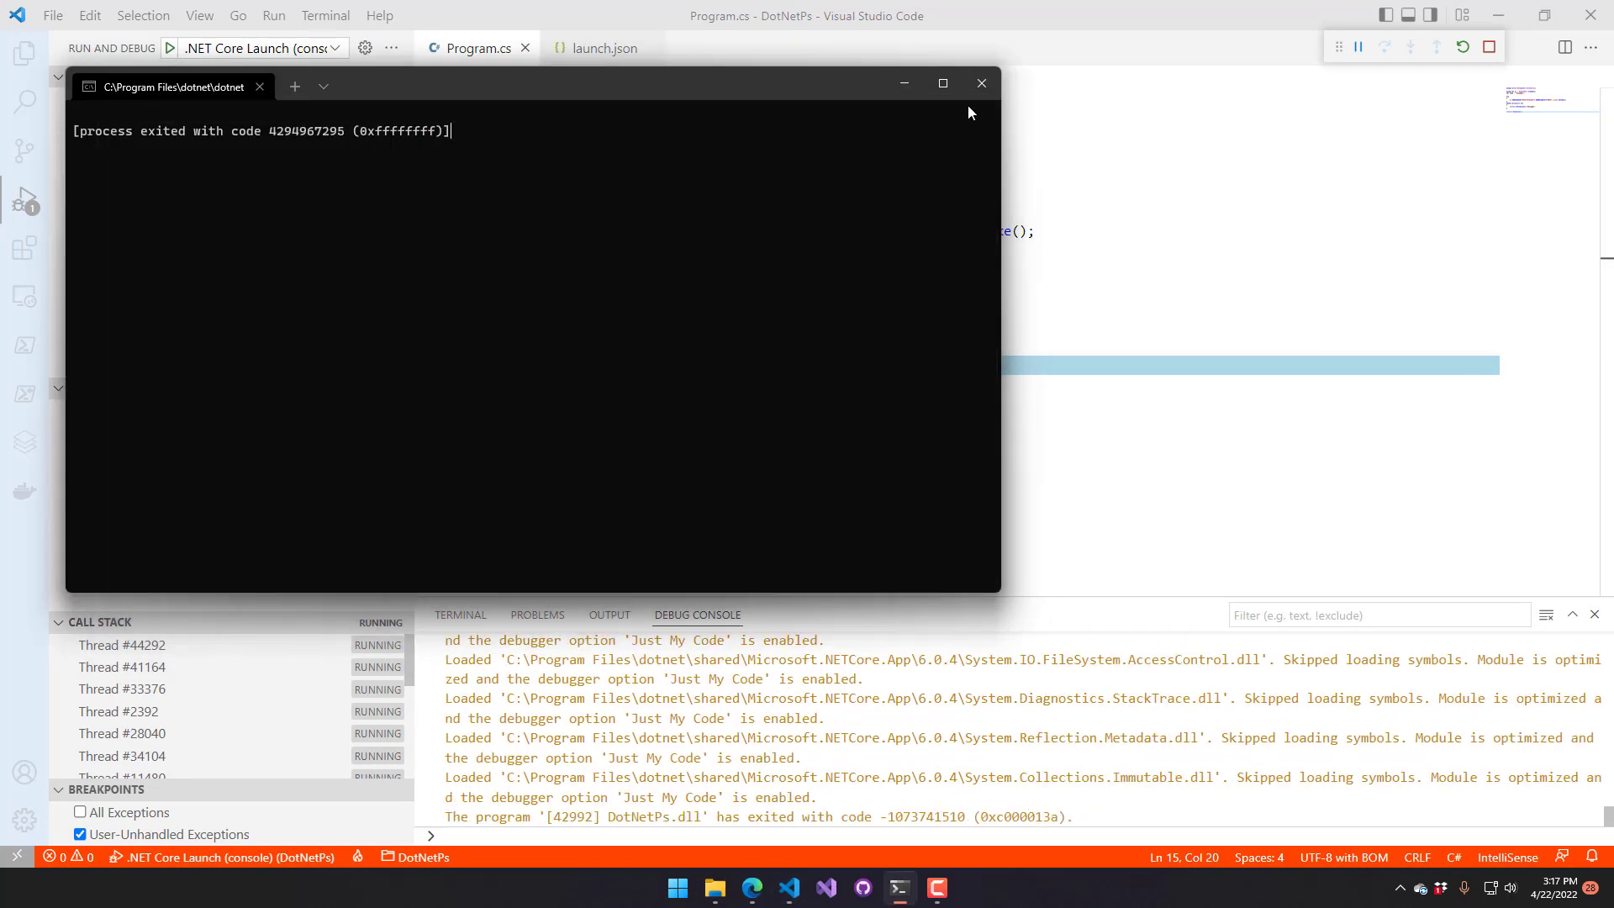
Close the finished console windows that showed the MyPath parameter error
{"action": "left_click", "coordinate": [982, 84]}
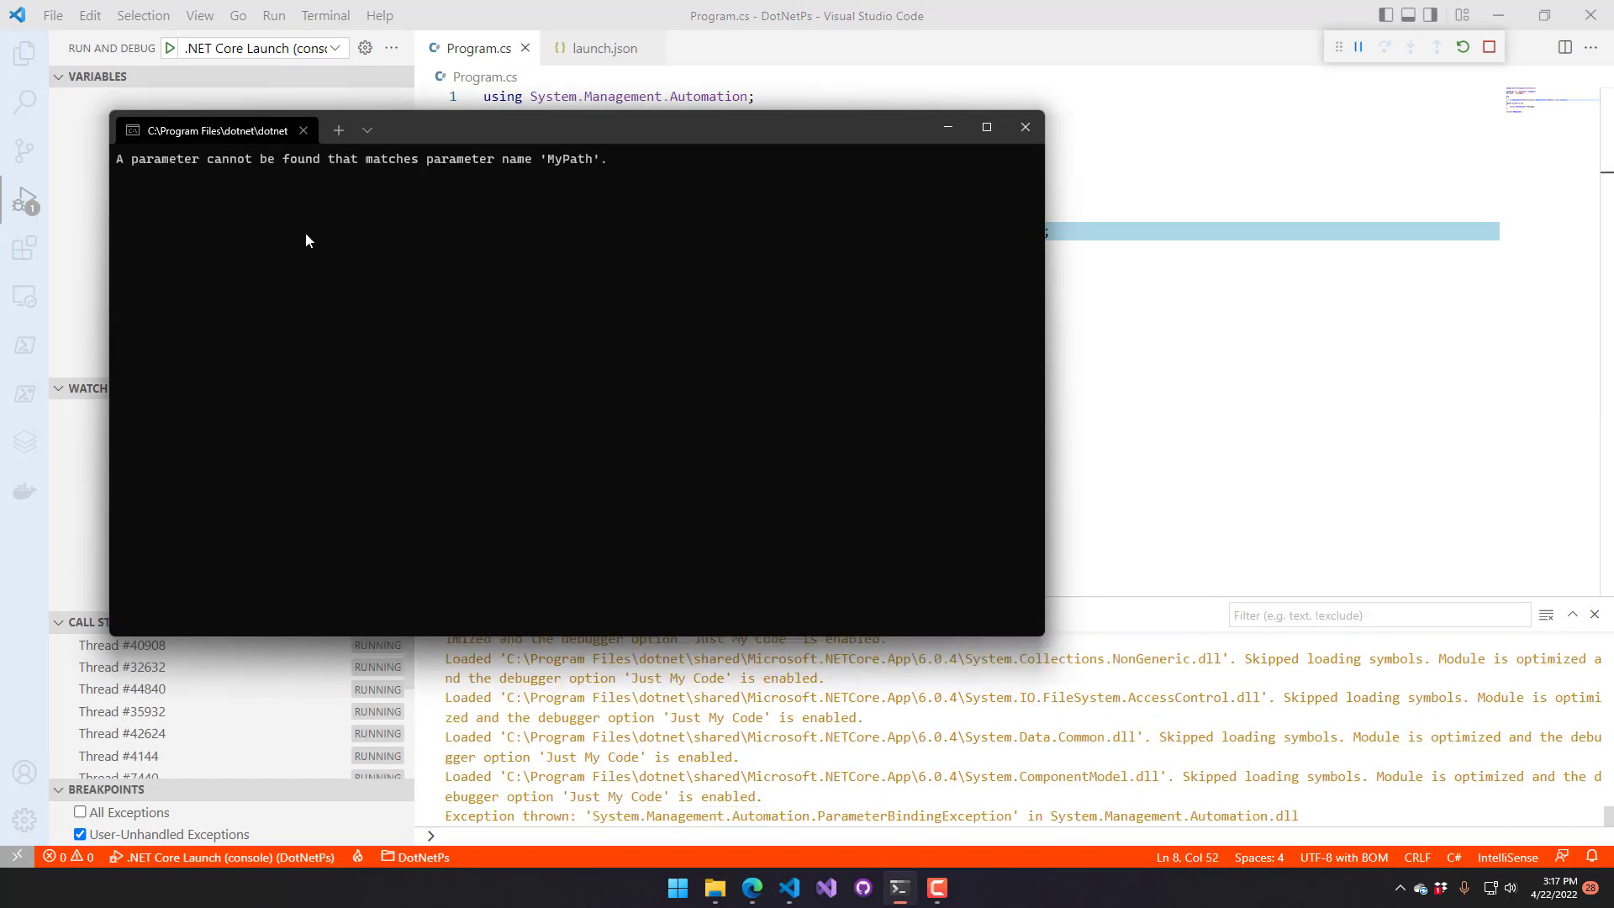
{"action": "mouse_move", "coordinate": [709, 304]}
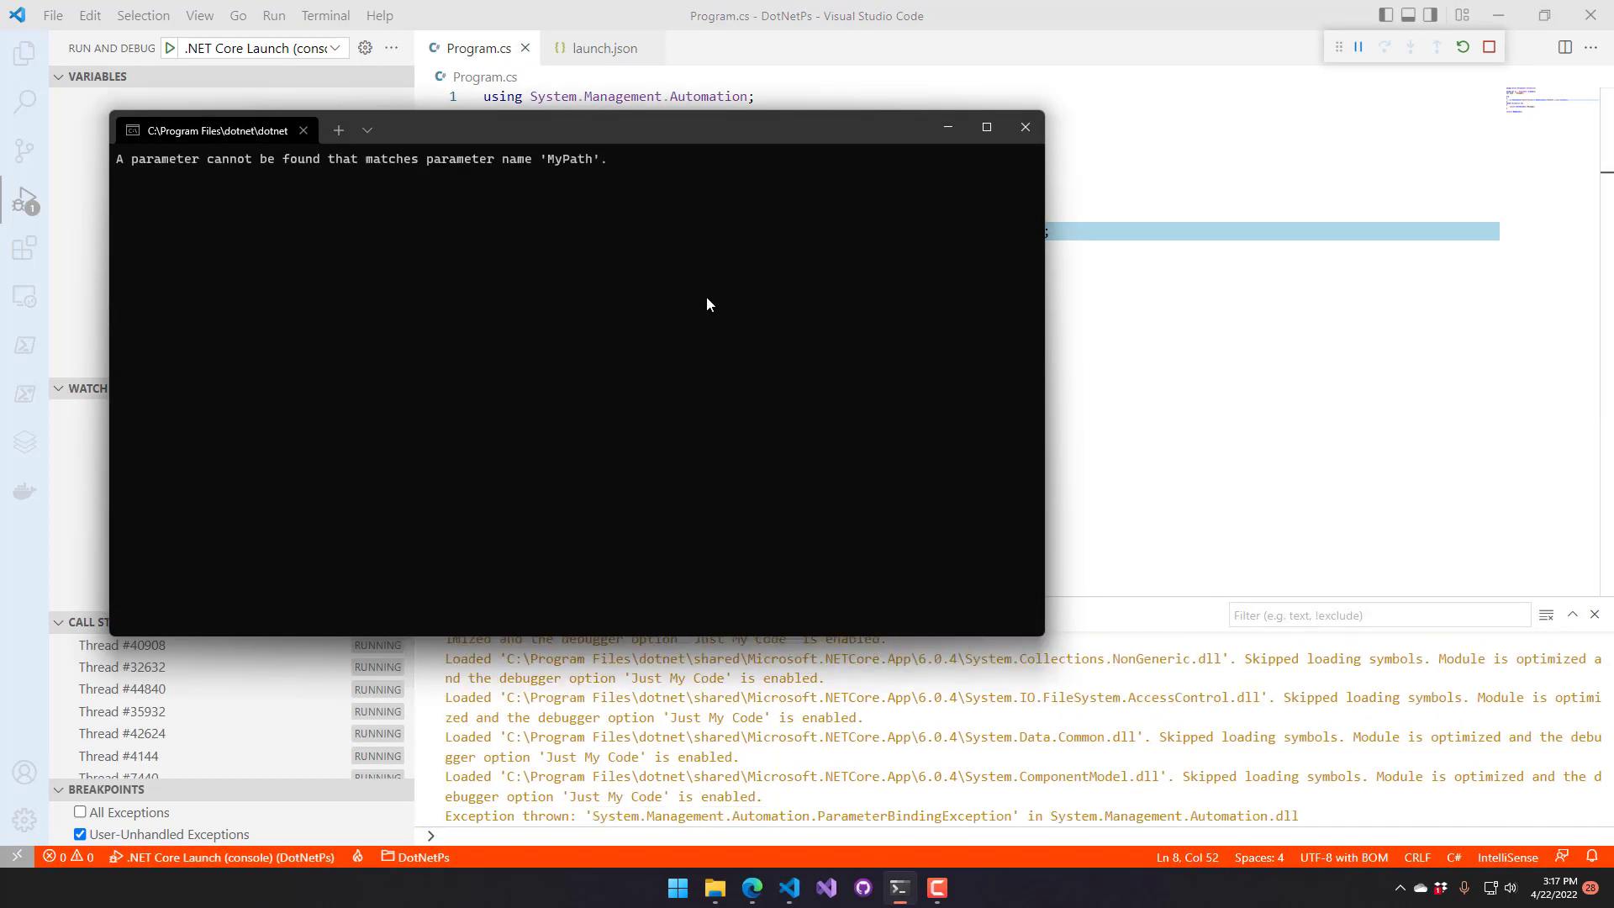
{"action": "left_click", "coordinate": [1024, 126]}
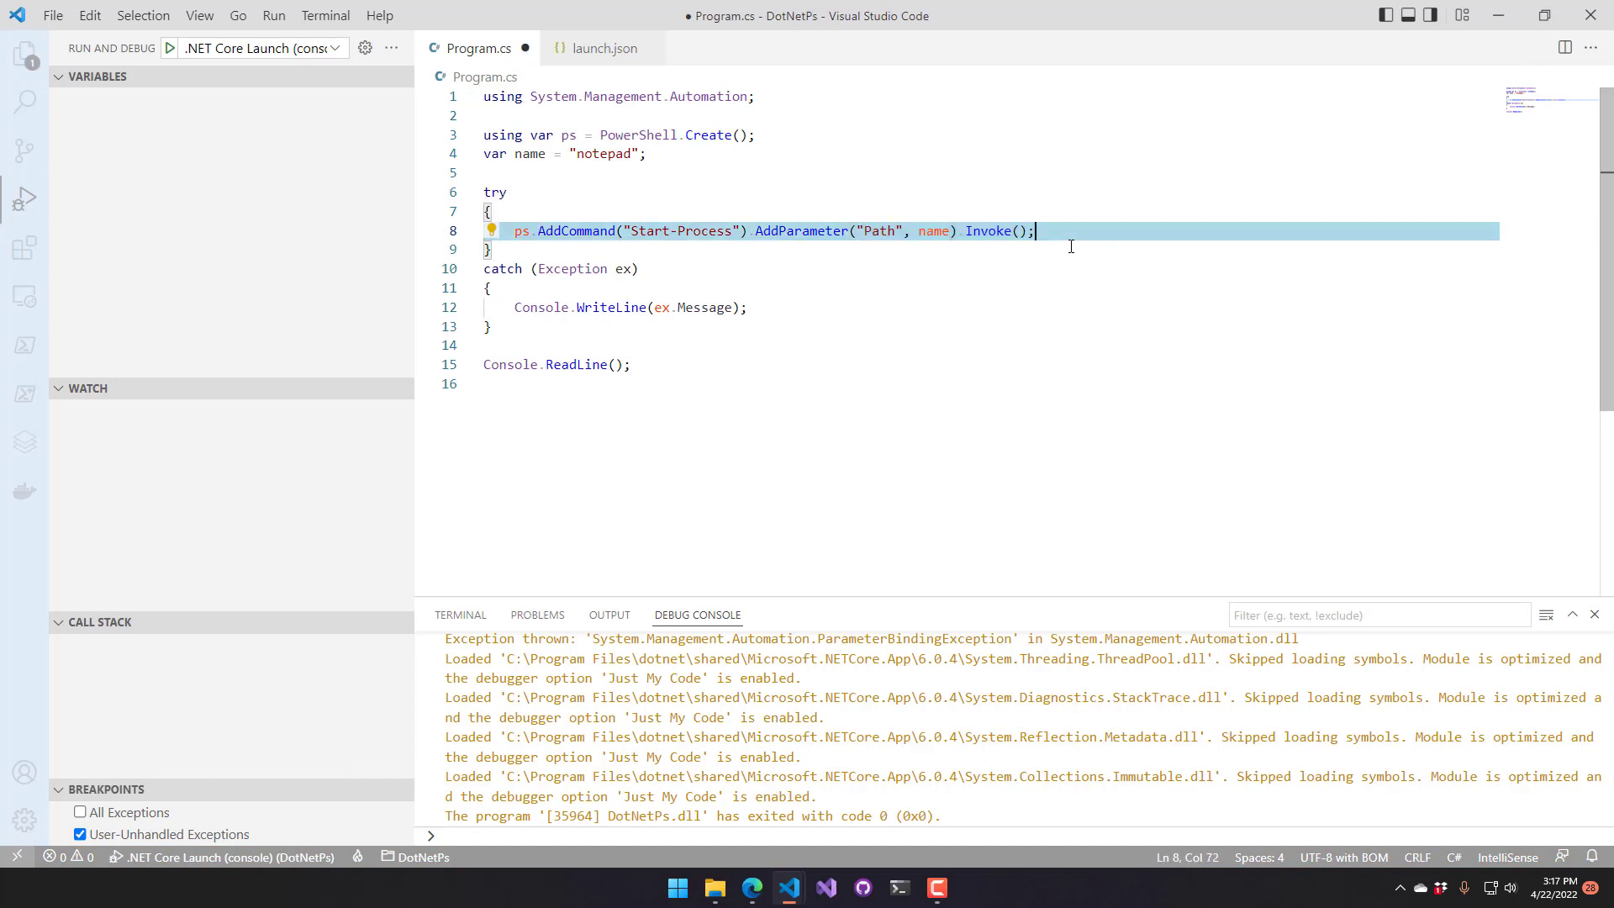
Add an if (ps.HadErrors) block looping over ps.Streams.Error and printing each error.ToString()
{"action": "key", "text": "Enter"}
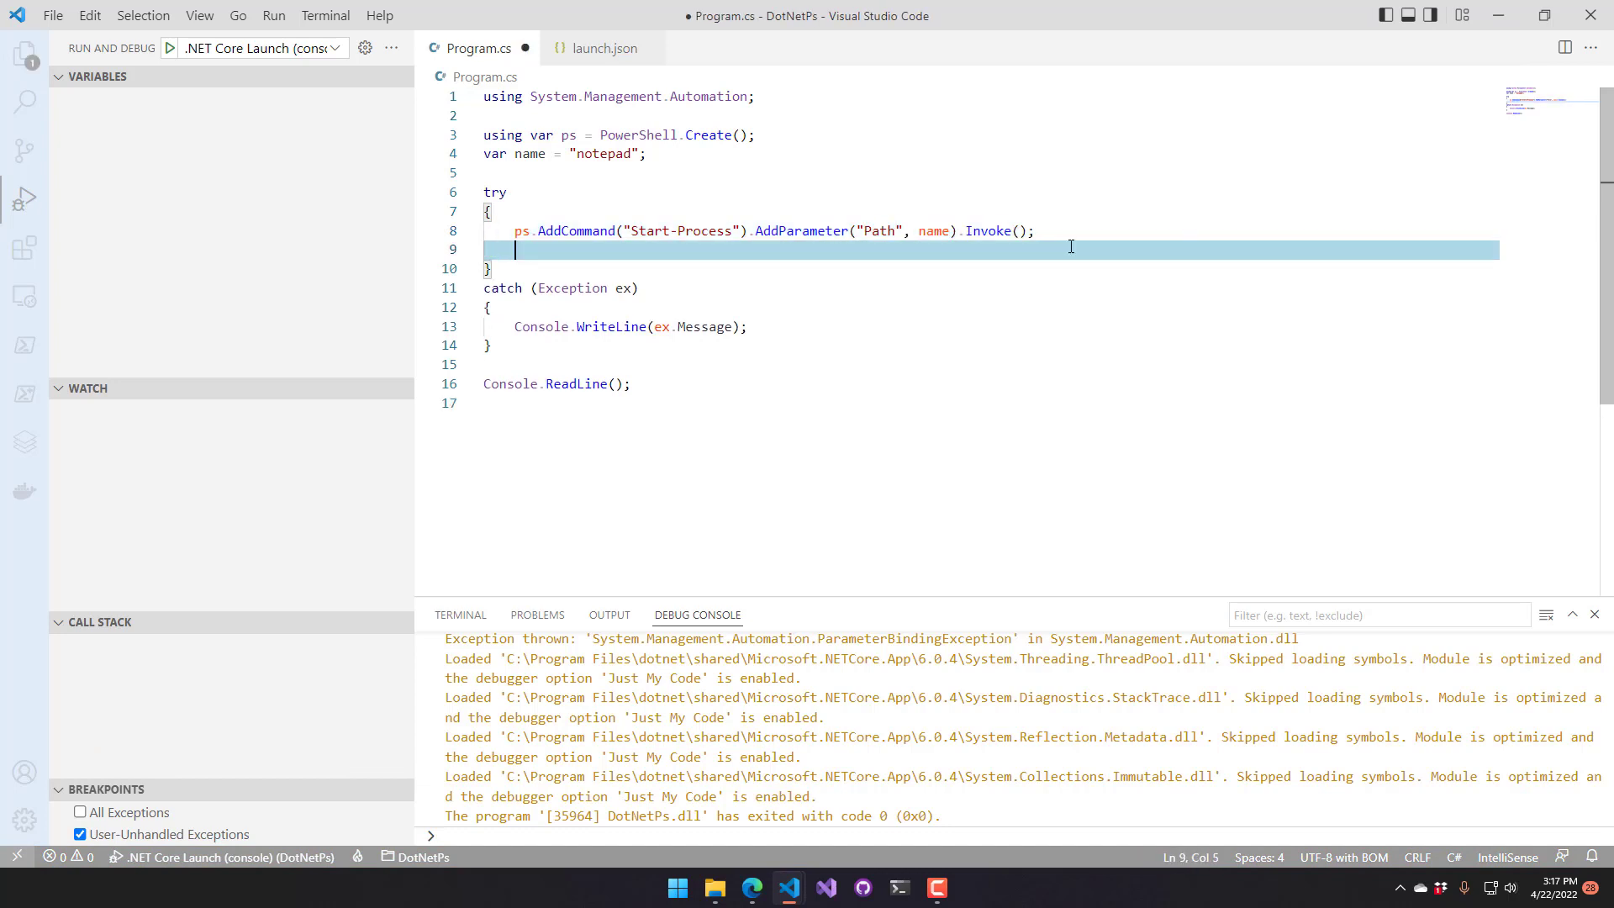
{"action": "type", "text": "ps."}
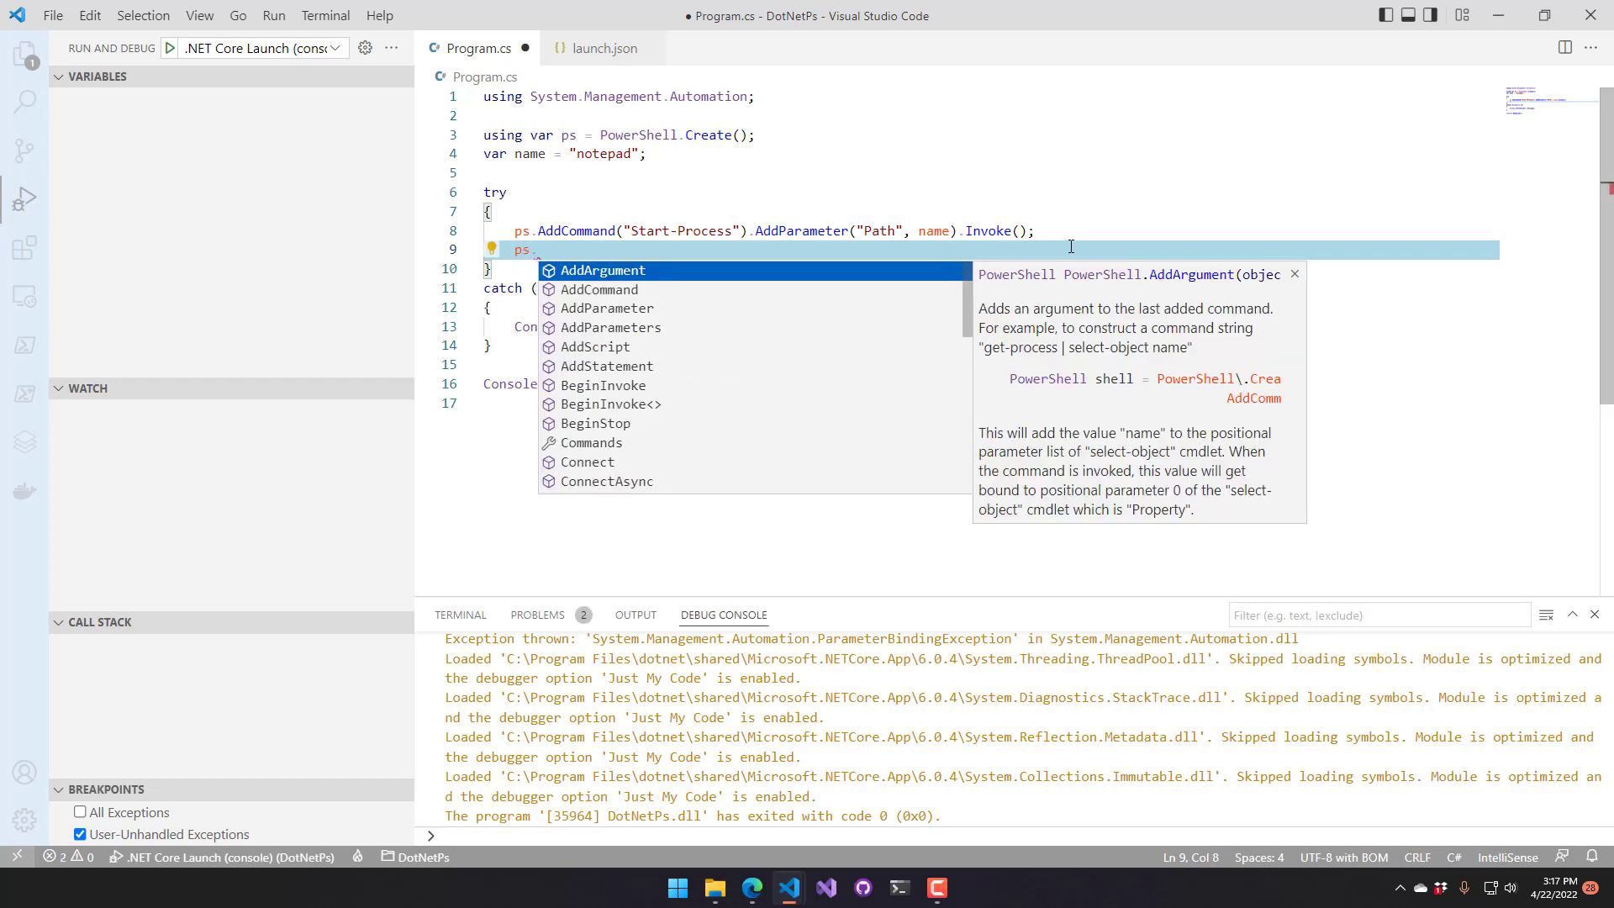
{"action": "type", "text": "HadErrors)"}
{"action": "type", "text": "{"}
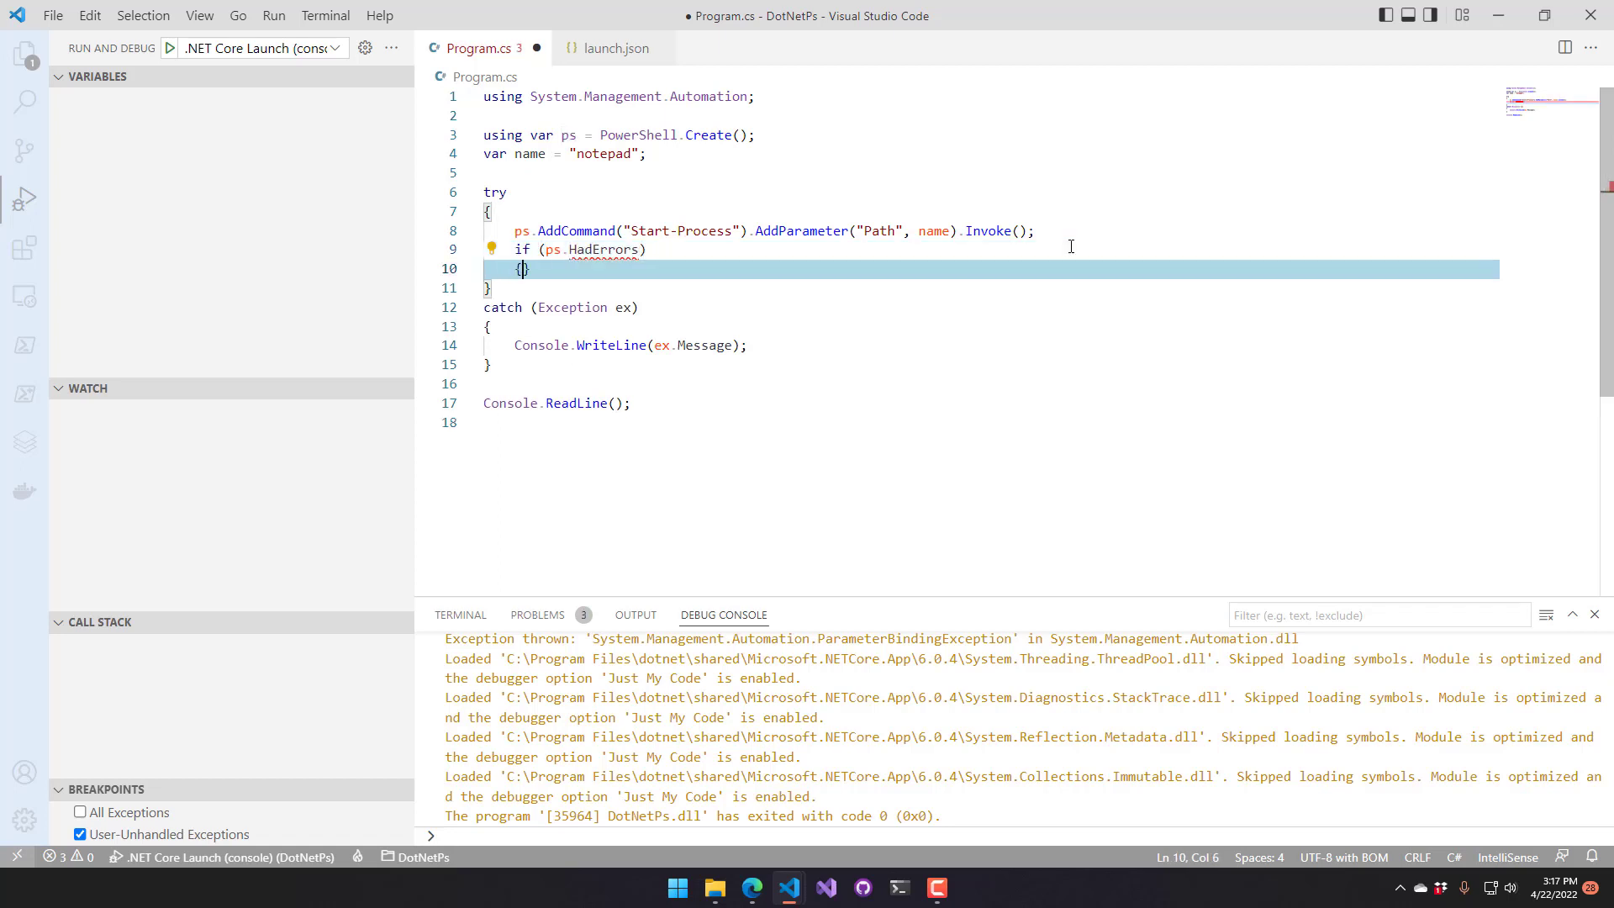
{"action": "type", "text": "ps."}
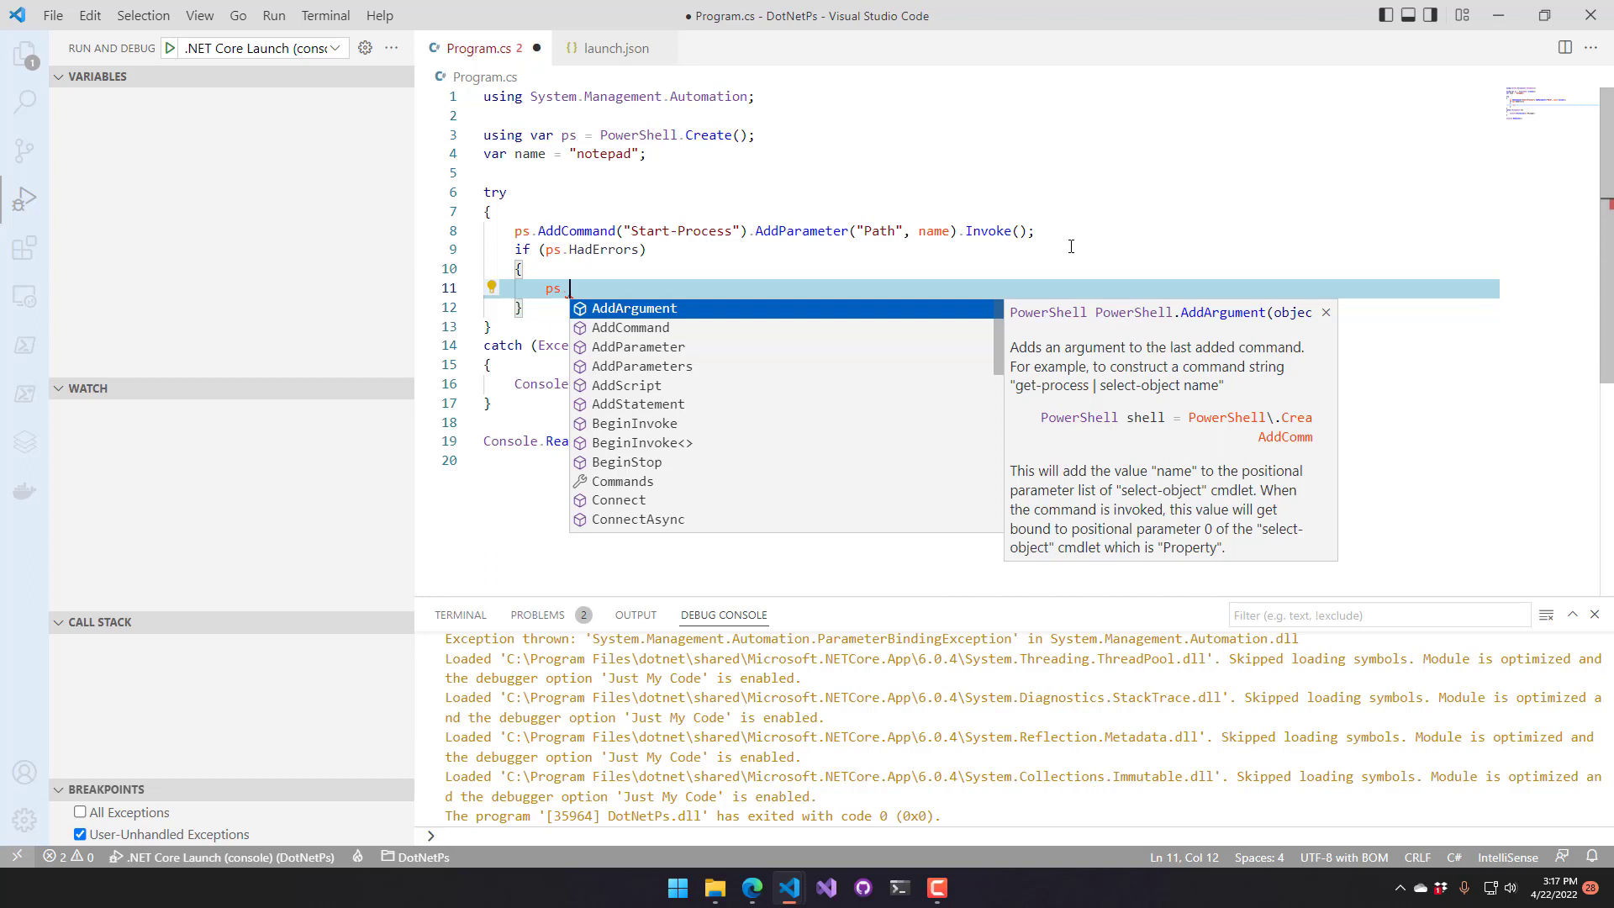
{"action": "type", "text": "Streams"}
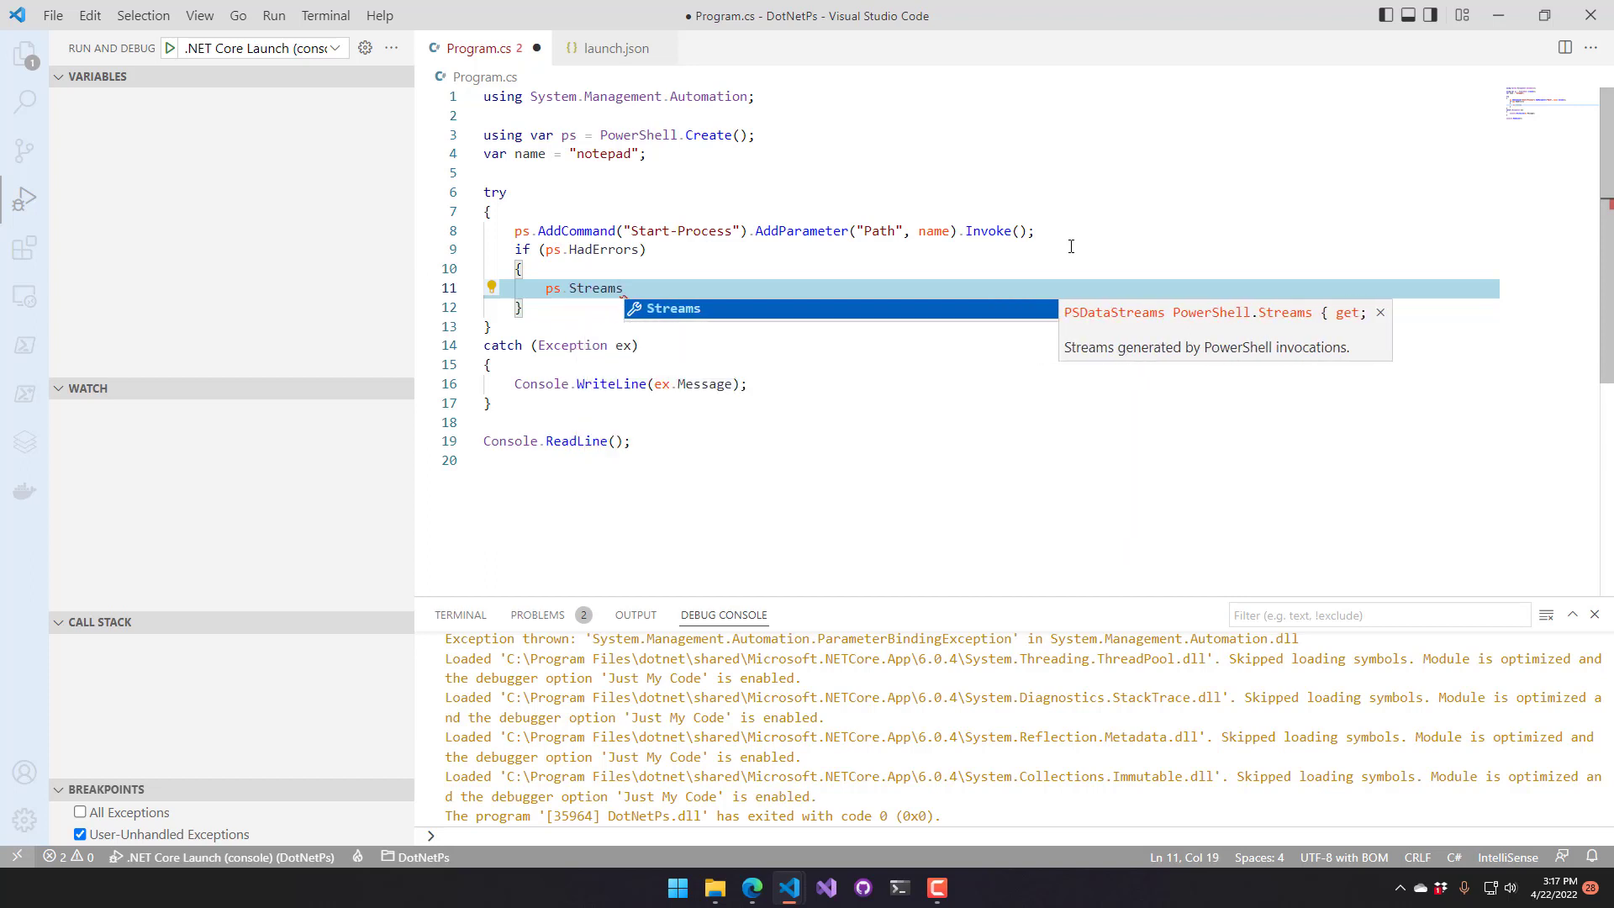
{"action": "type", "text": ".Error"}
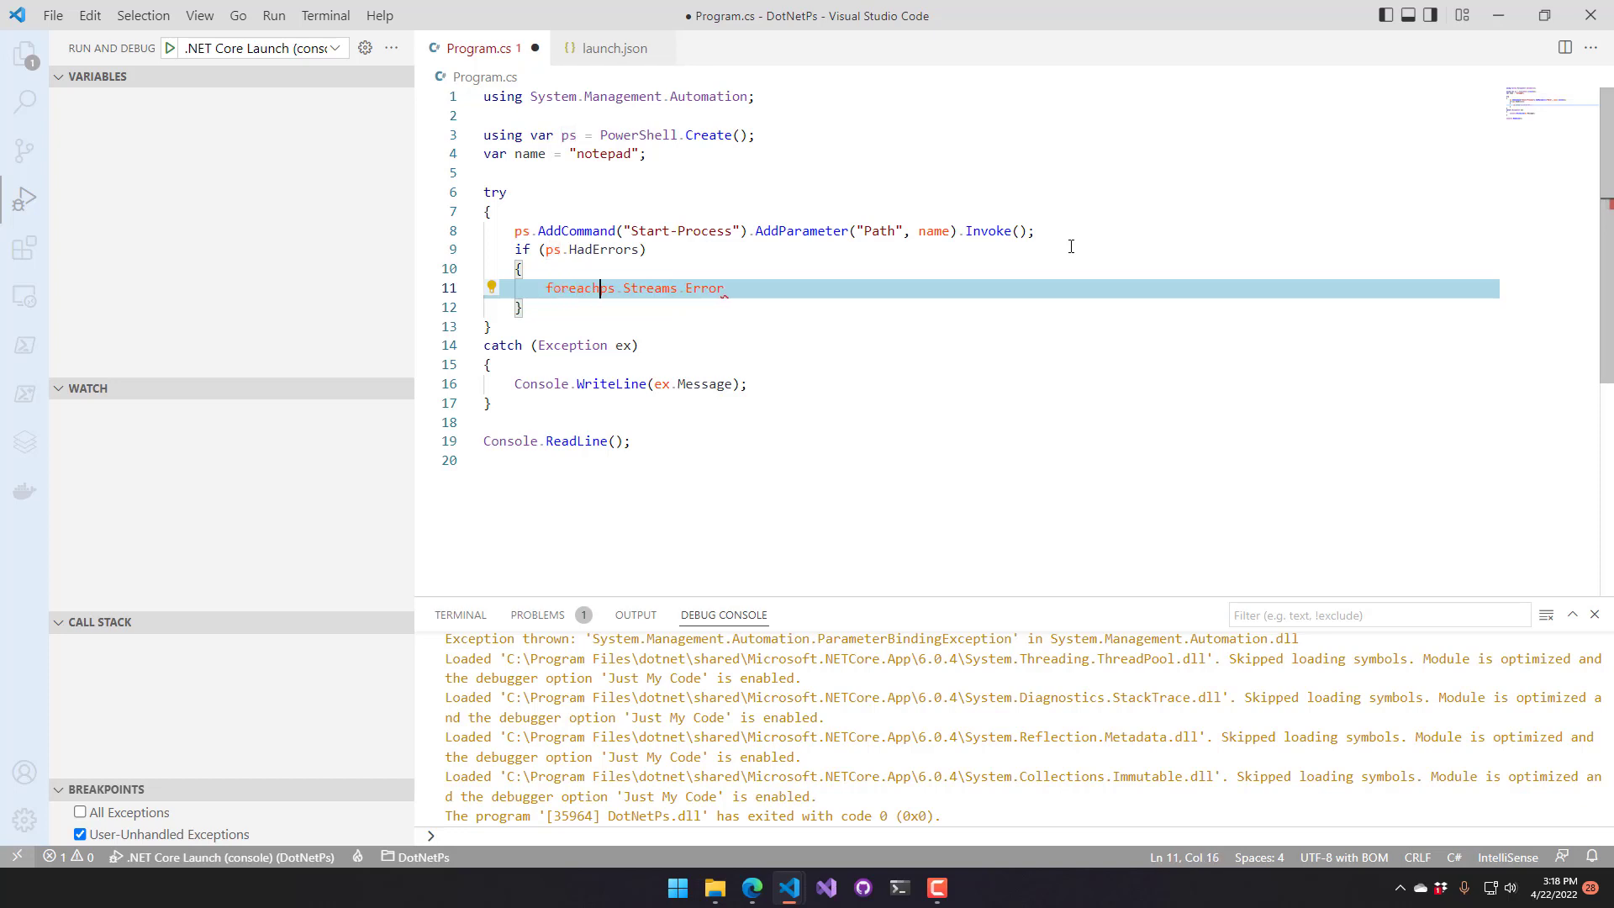
{"action": "type", "text": "(var error"}
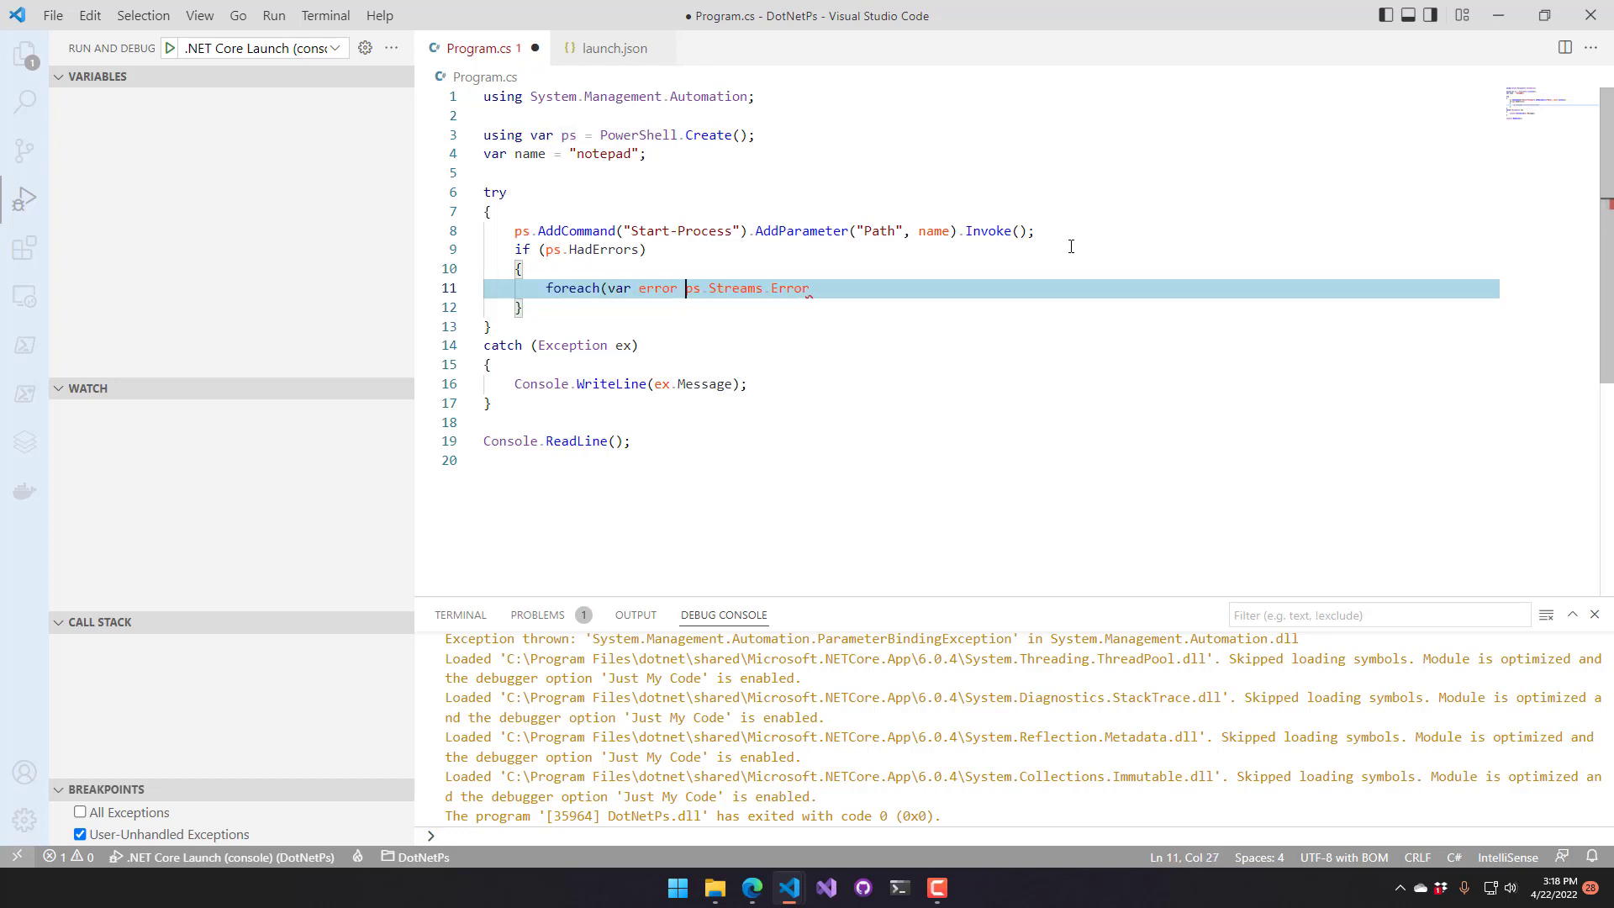
{"action": "key", "text": "Enter"}
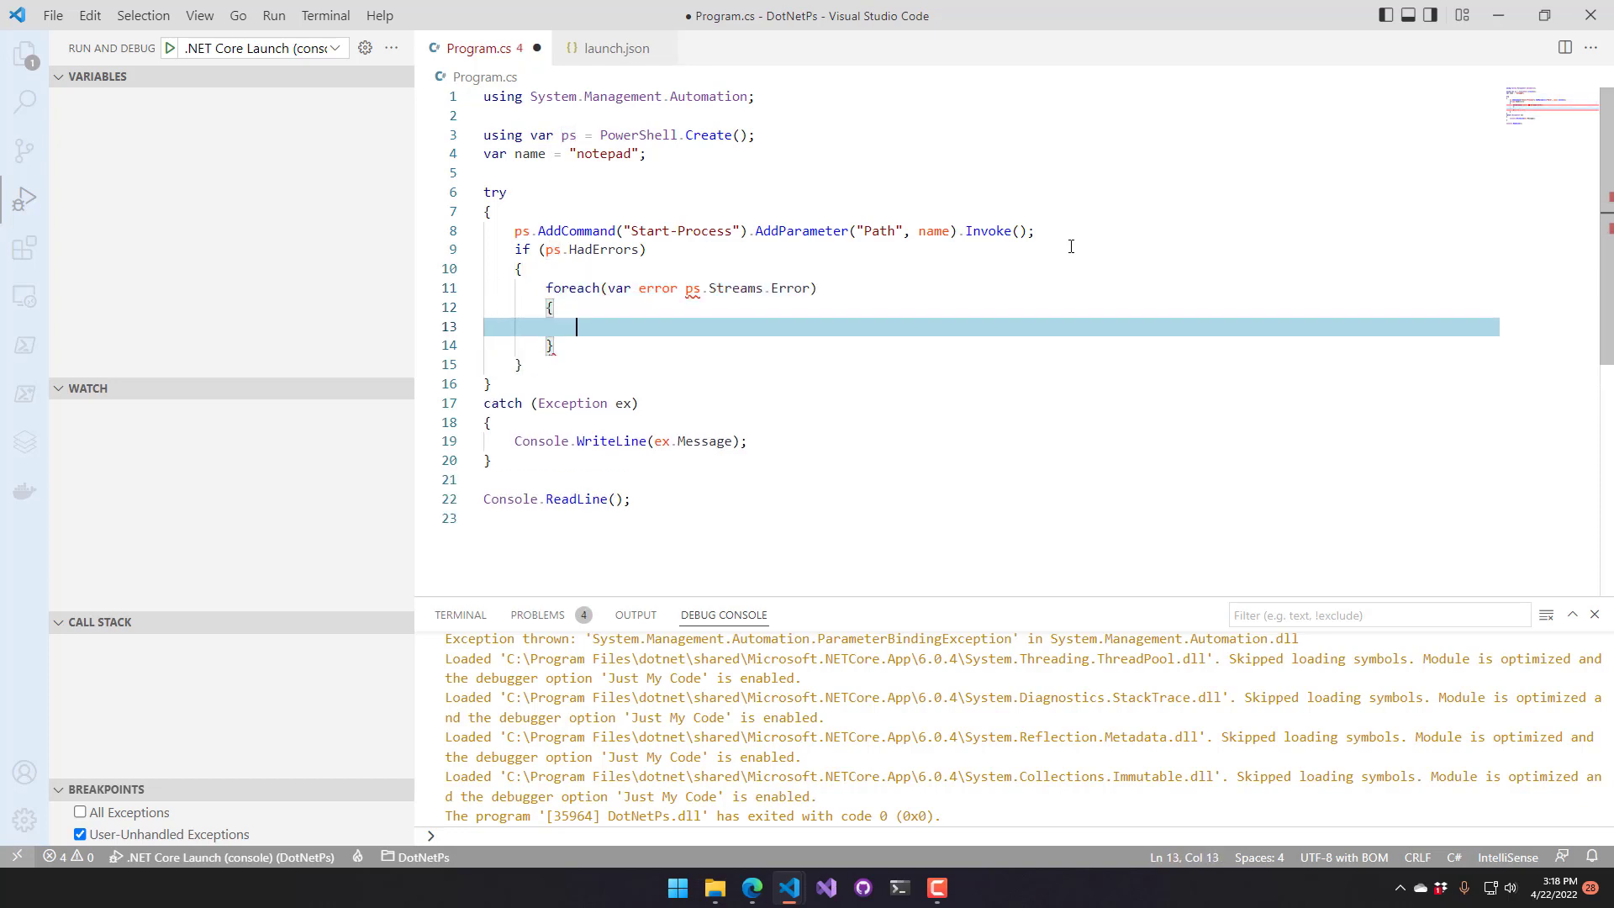
{"action": "type", "text": "in"}
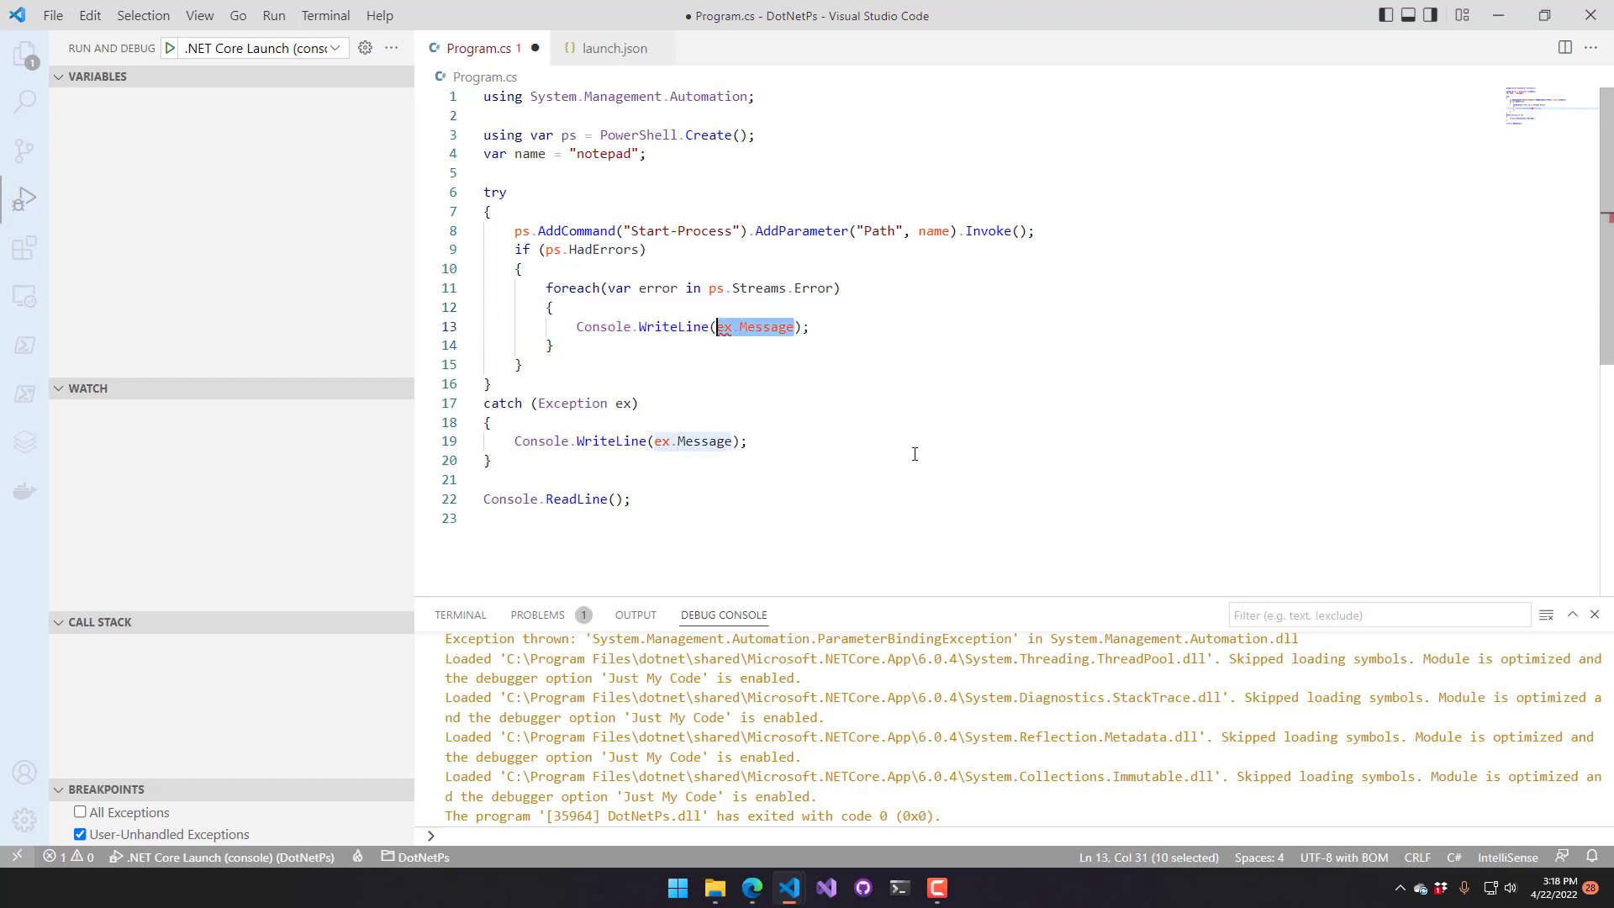
{"action": "type", "text": "error.ToString("}
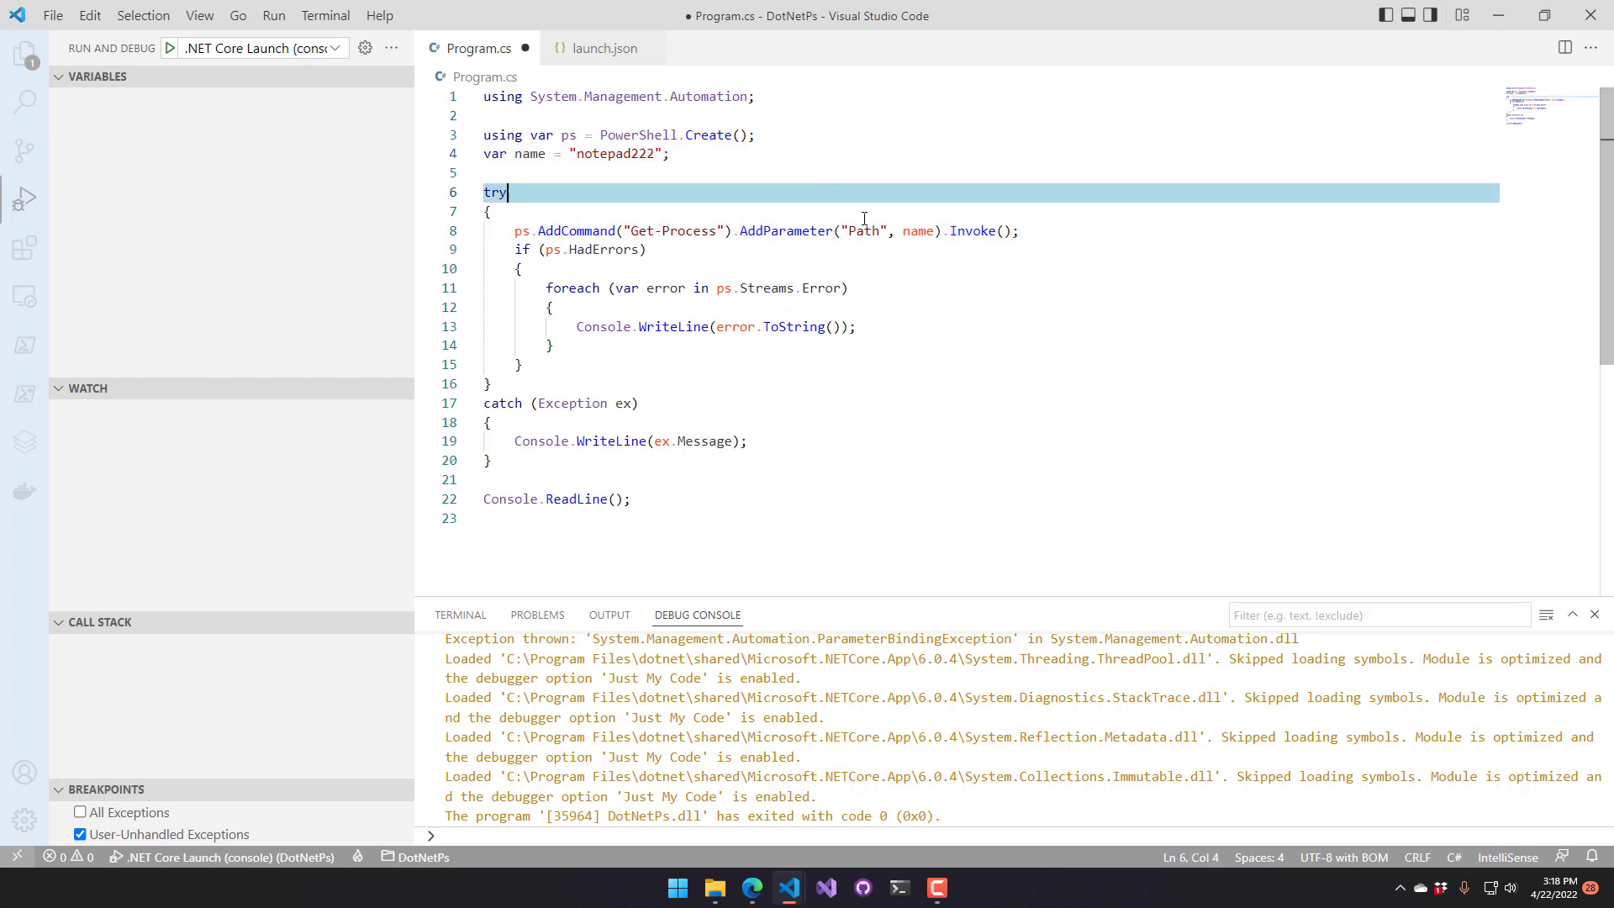
Rename the parameter to Name, run it, and stop debugging after the IOException
{"action": "double_click", "coordinate": [863, 230]}
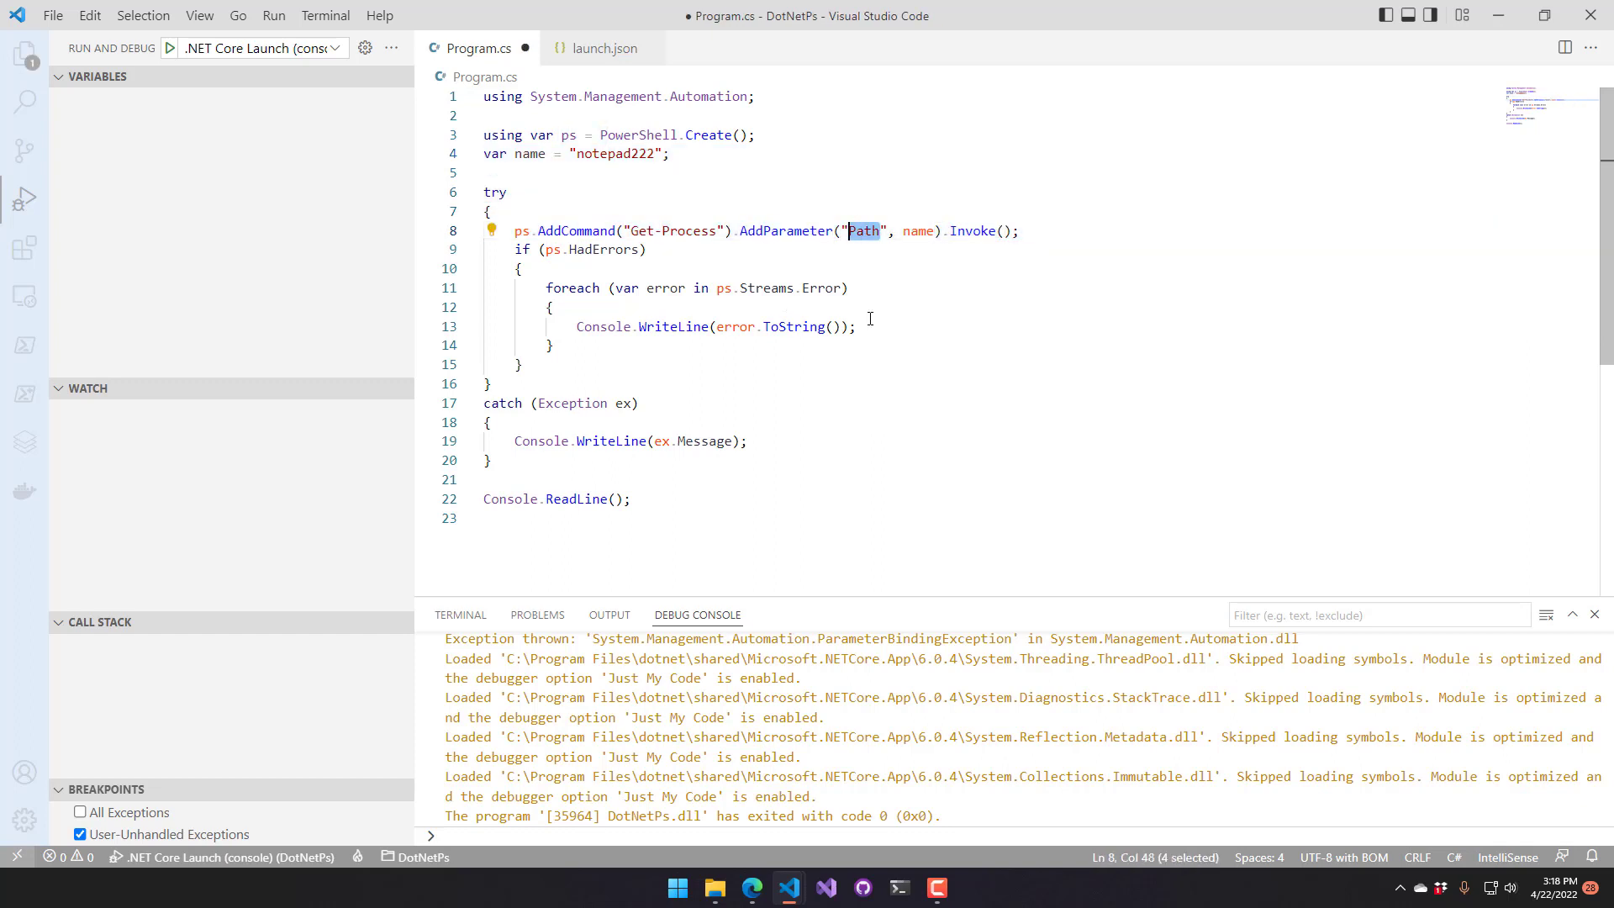
{"action": "type", "text": "Name"}
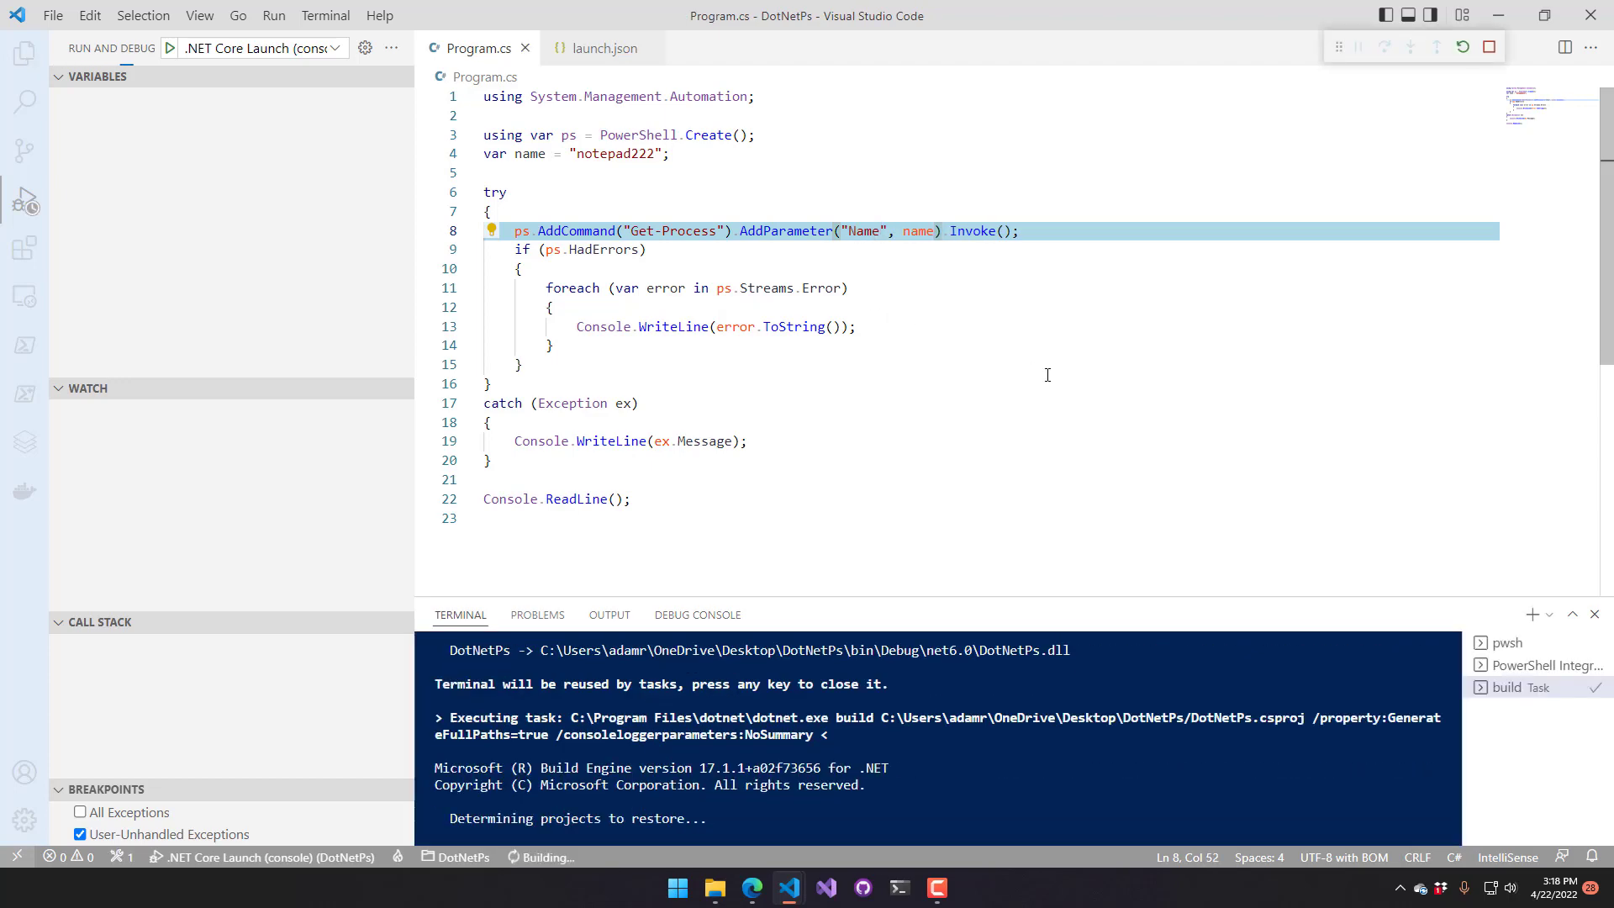
{"action": "left_click", "coordinate": [172, 47]}
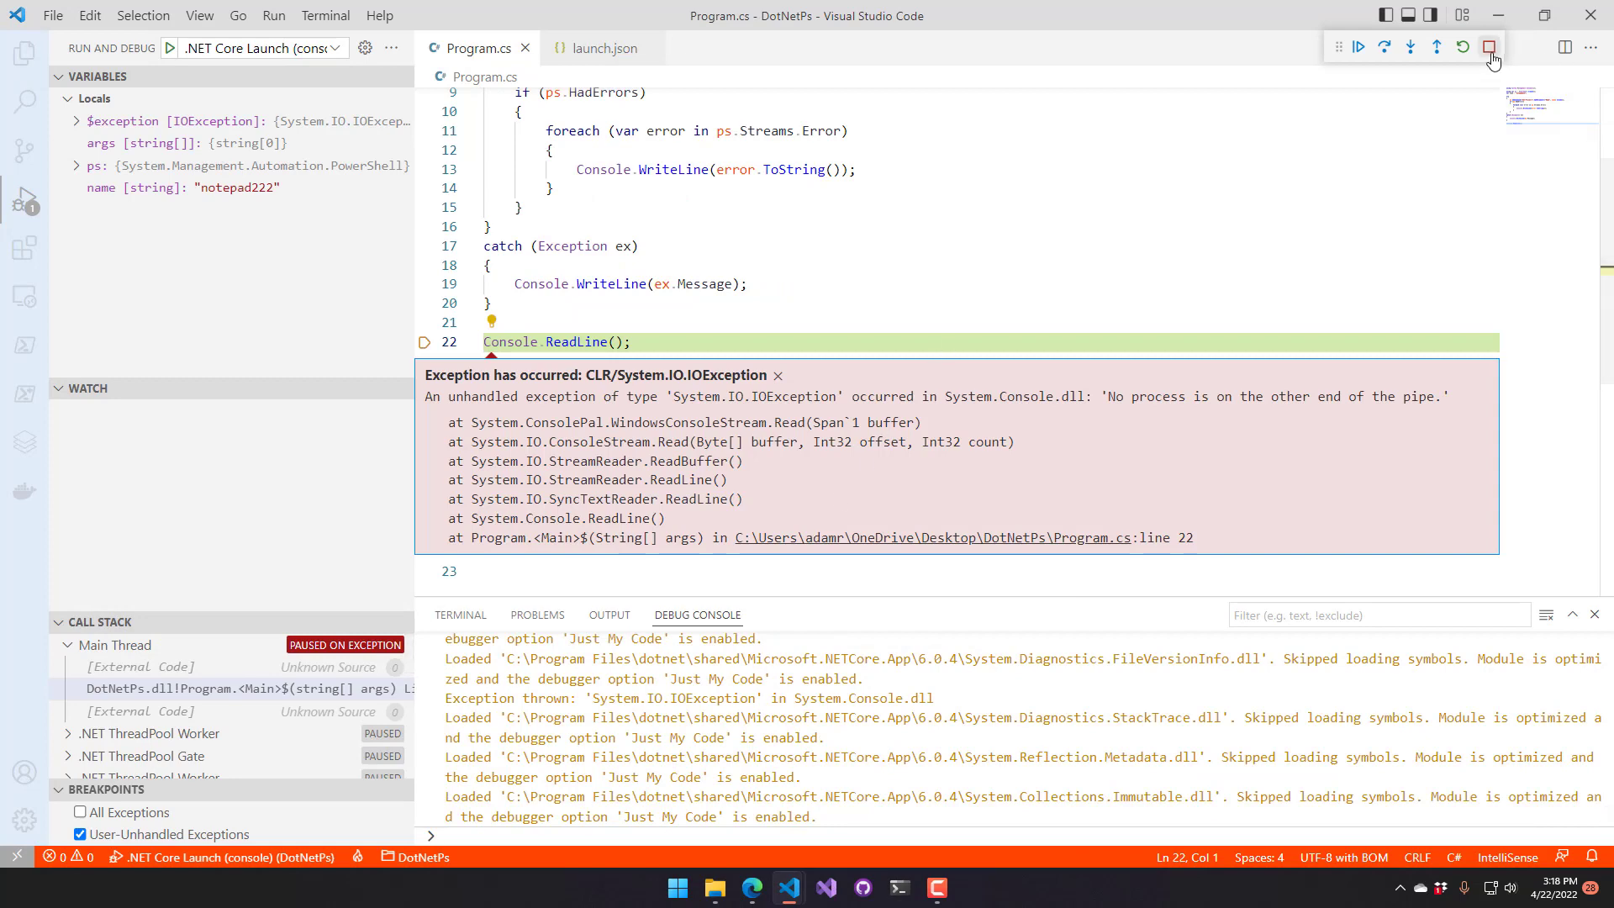
{"action": "left_click", "coordinate": [1488, 47]}
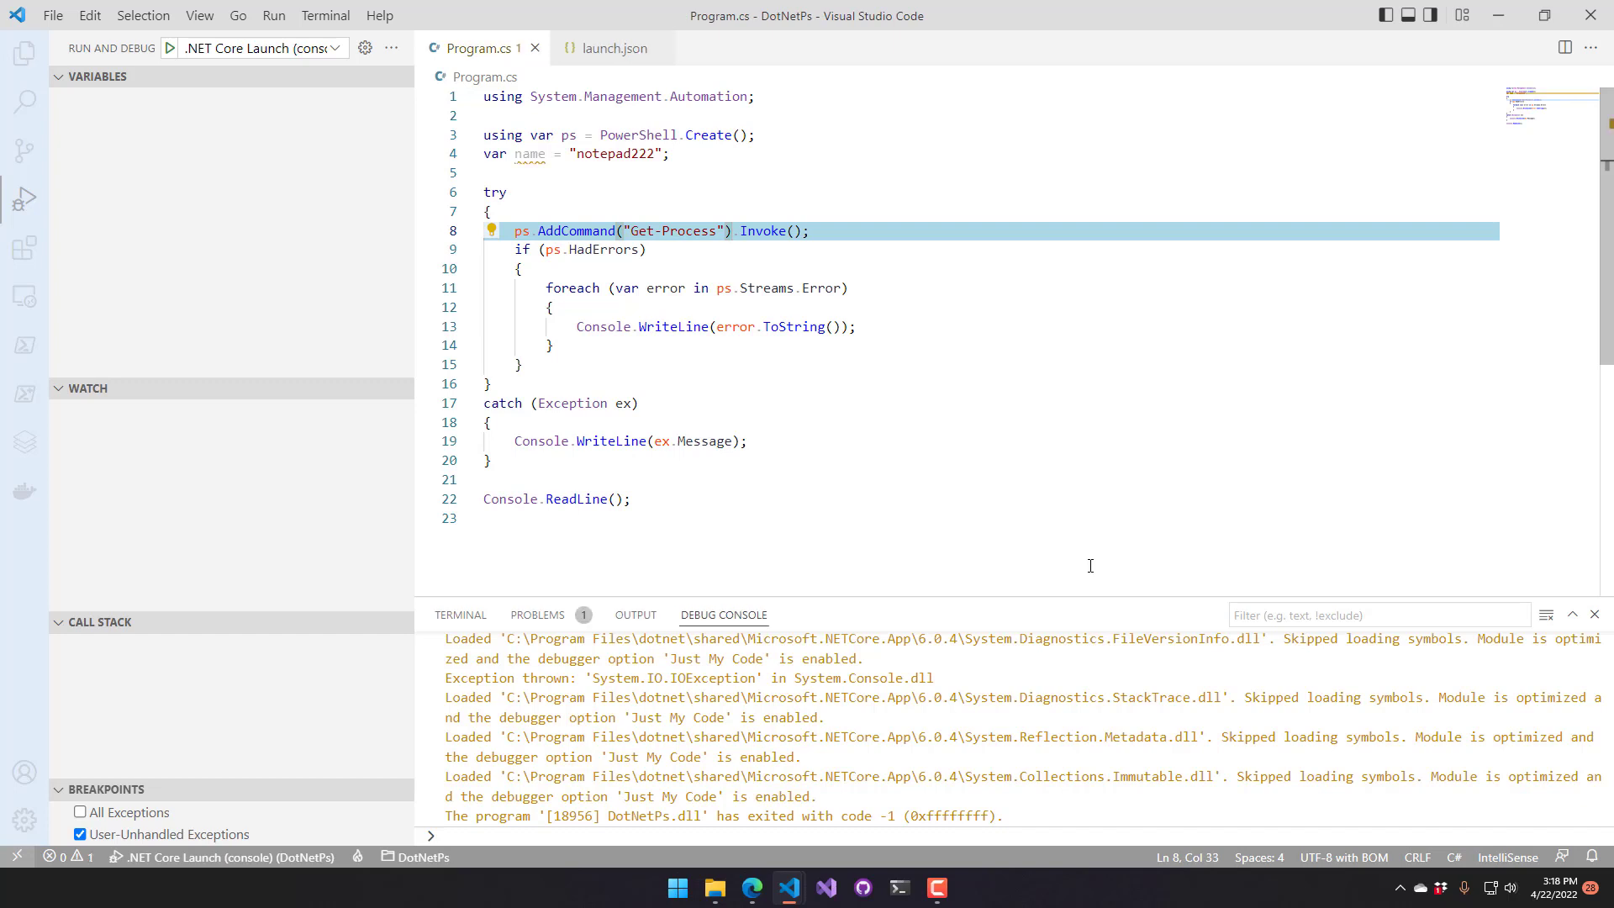
Delete the unused name variable line and store the Invoke output in var result
{"action": "key", "text": "Delete"}
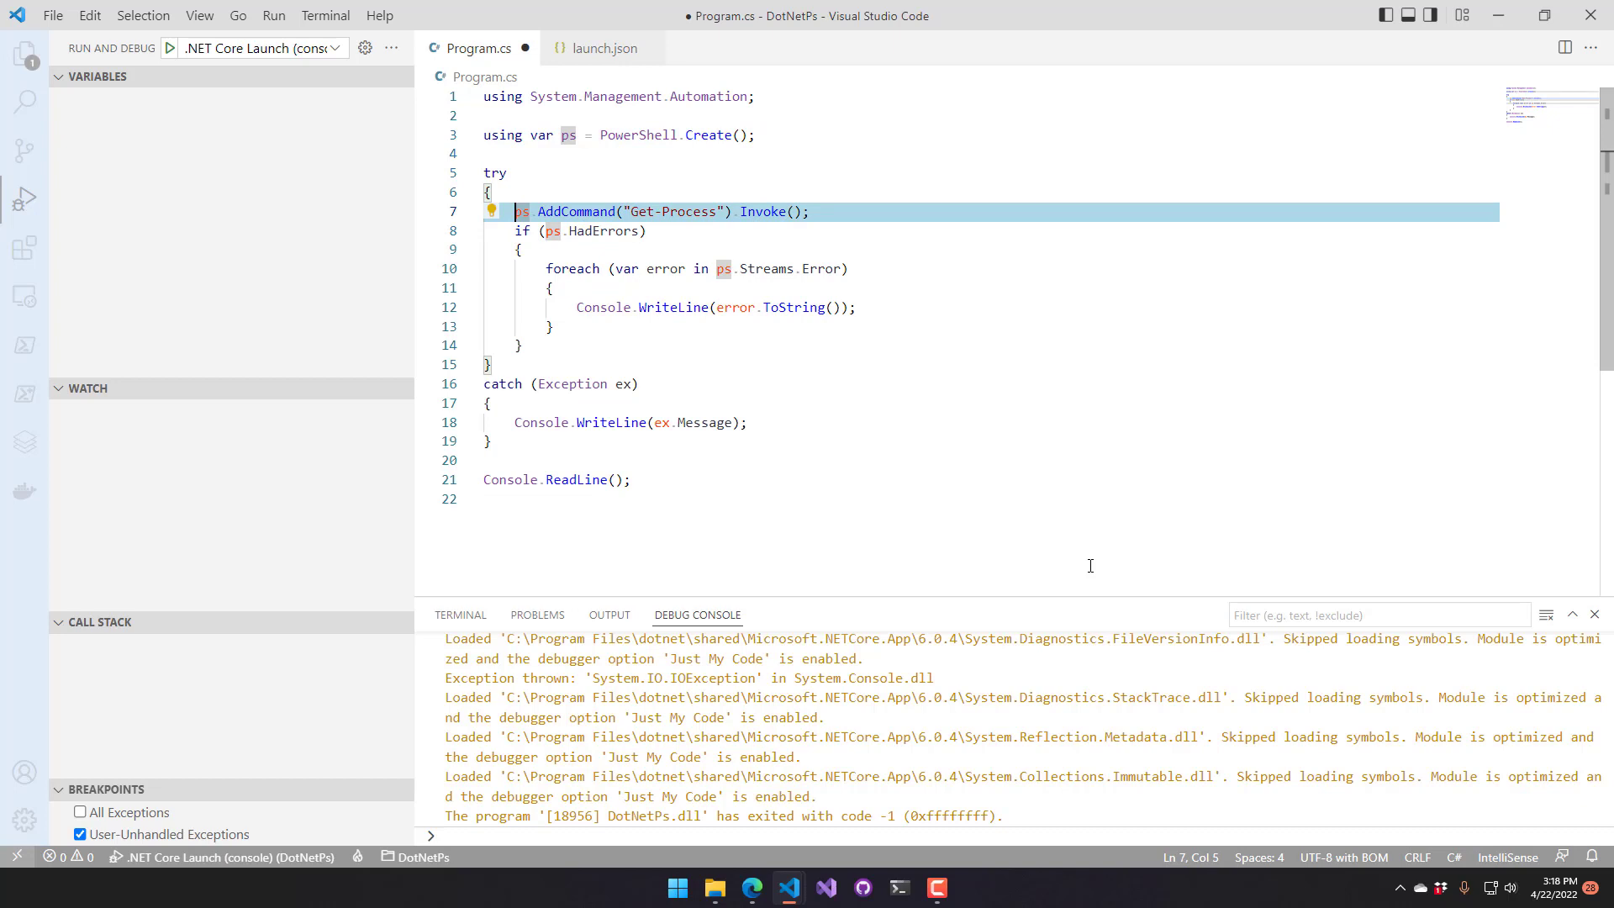
{"action": "type", "text": "var"}
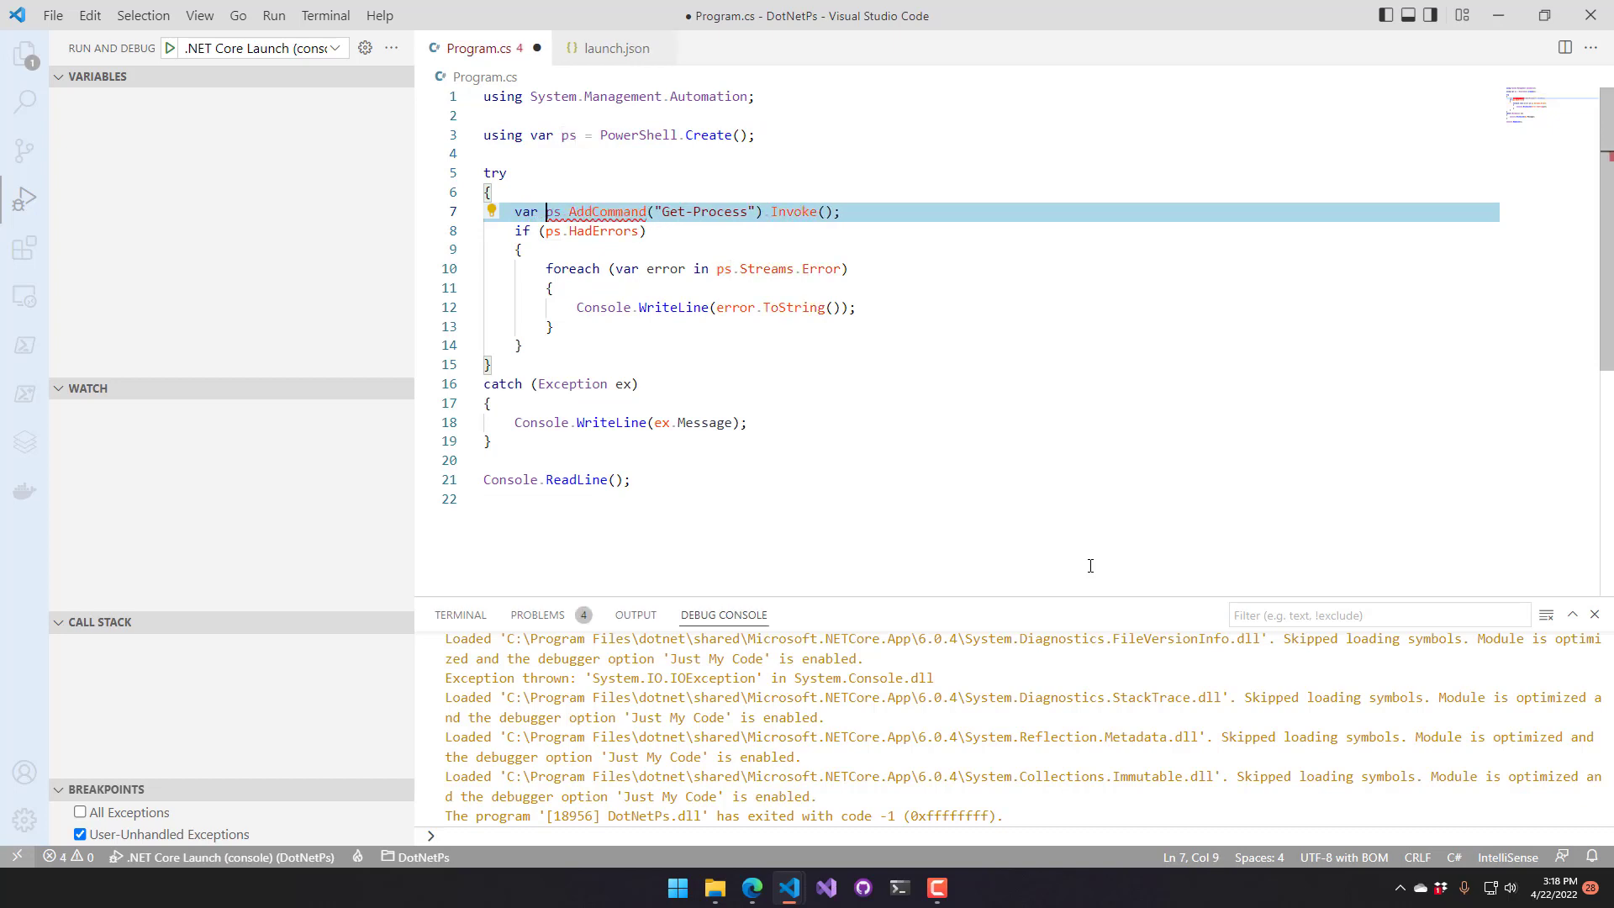
{"action": "type", "text": "result ="}
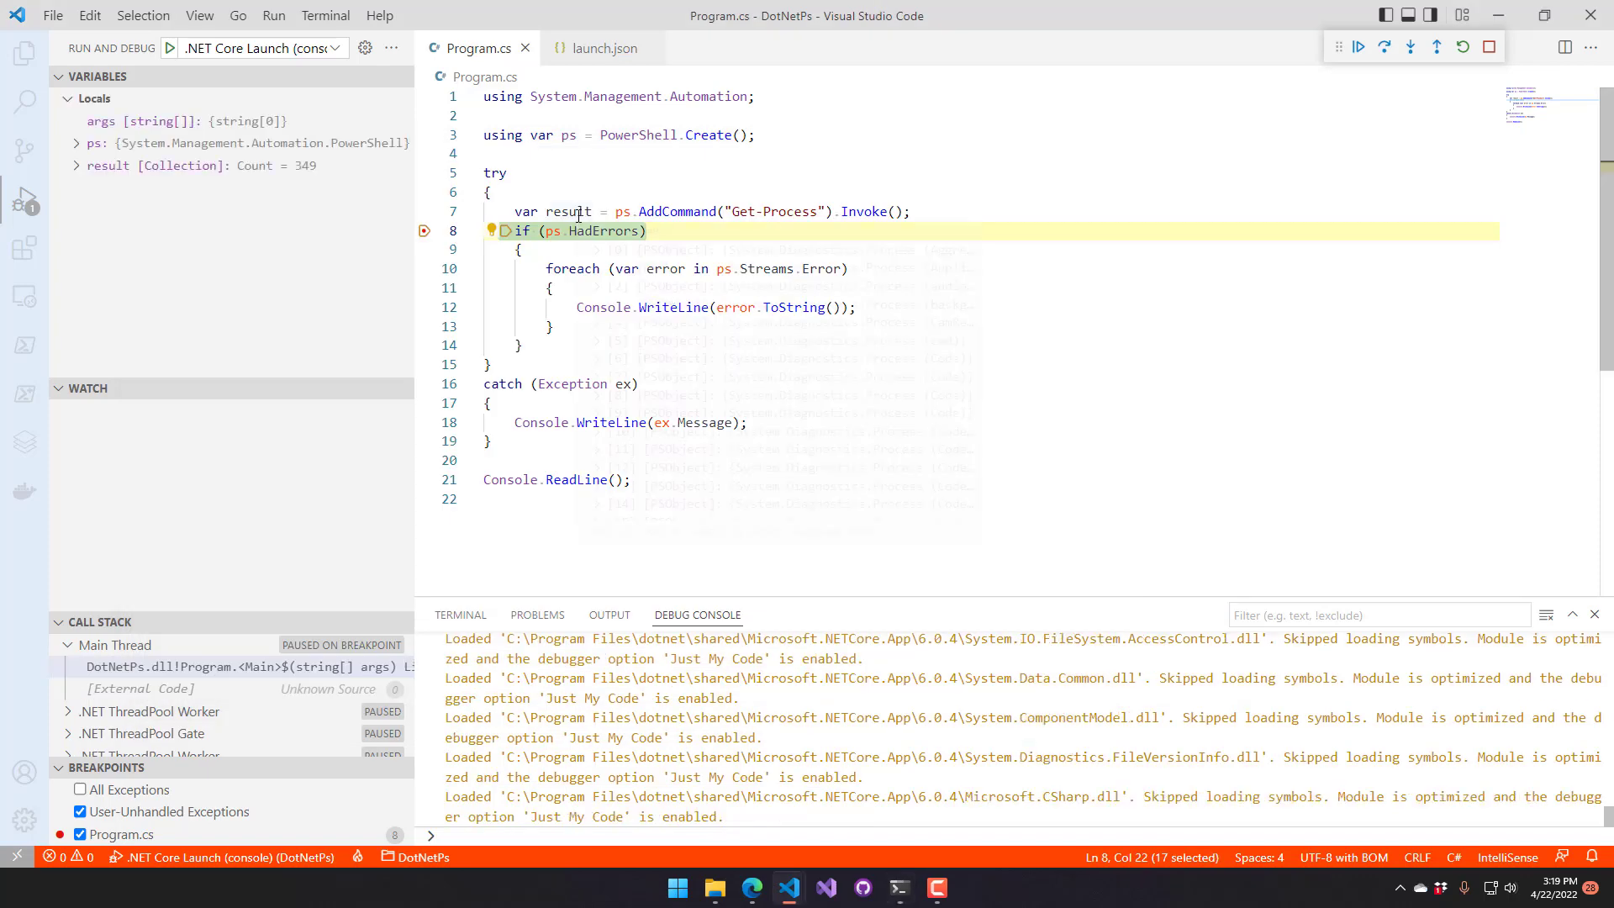
{"action": "mouse_move", "coordinate": [554, 232]}
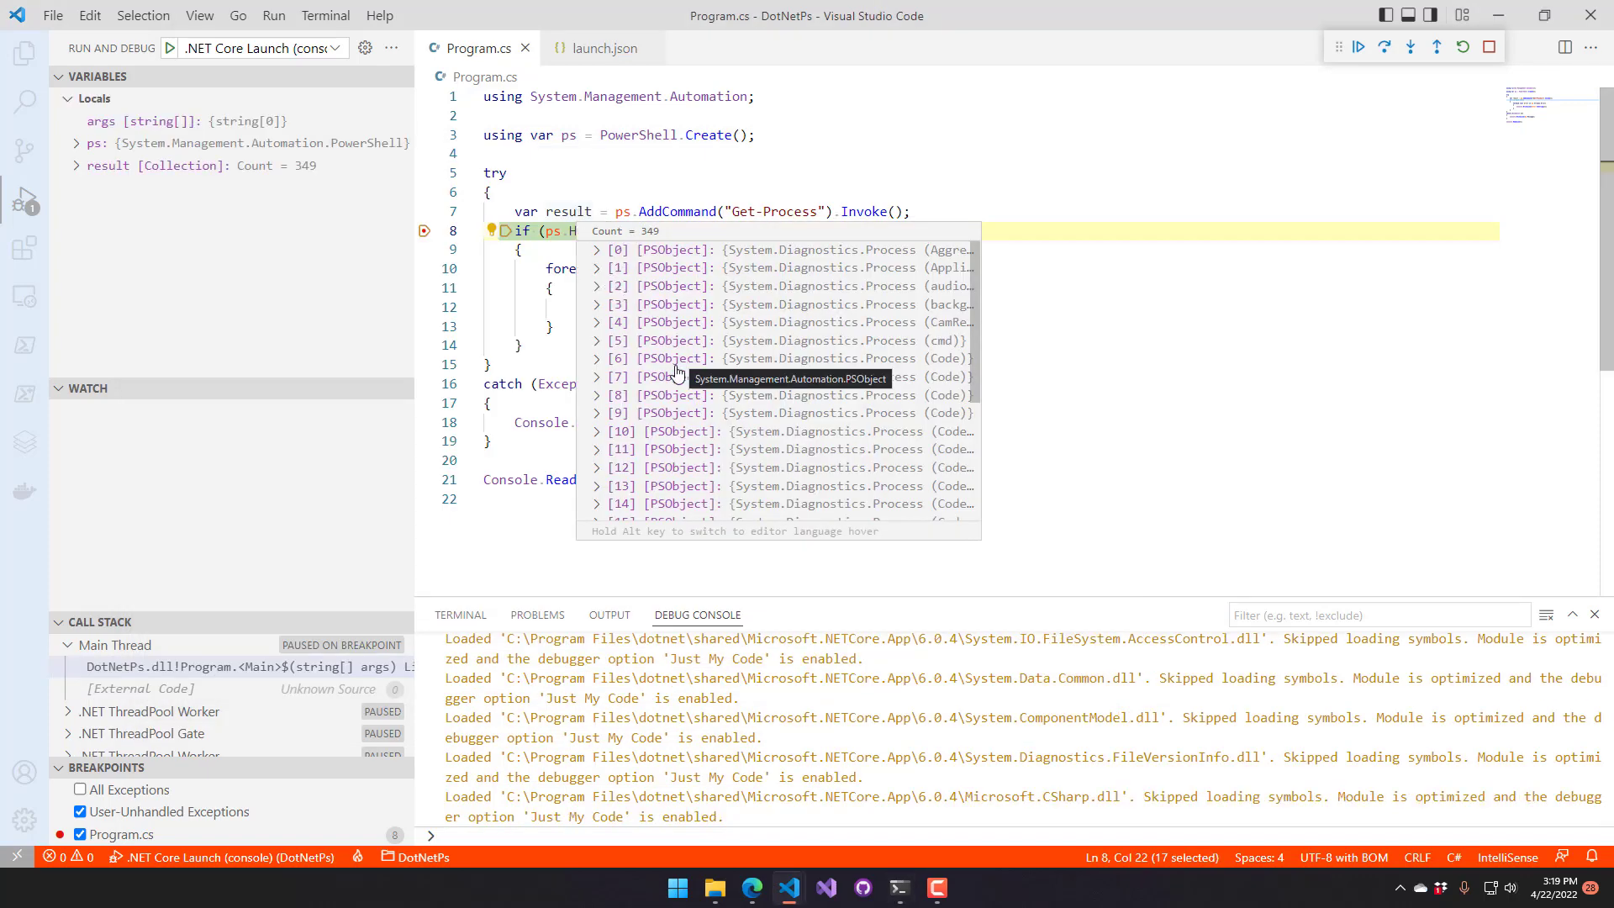
Expand result [0], its Properties Results View and BaseObject to see AggregatorHost (Id 6168)
{"action": "left_click", "coordinate": [596, 249]}
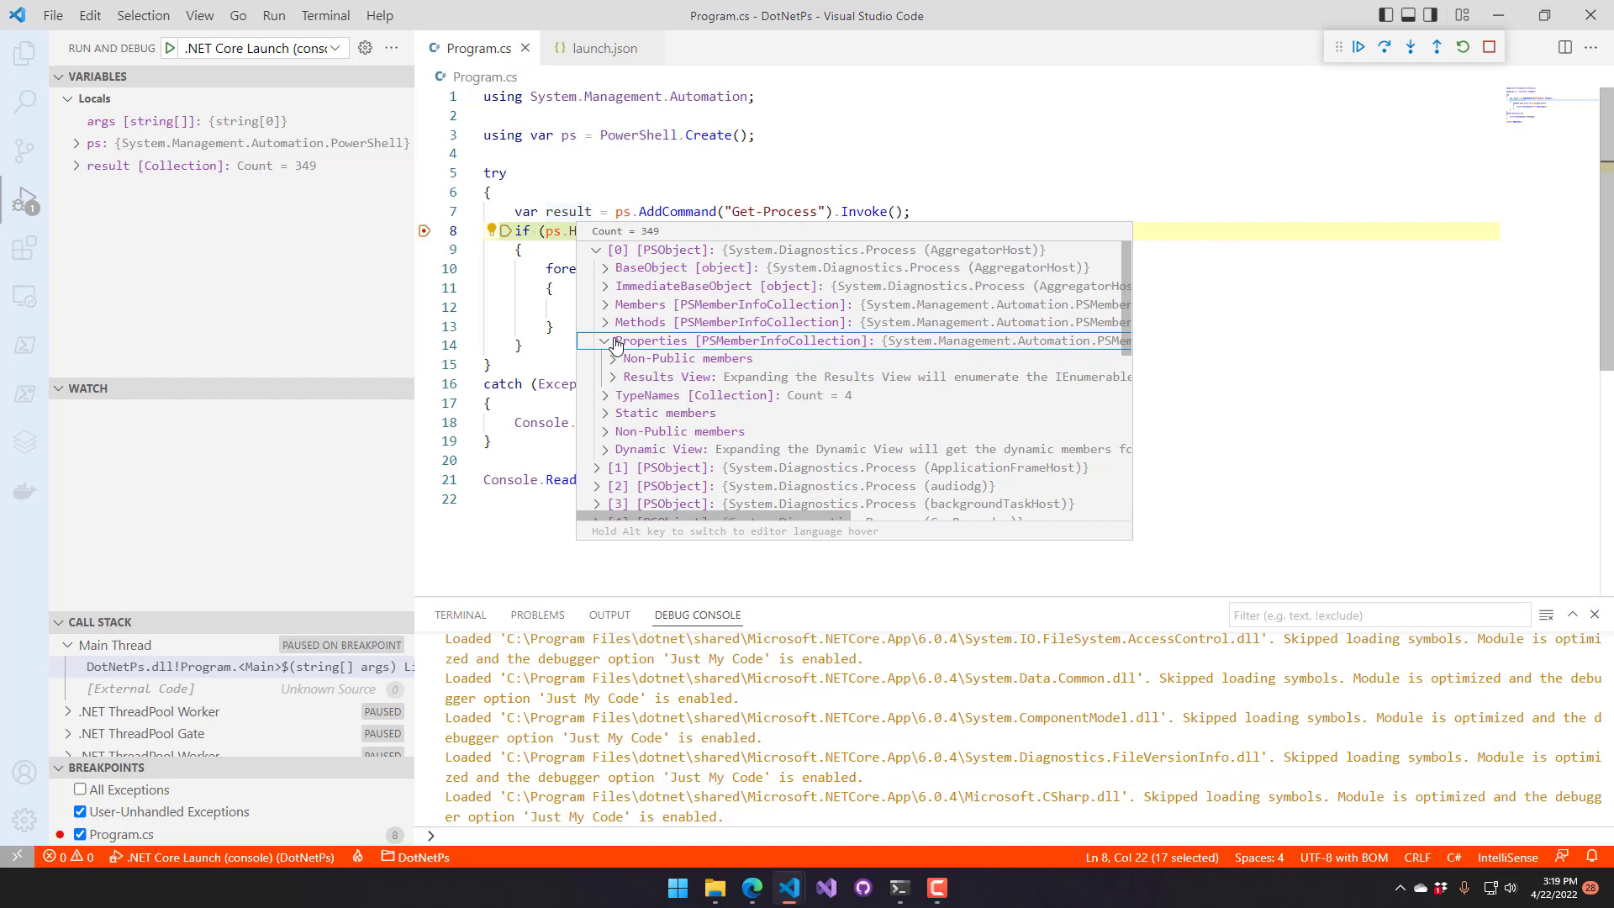
{"action": "mouse_move", "coordinate": [680, 413]}
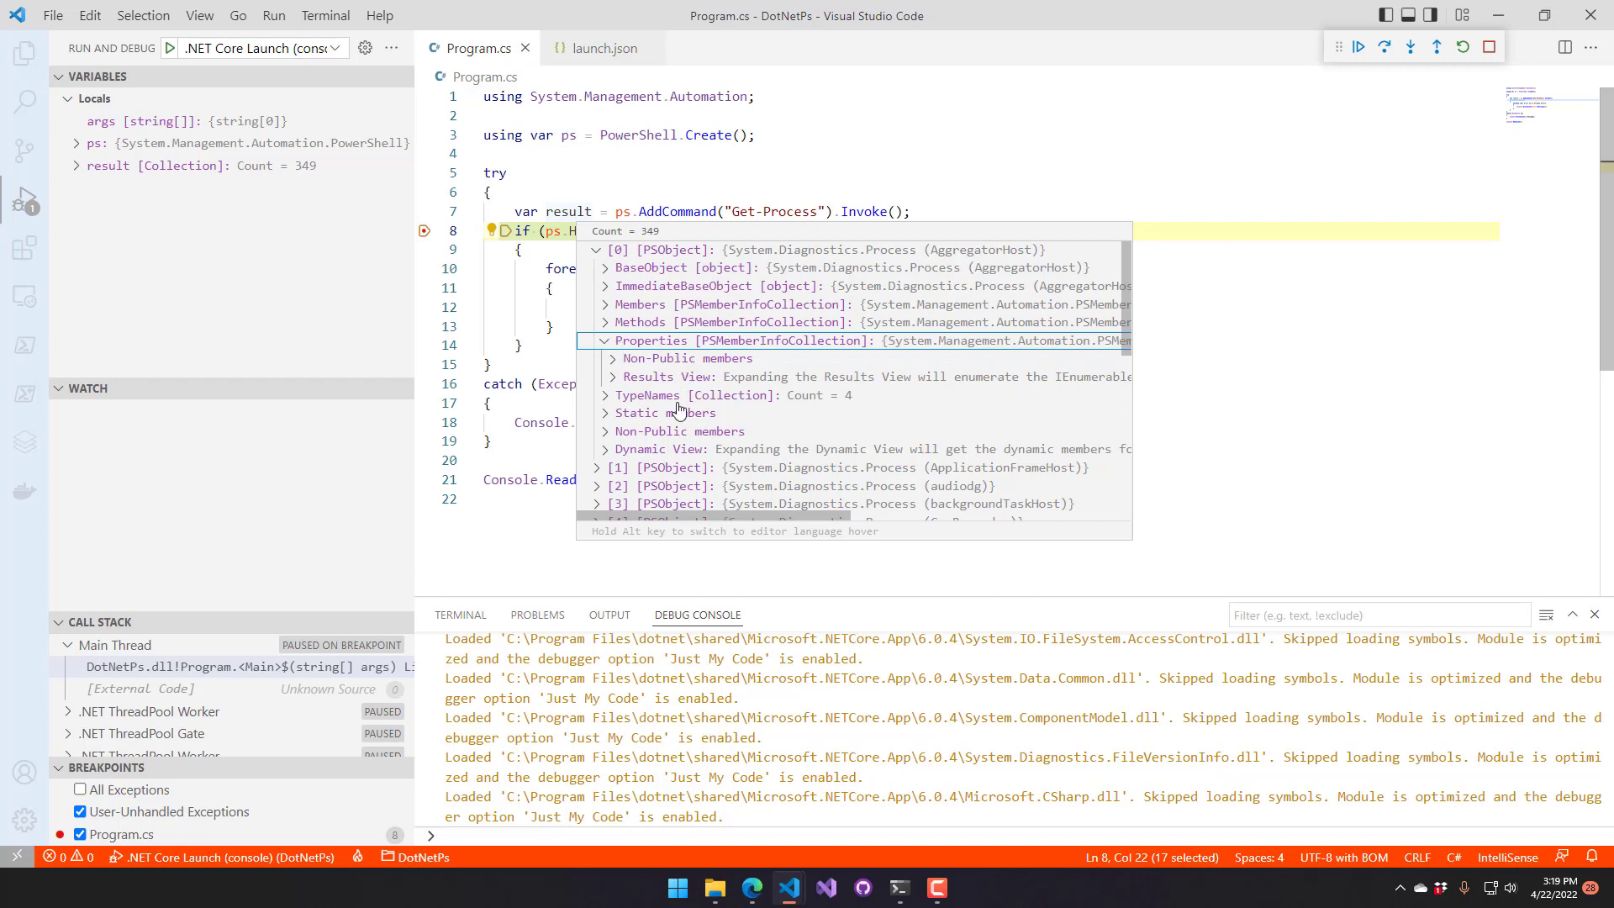
{"action": "mouse_move", "coordinate": [613, 376]}
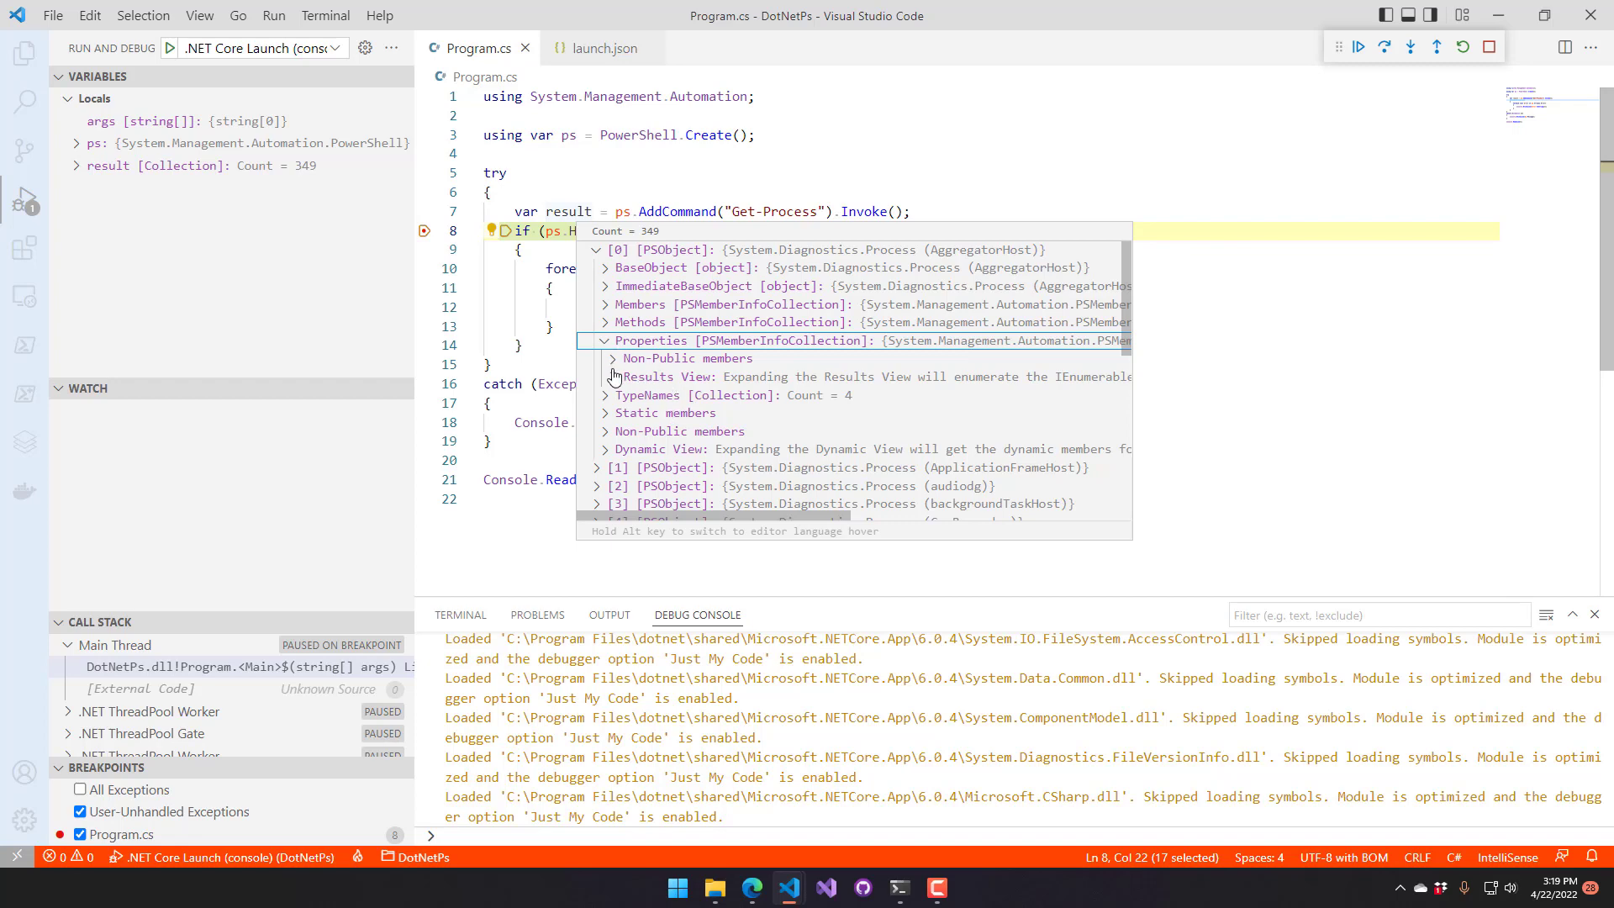
{"action": "left_click", "coordinate": [605, 376]}
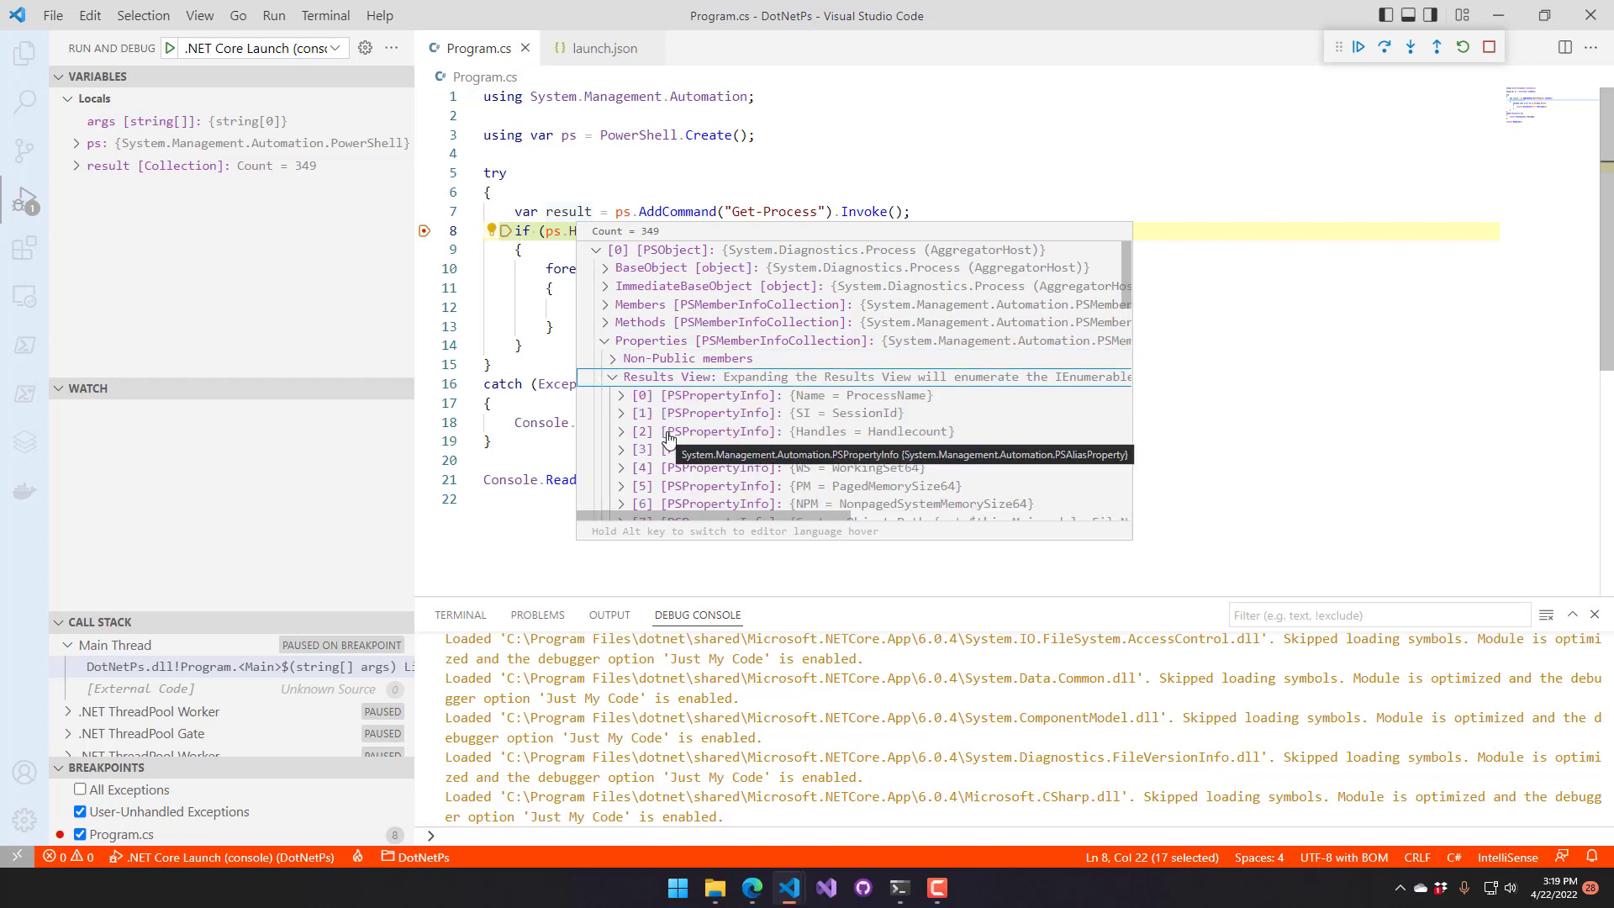
{"action": "left_click", "coordinate": [604, 249]}
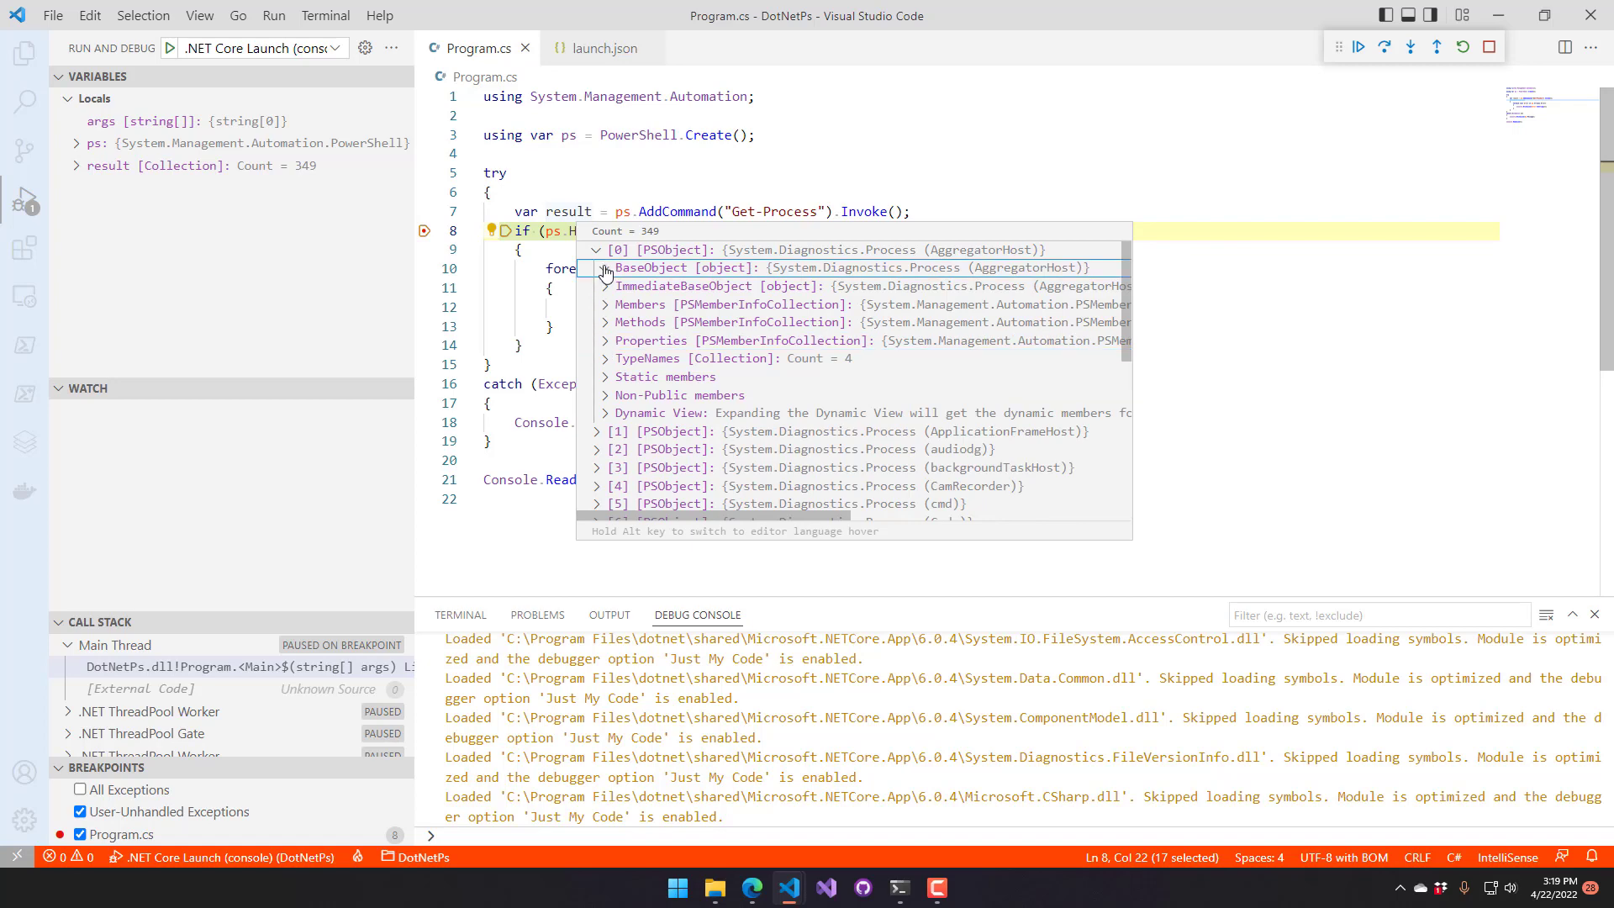
{"action": "left_click", "coordinate": [606, 268]}
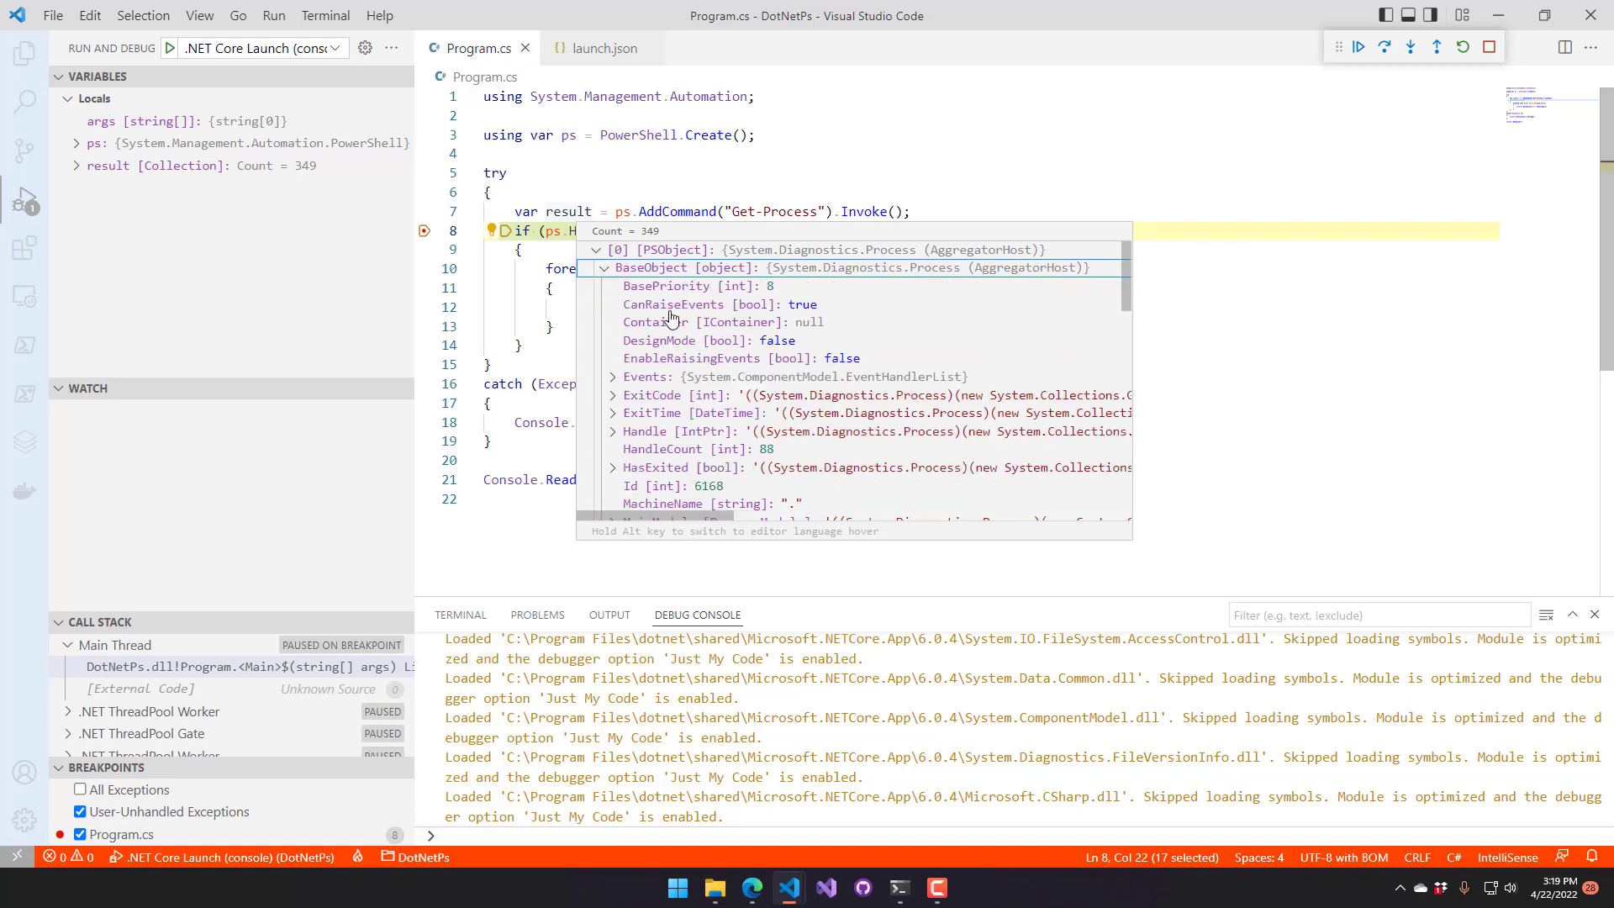
{"action": "mouse_move", "coordinate": [955, 276]}
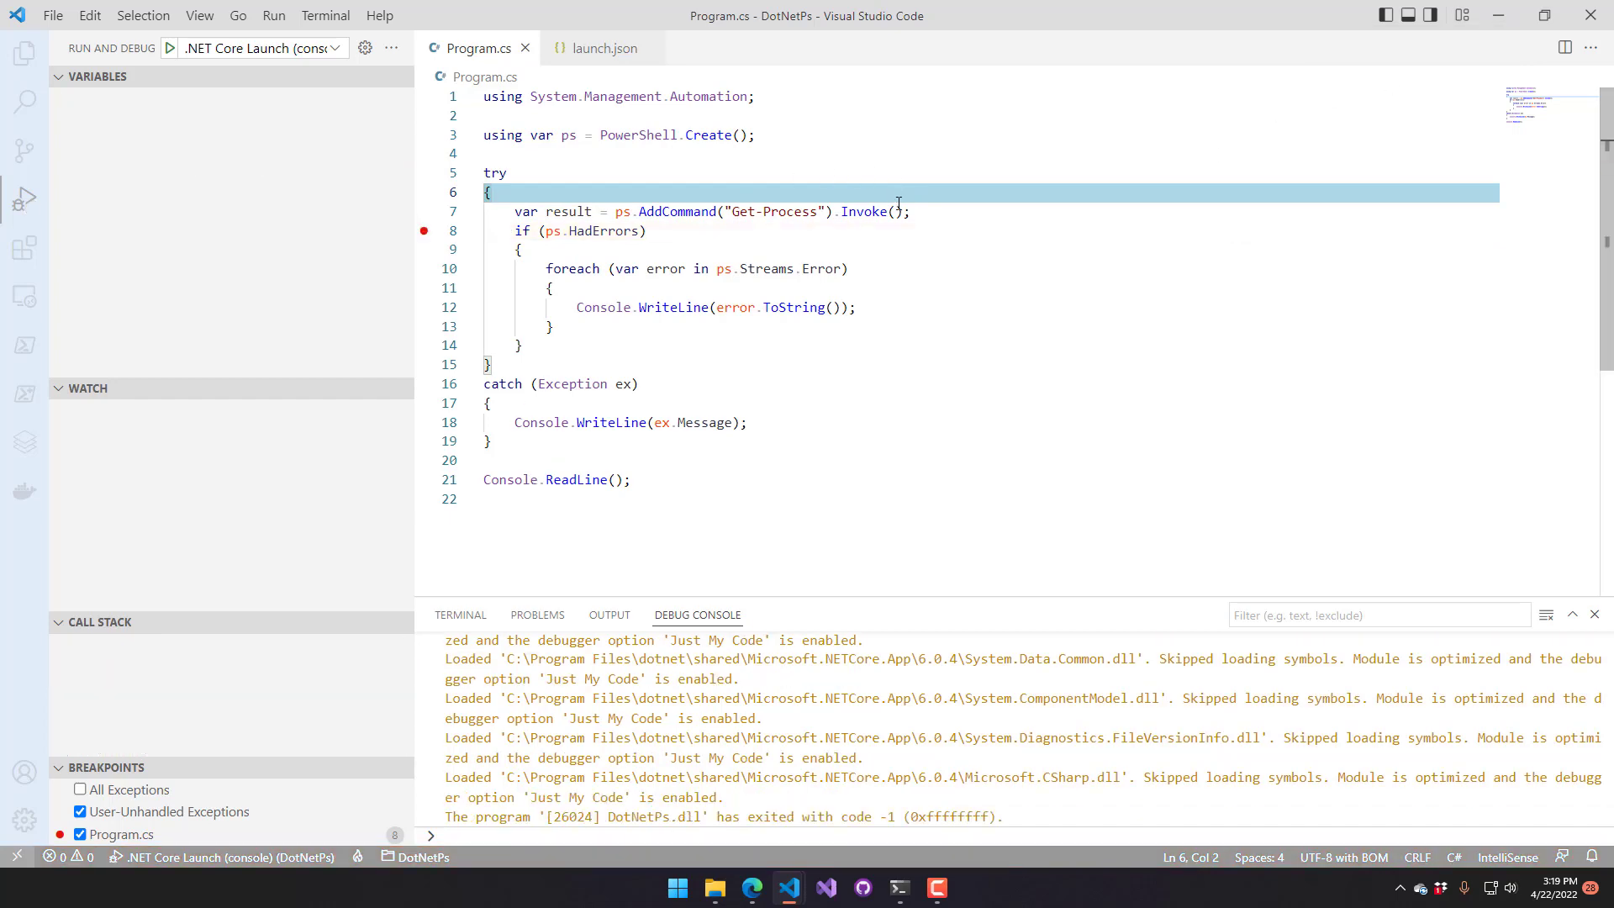
Change Invoke() to Invoke<System.Diagnostics.Process>() and expand the first Process item while paused
{"action": "type", "text": "System.Diagnostics."}
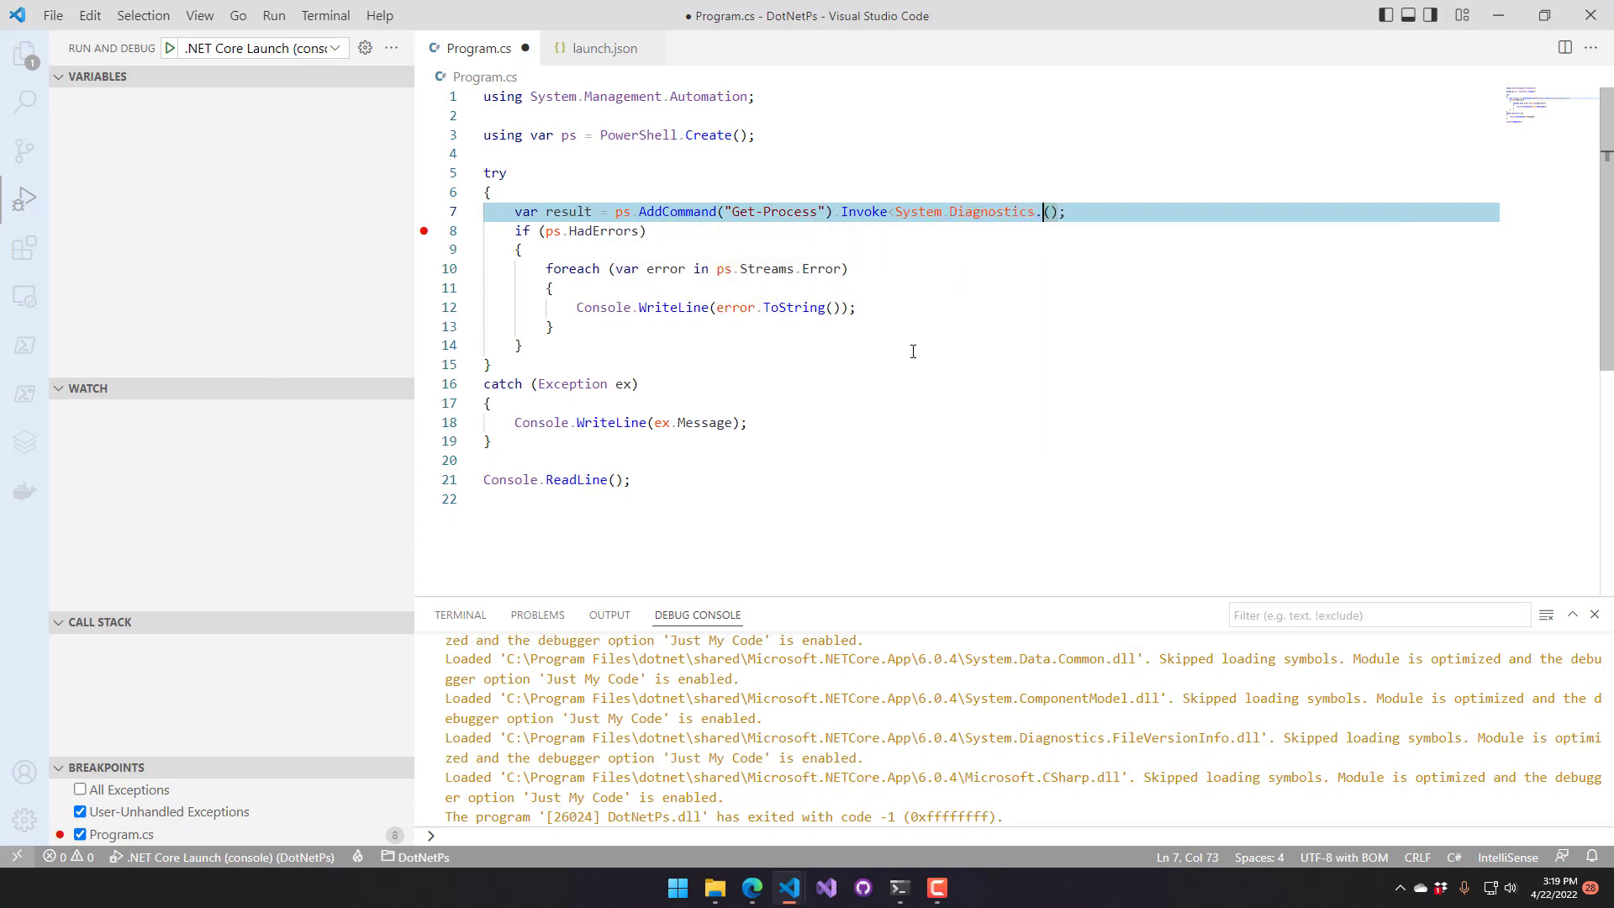
{"action": "type", "text": "Process>"}
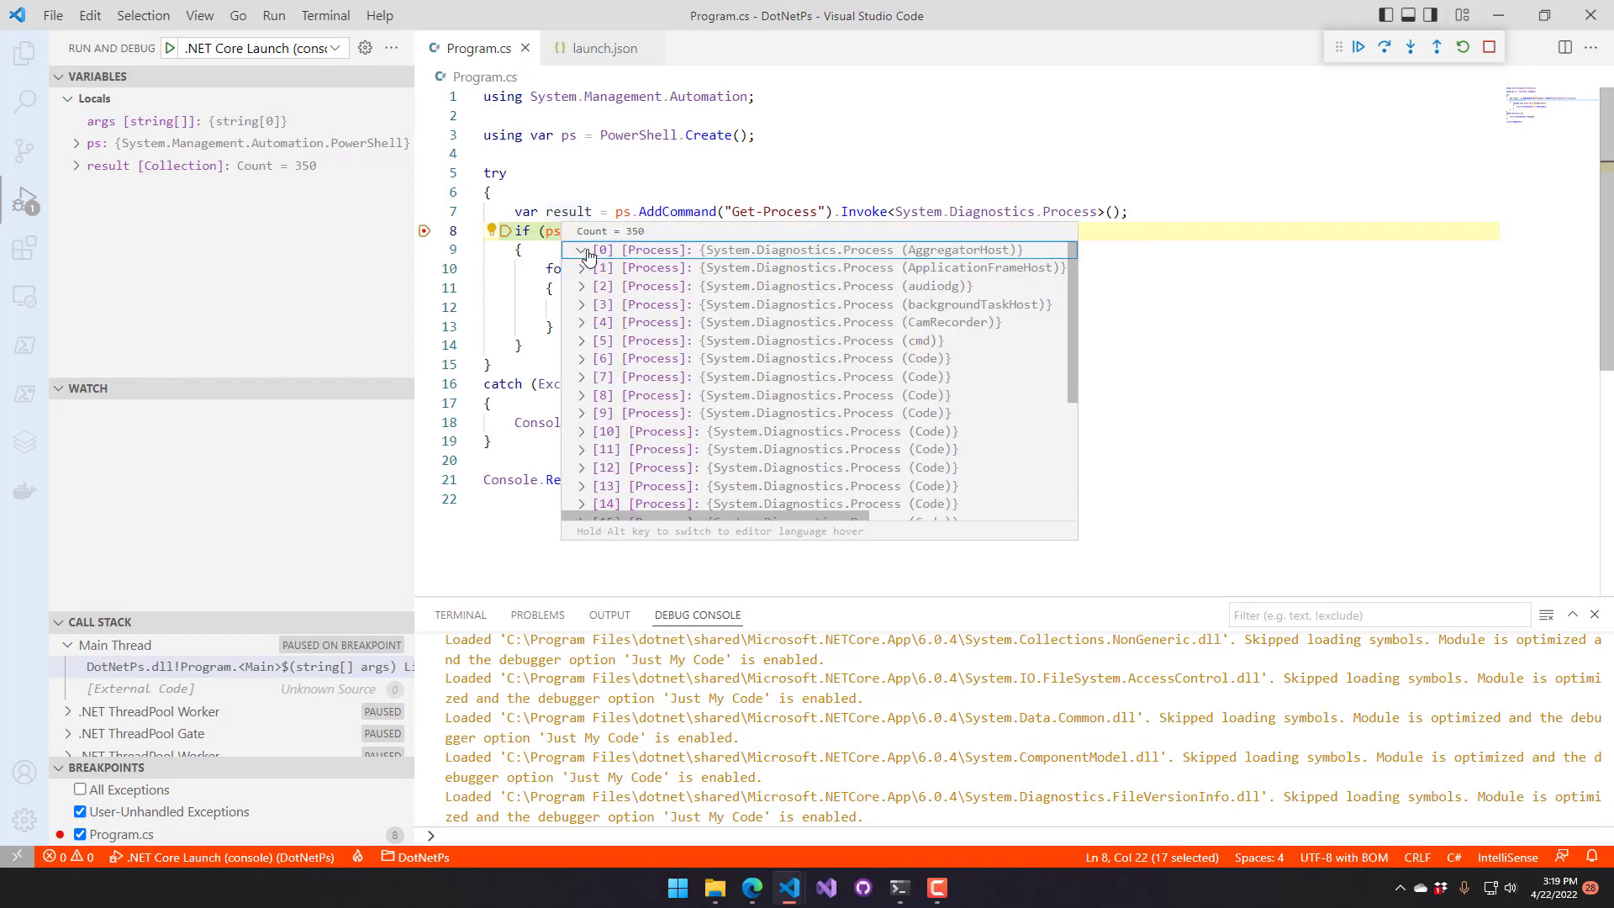
{"action": "left_click", "coordinate": [581, 250]}
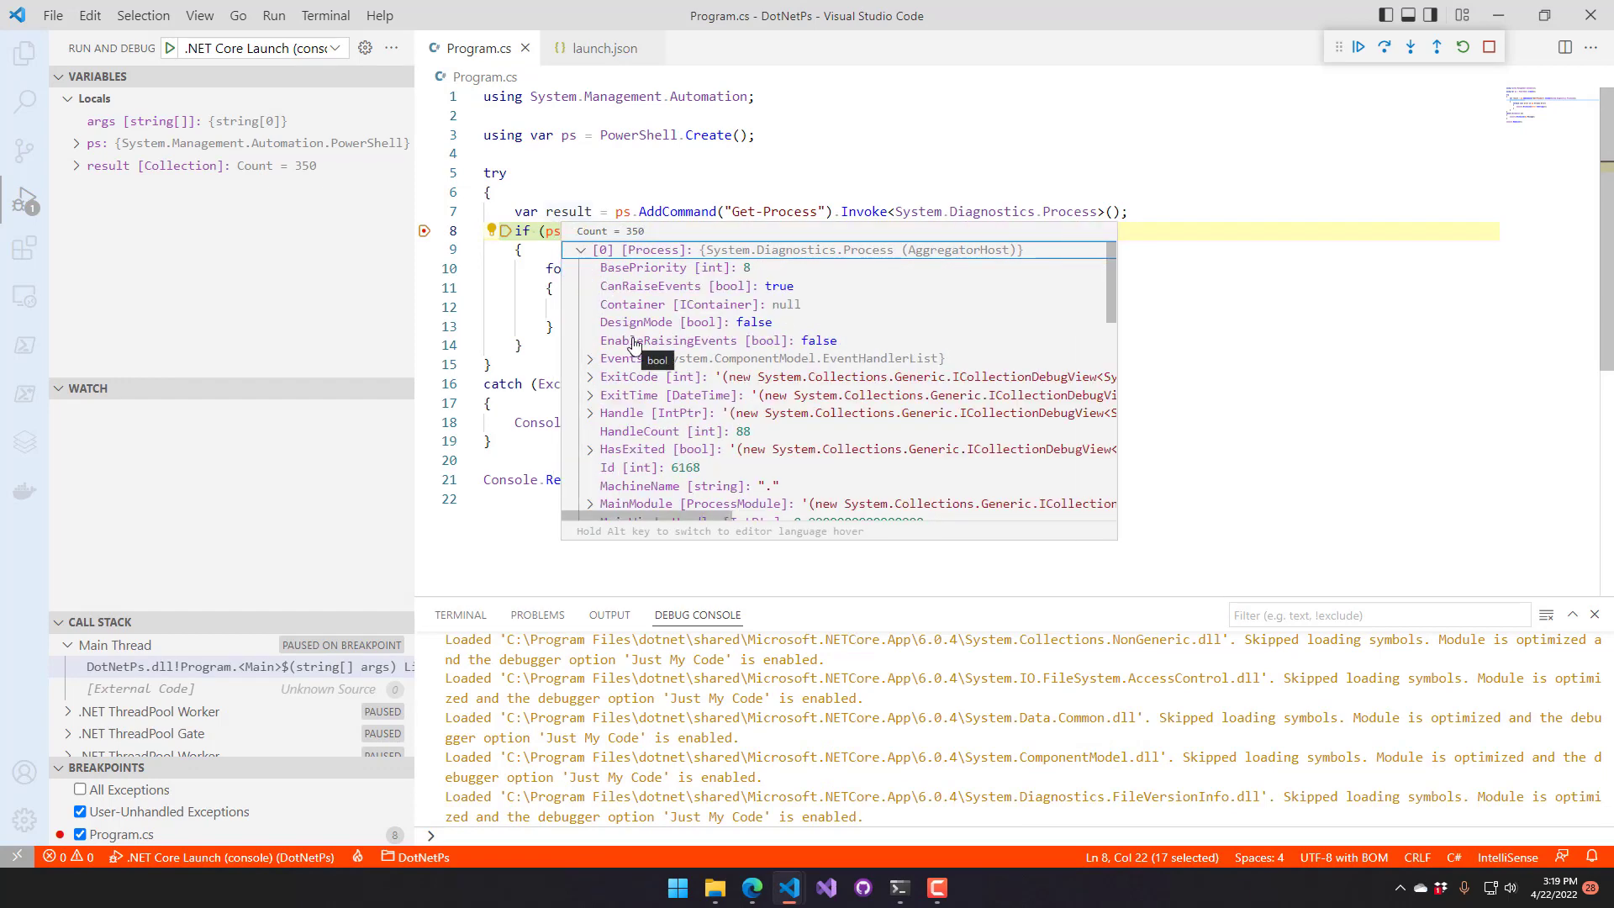